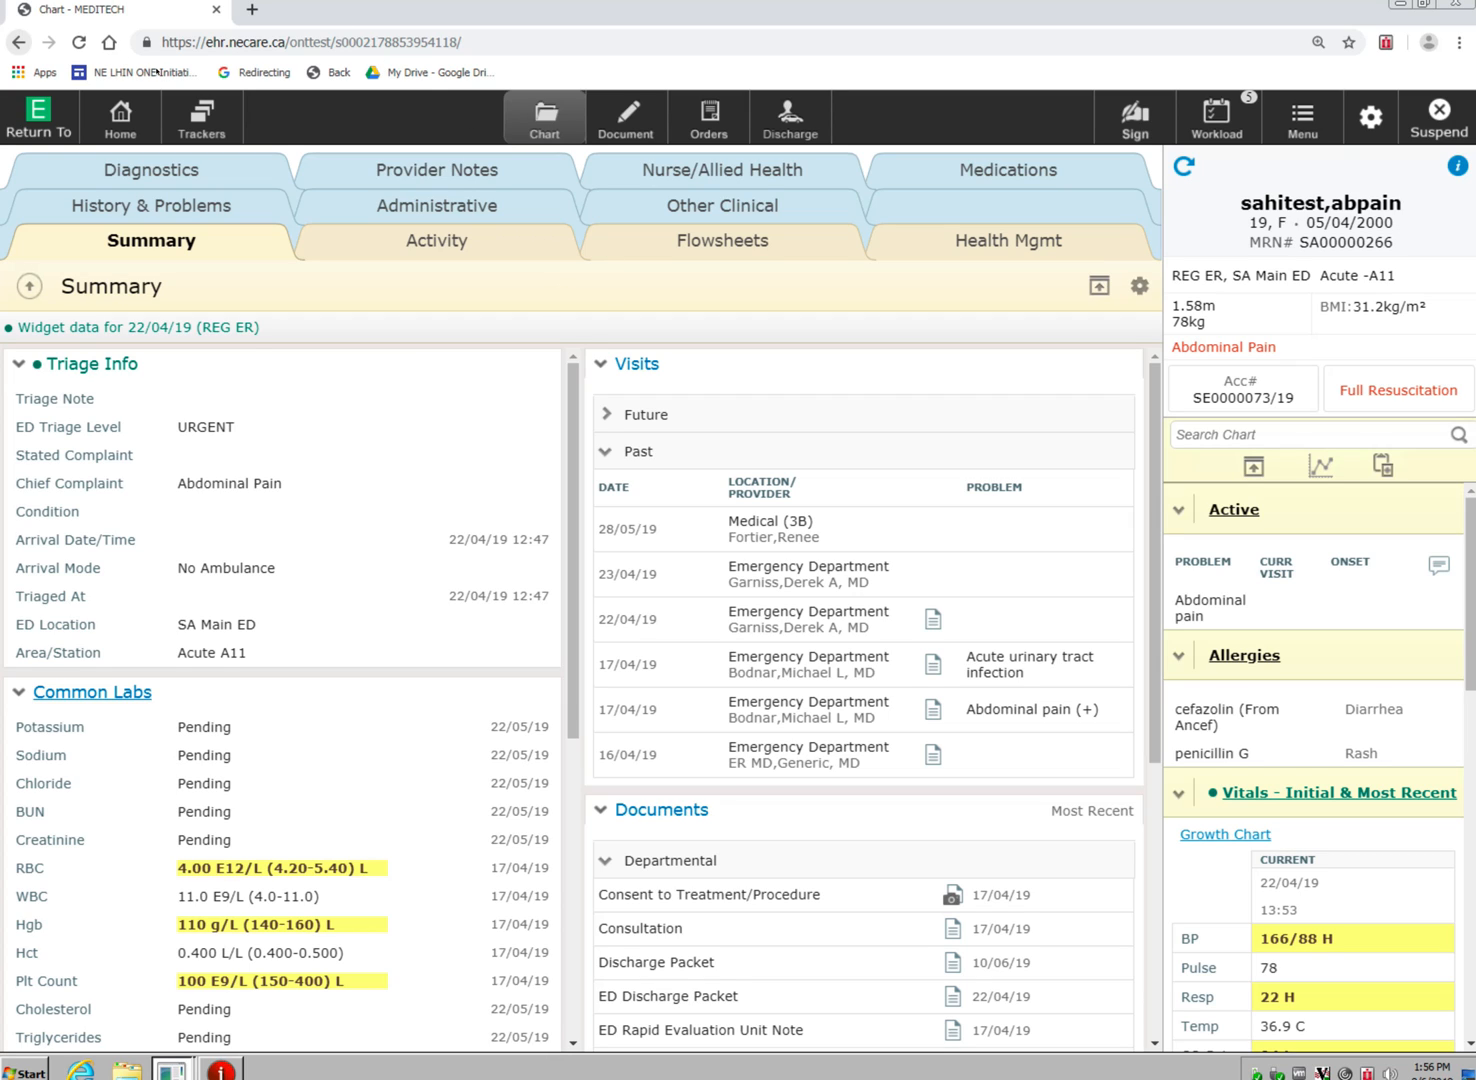
{"action": "mouse_move", "coordinate": [155, 58]}
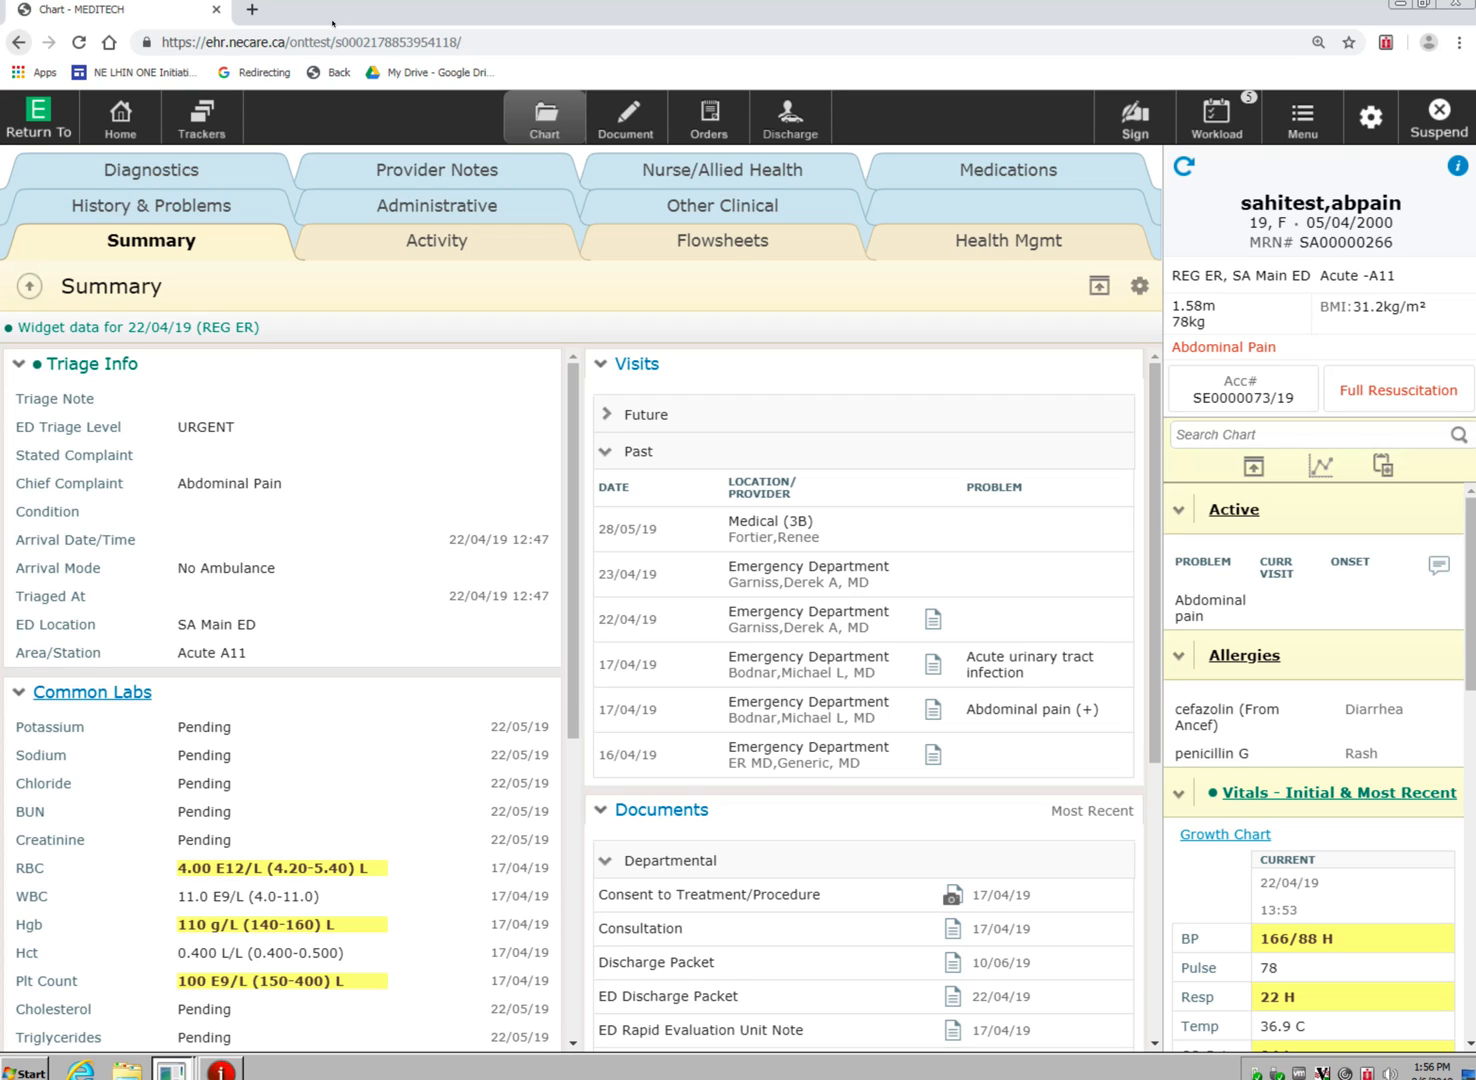
{"action": "mouse_move", "coordinate": [294, 196]}
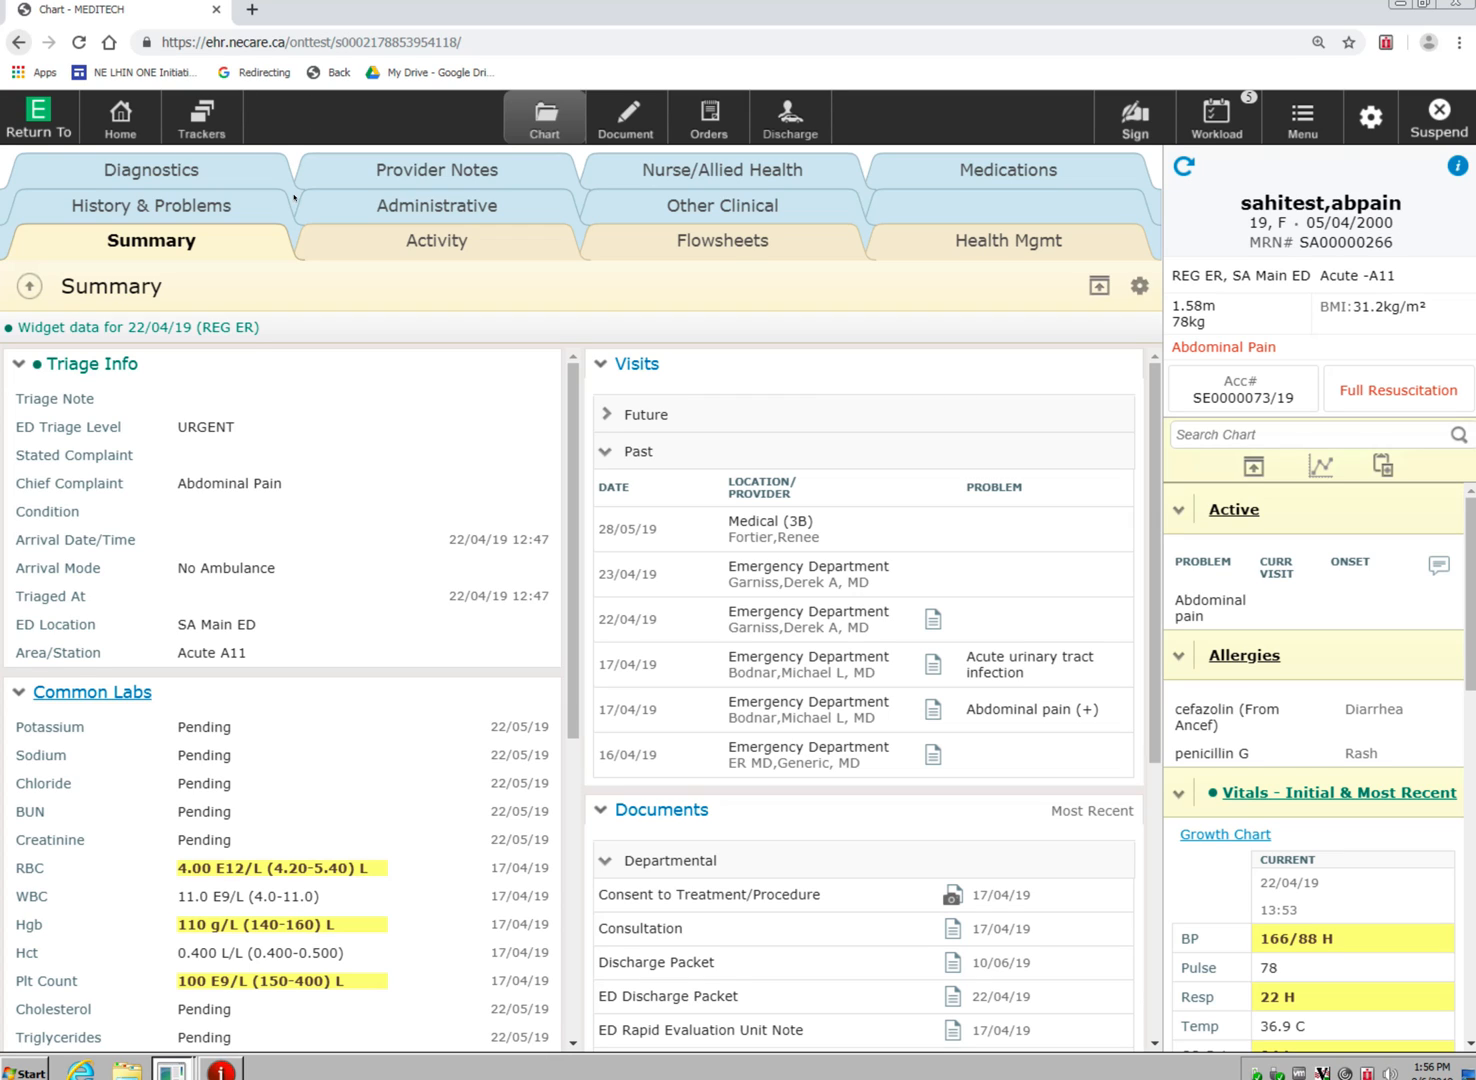
{"action": "mouse_move", "coordinate": [294, 133]}
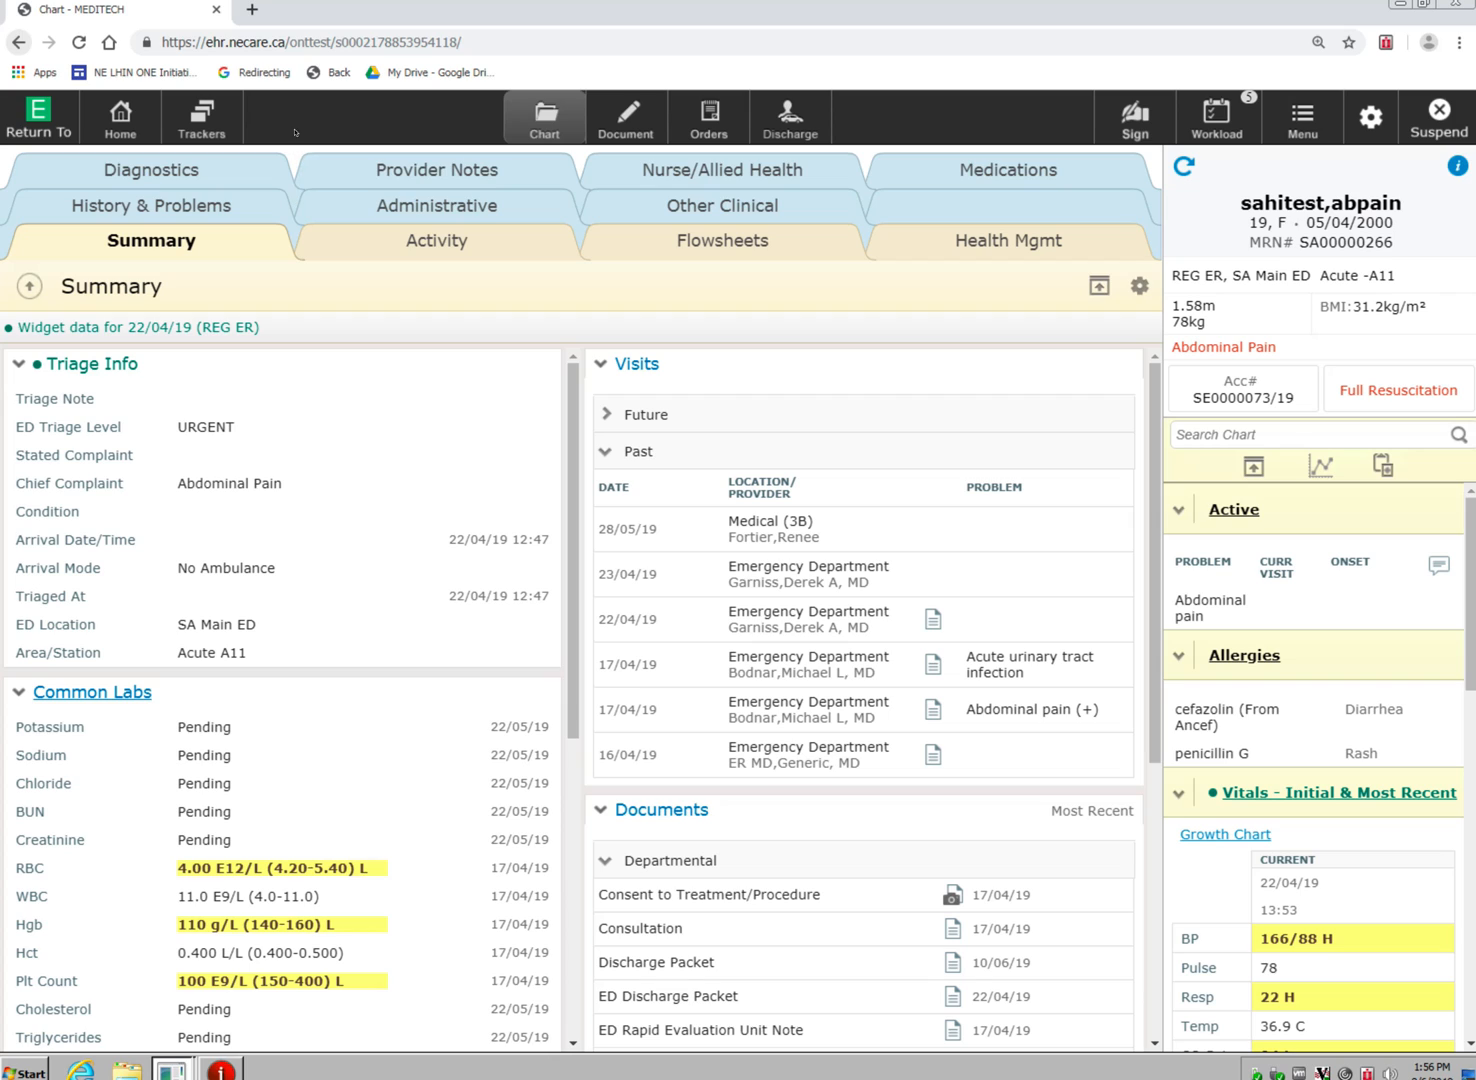
{"action": "mouse_move", "coordinate": [655, 170]}
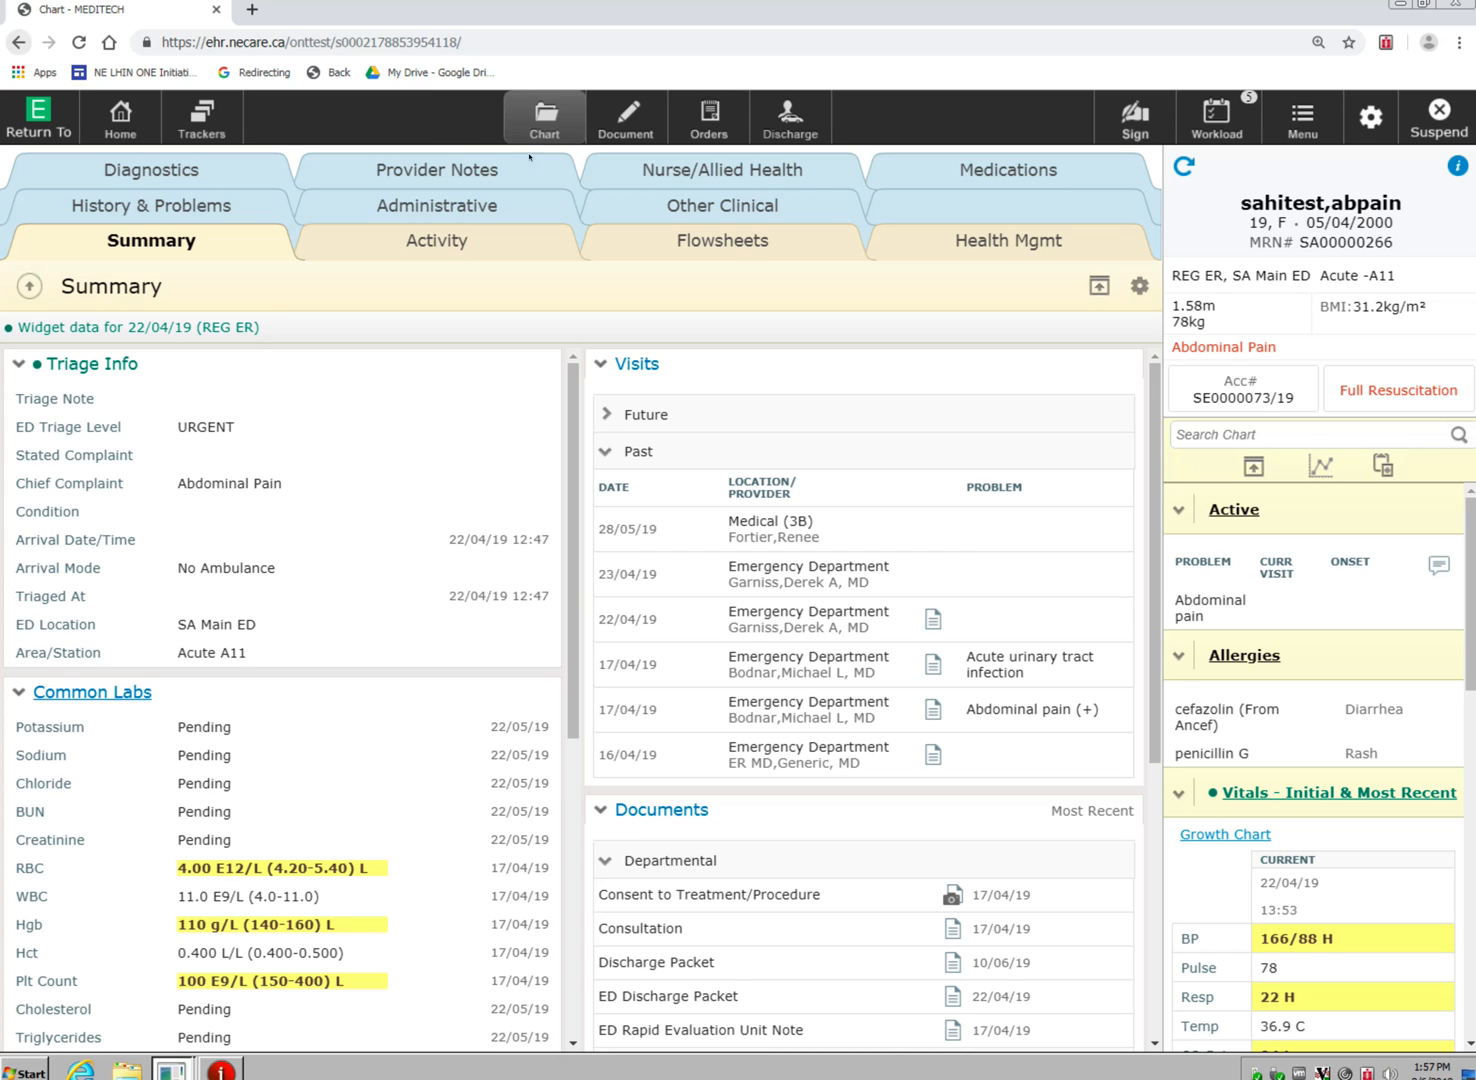
{"action": "mouse_move", "coordinate": [627, 104]}
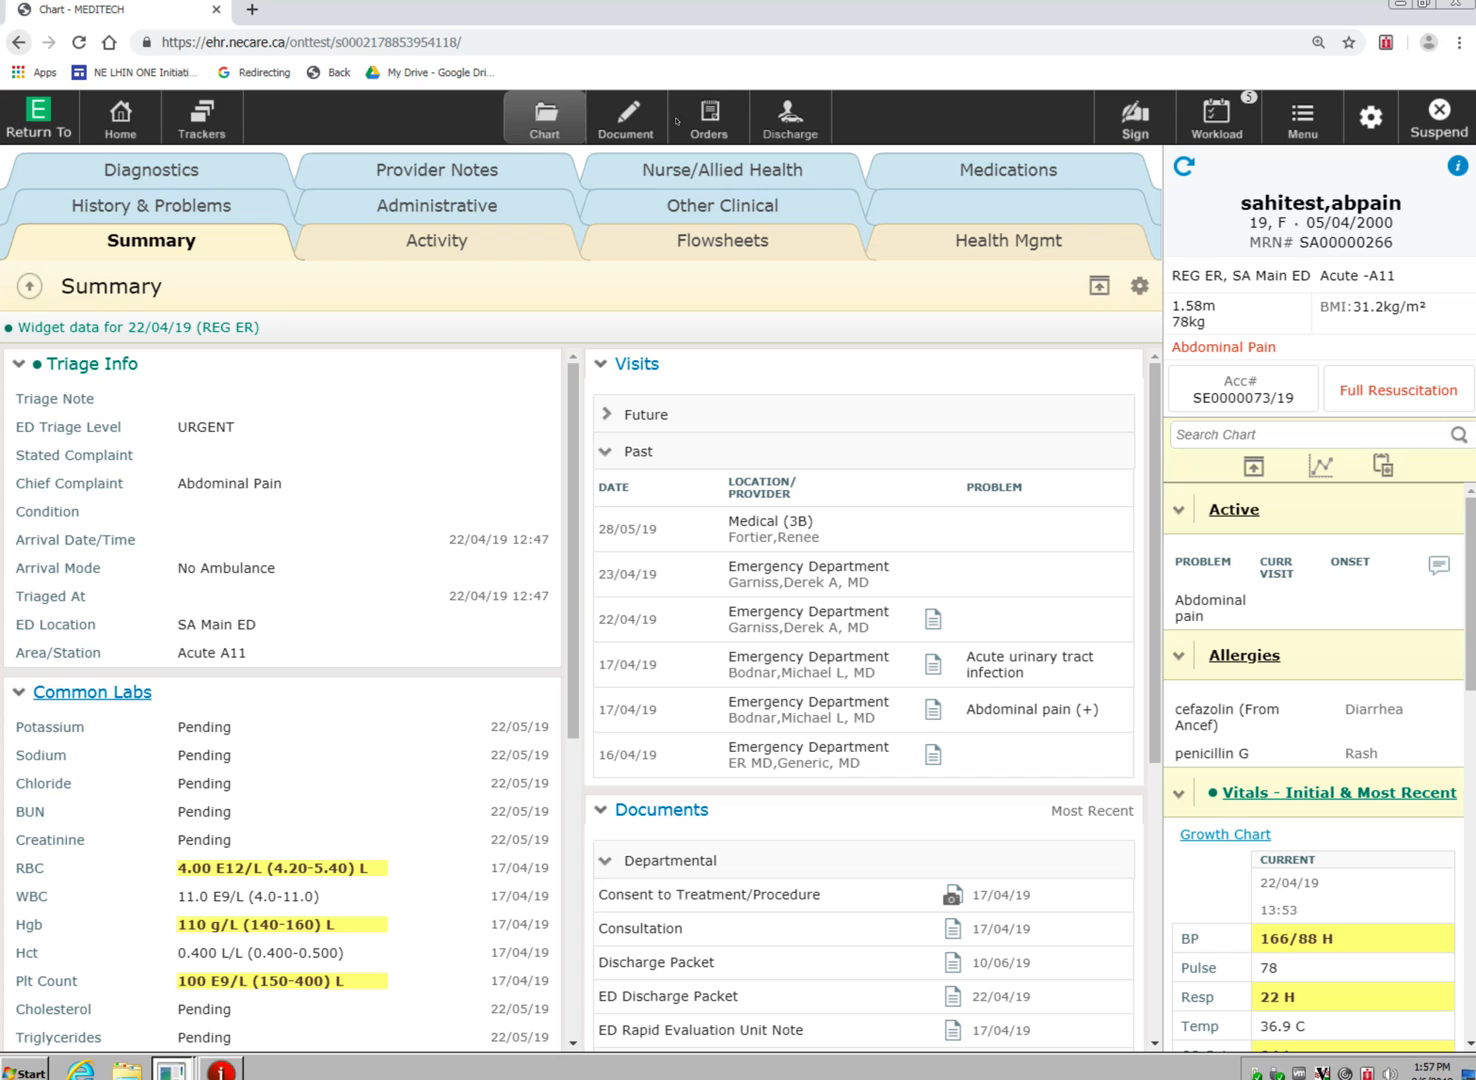
{"action": "mouse_move", "coordinate": [767, 98]}
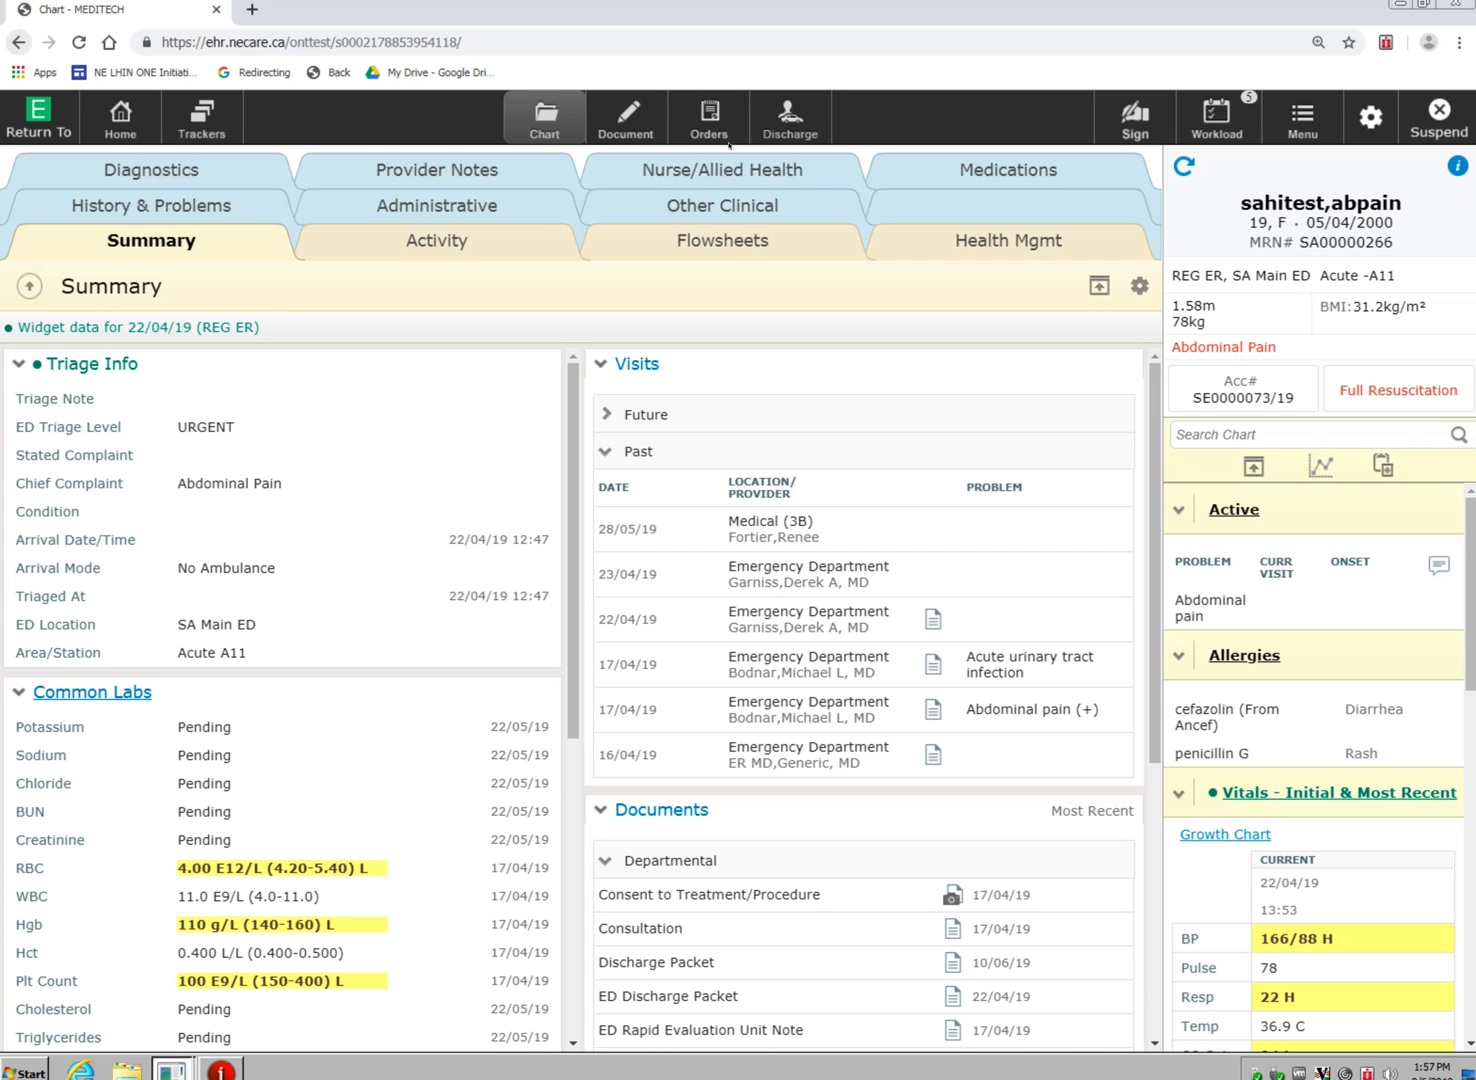
{"action": "mouse_move", "coordinate": [573, 279]}
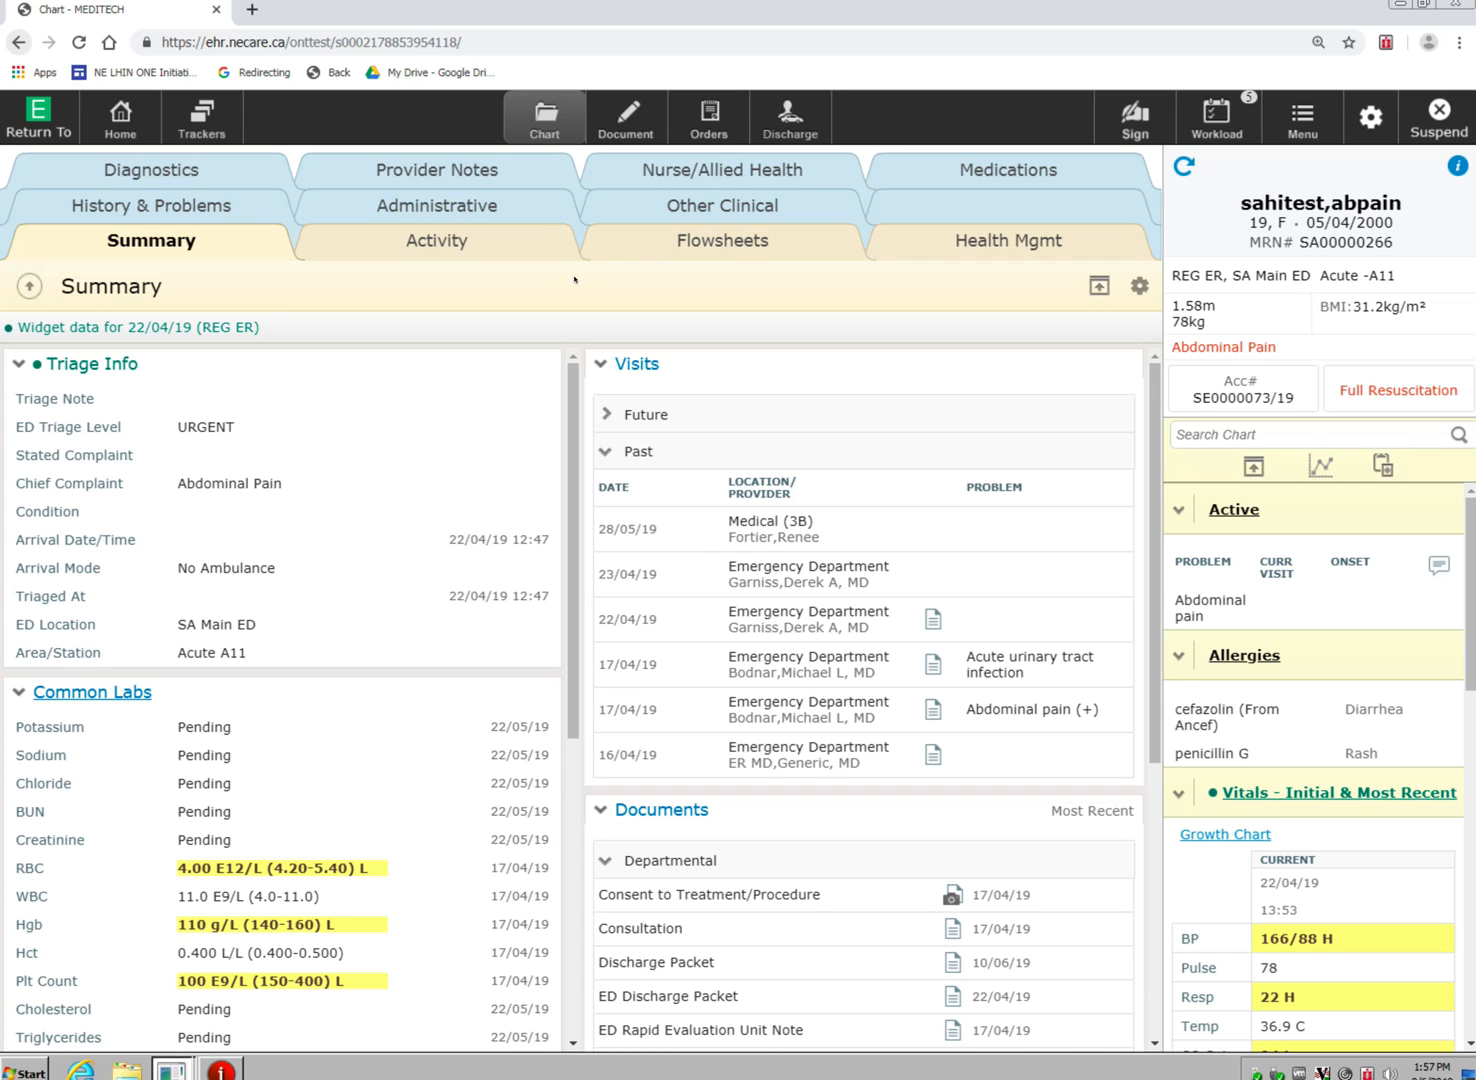
{"action": "mouse_move", "coordinate": [285, 301]}
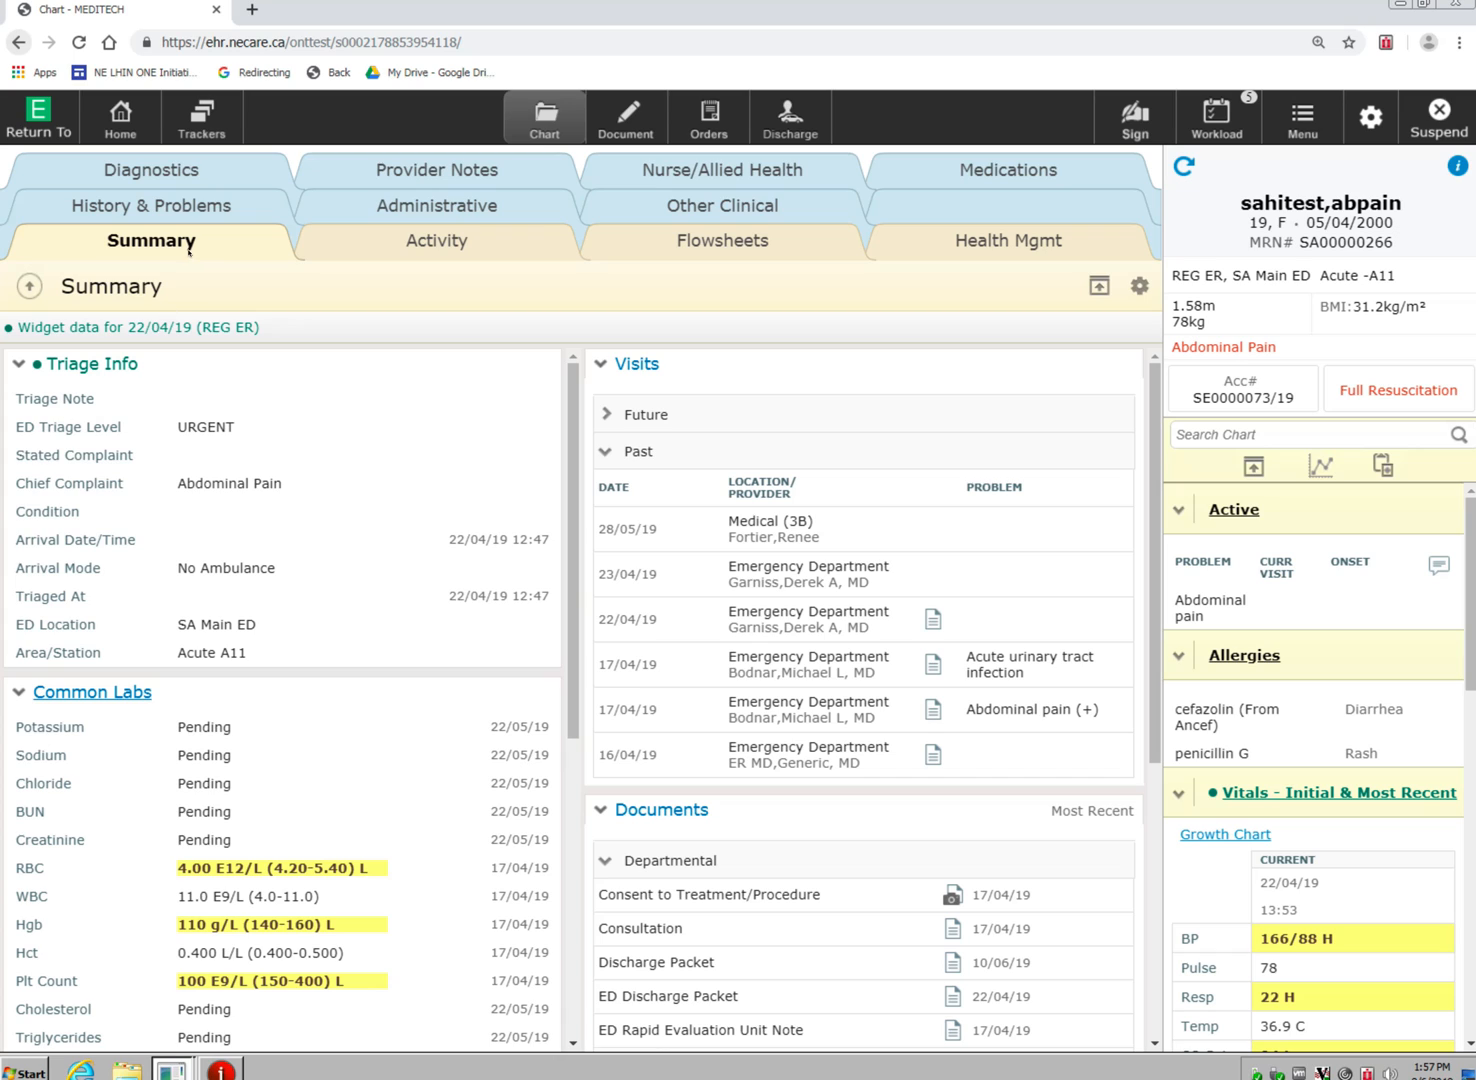
{"action": "mouse_move", "coordinate": [903, 261]}
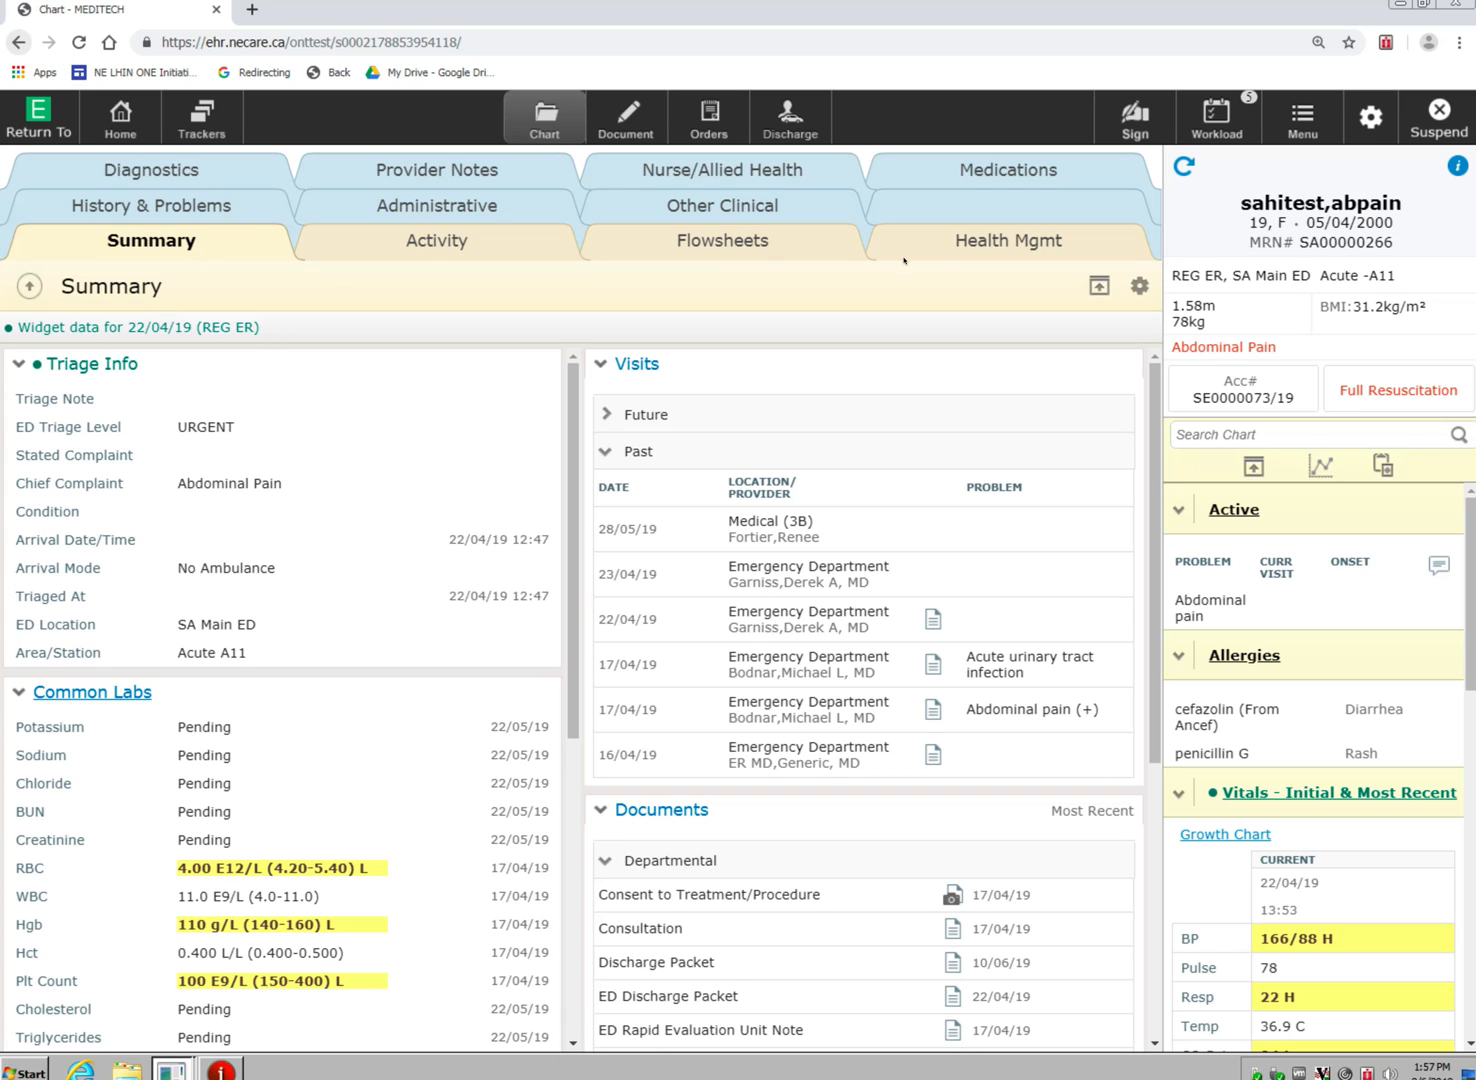
{"action": "mouse_move", "coordinate": [576, 226]}
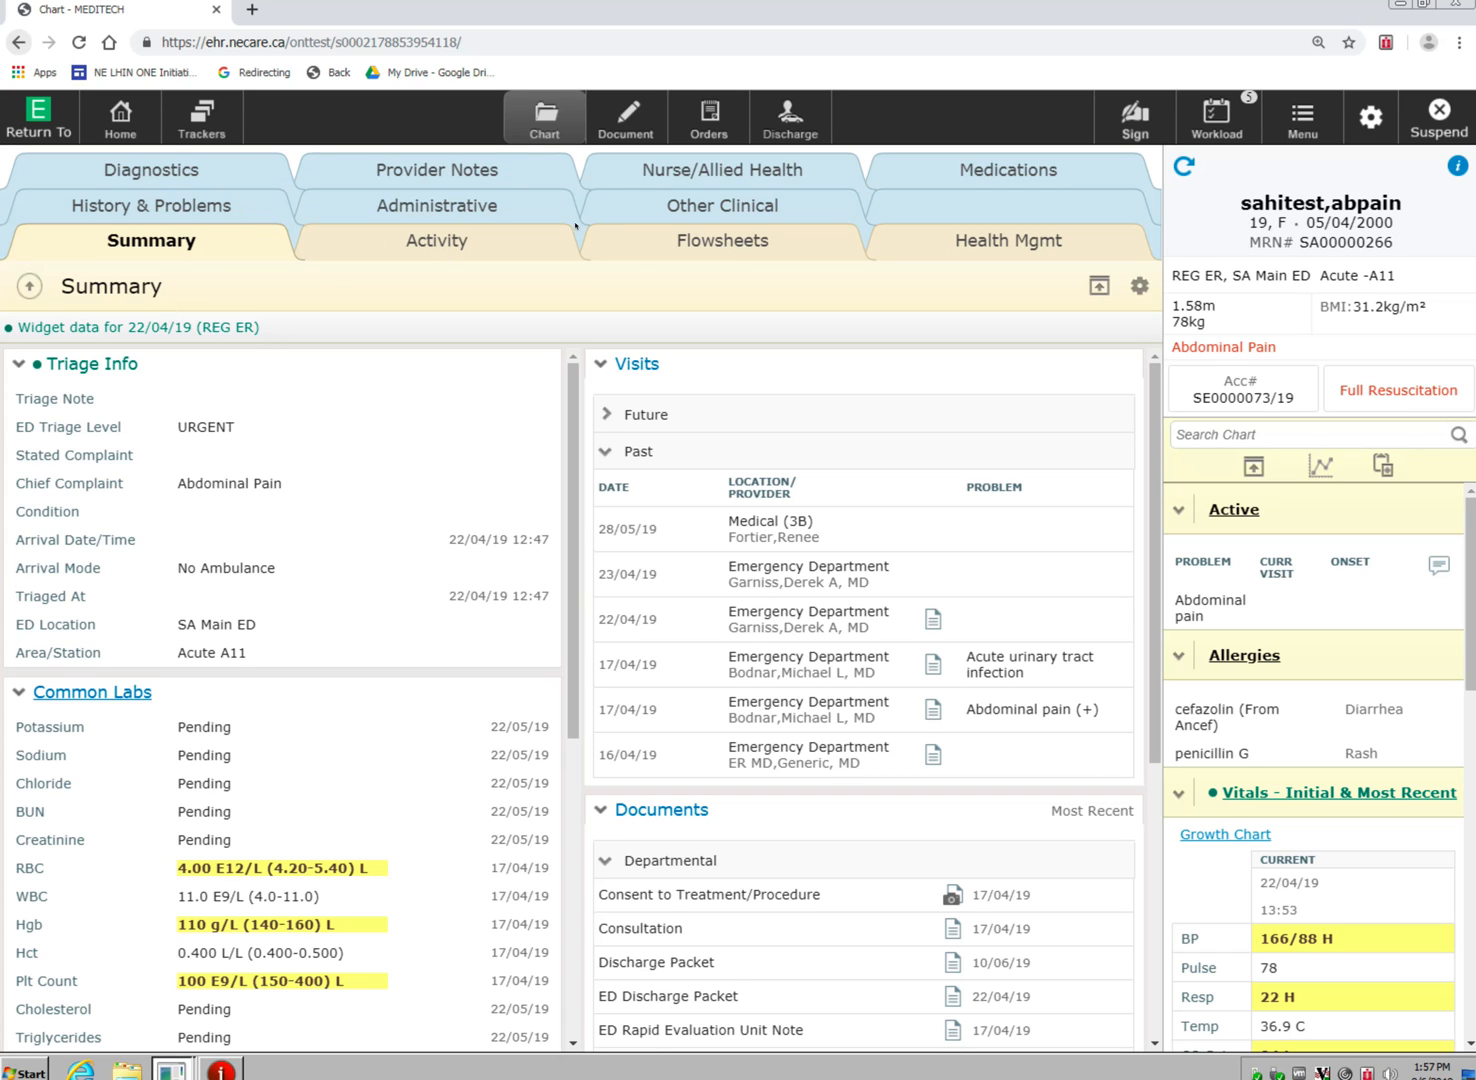
{"action": "mouse_move", "coordinate": [420, 366]}
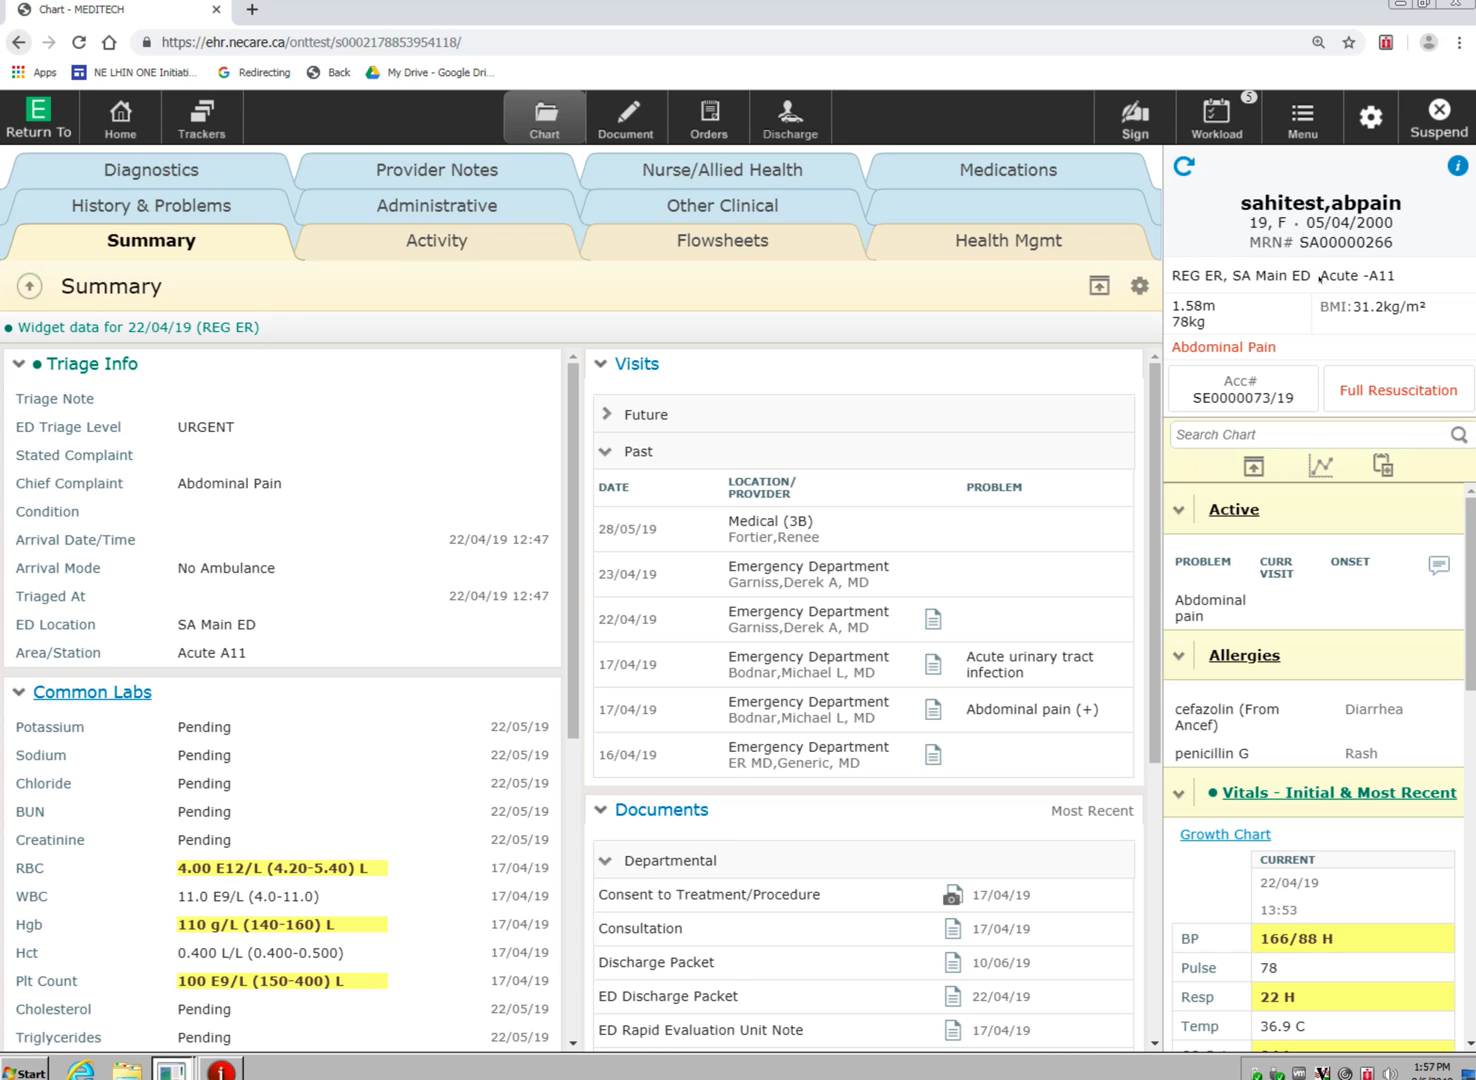
{"action": "mouse_move", "coordinate": [1327, 290]}
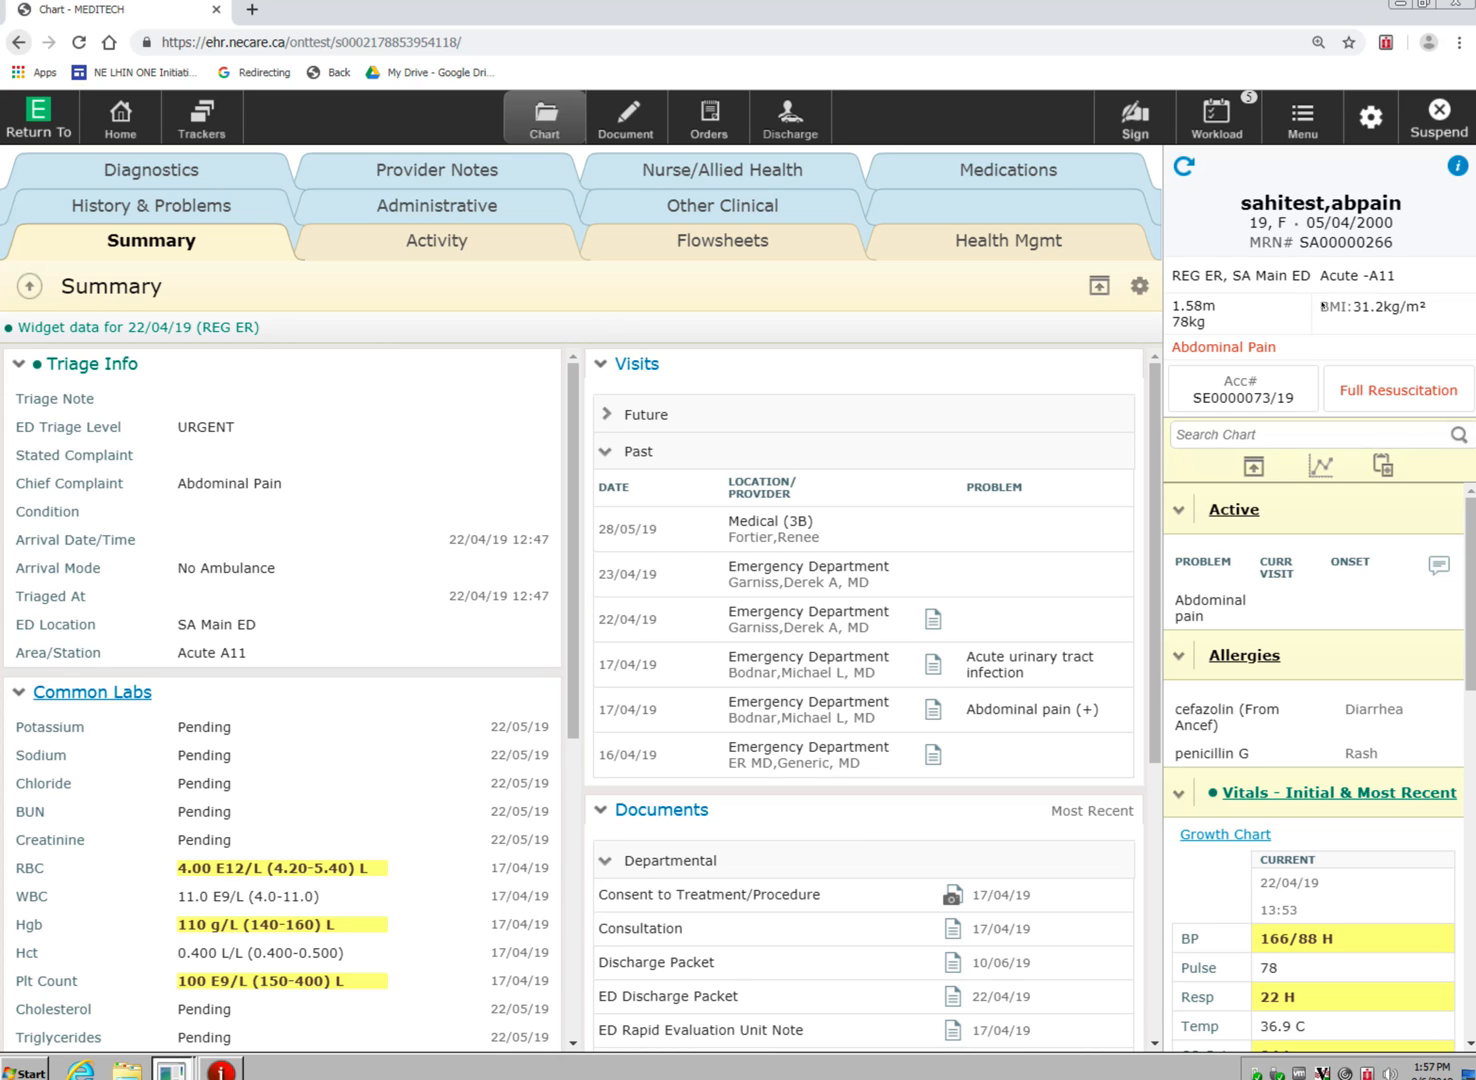
{"action": "mouse_move", "coordinate": [1331, 382]}
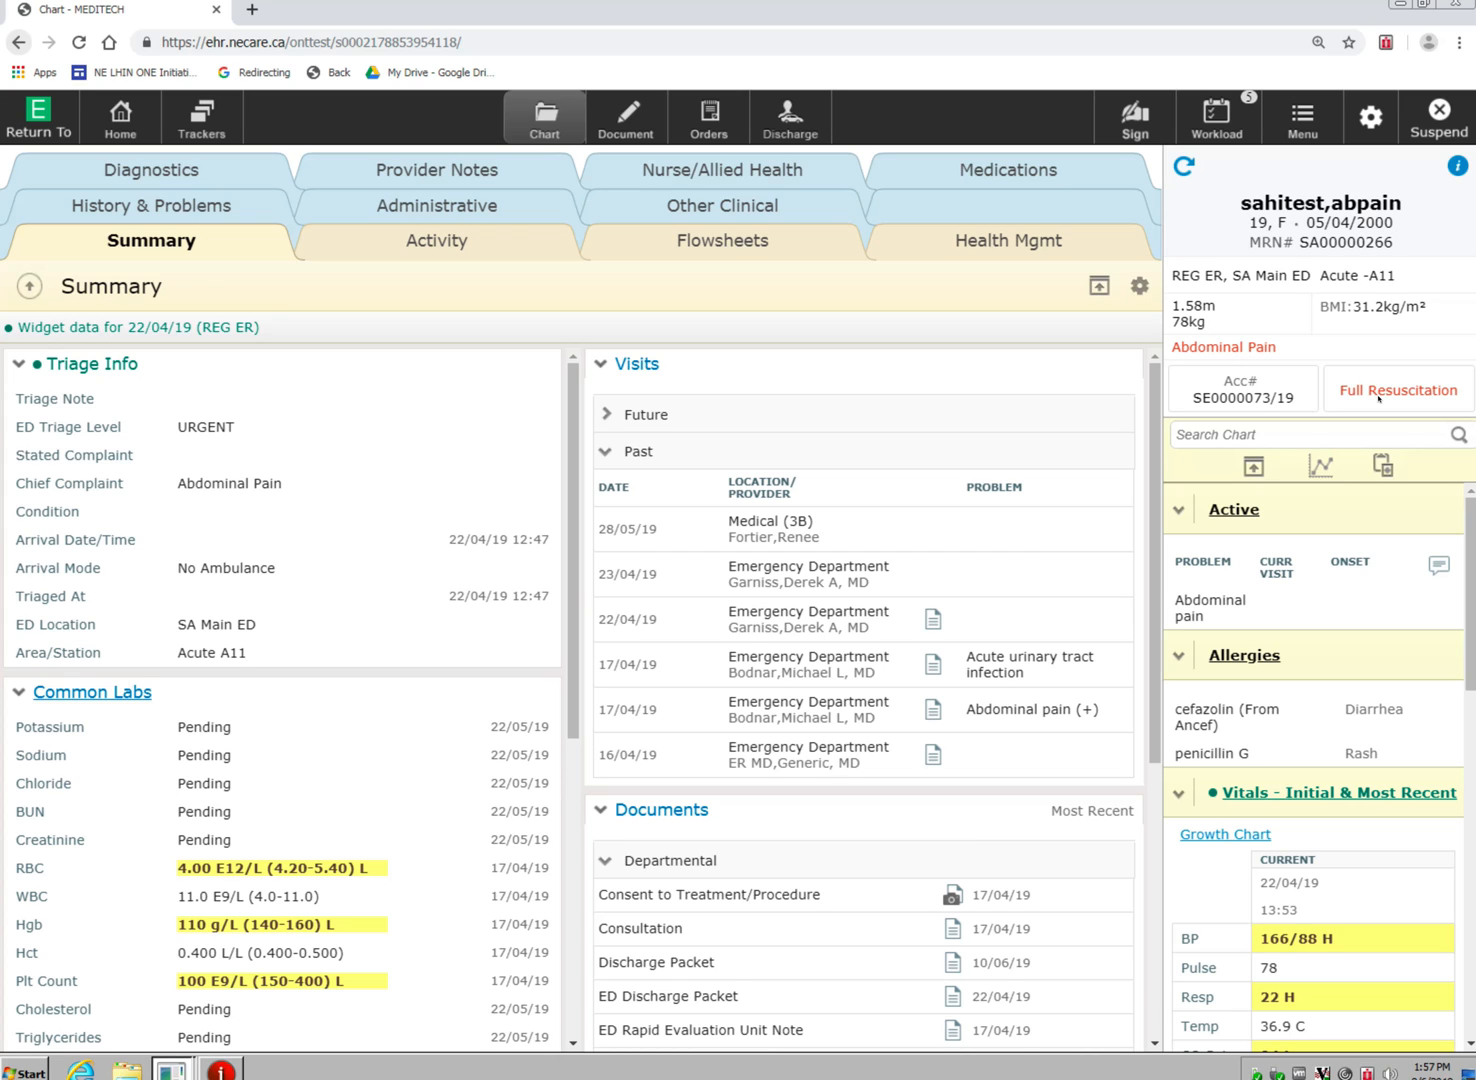
{"action": "mouse_move", "coordinate": [302, 367]}
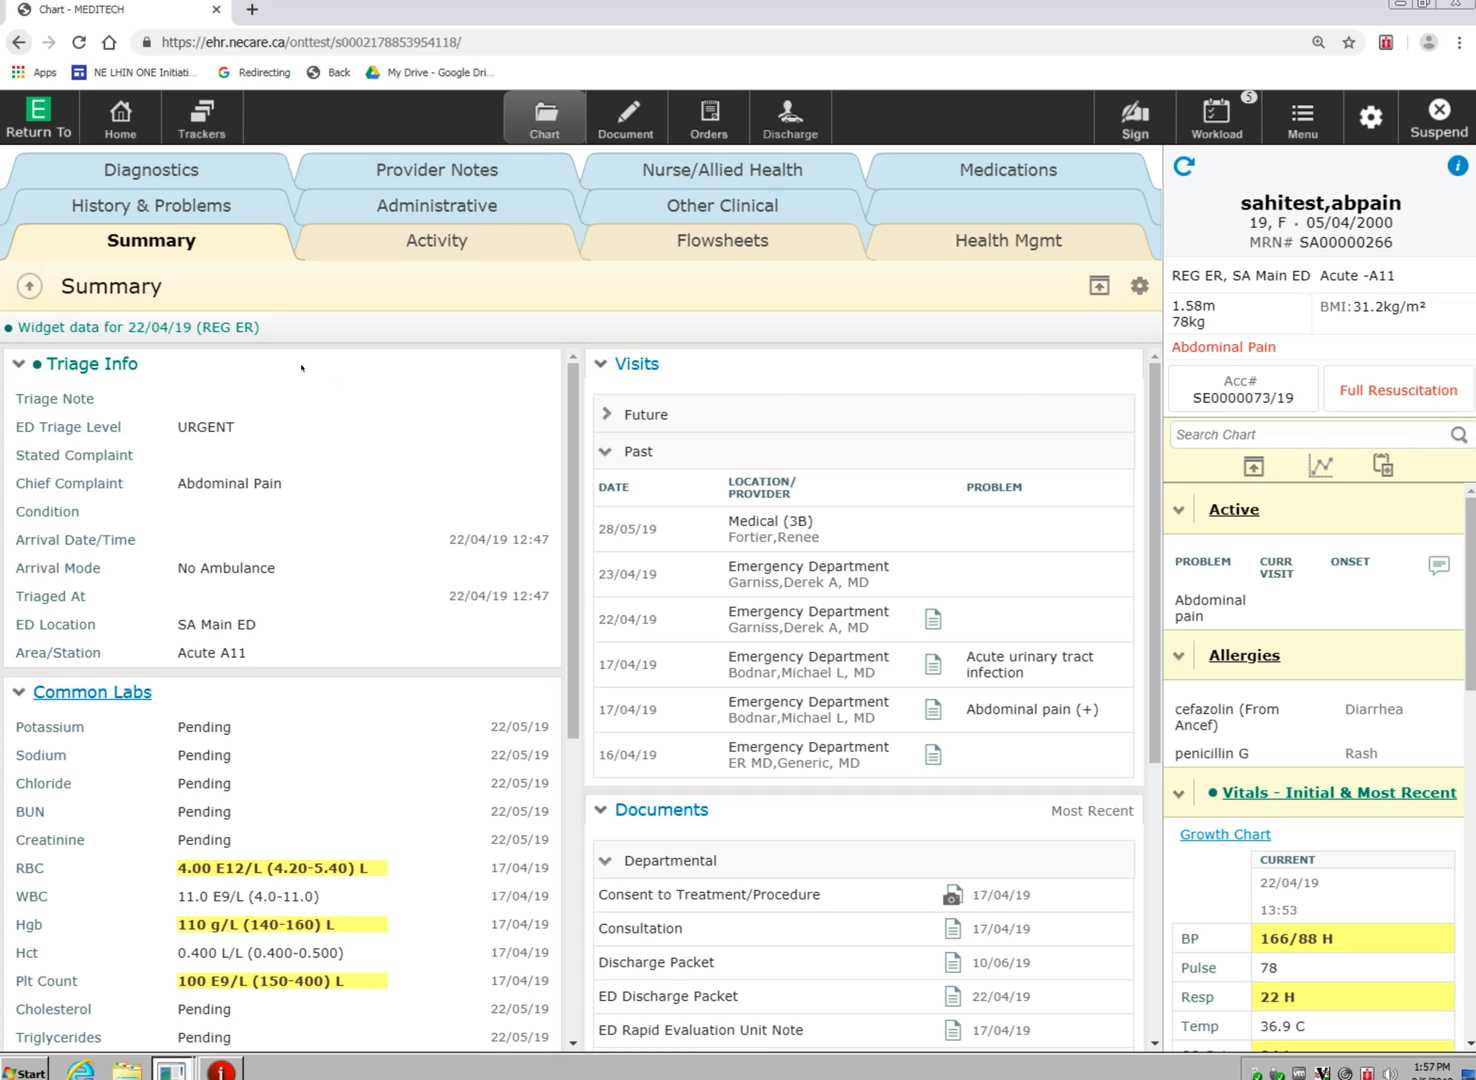
{"action": "mouse_move", "coordinate": [296, 516]}
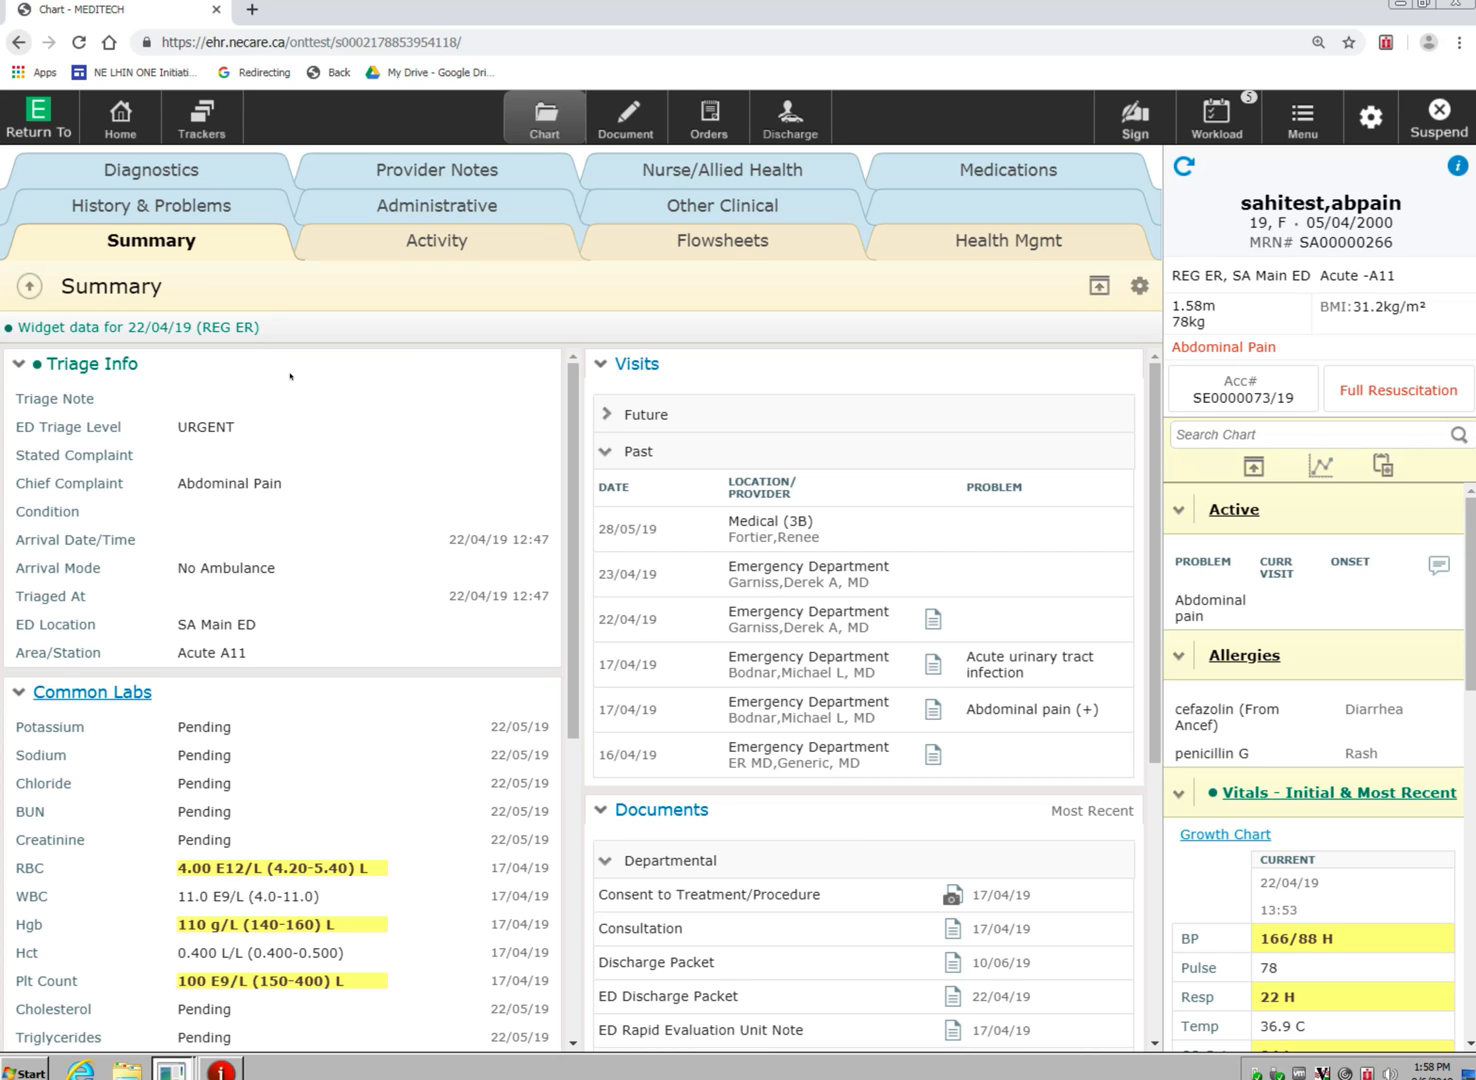
{"action": "mouse_move", "coordinate": [256, 333]}
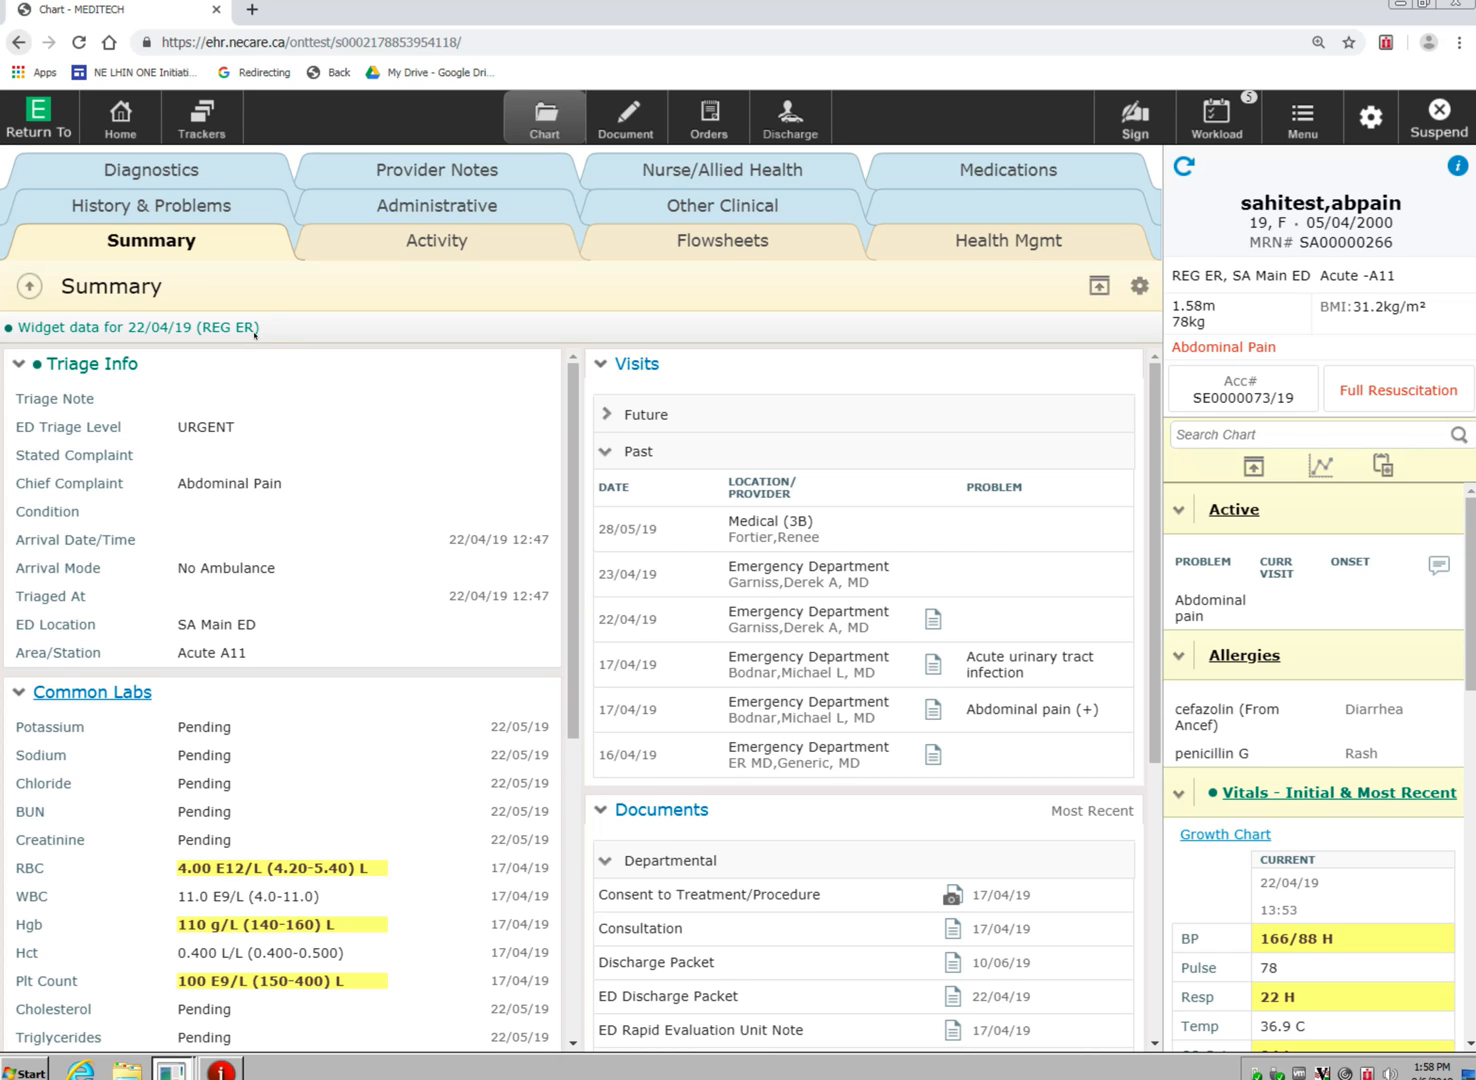
{"action": "mouse_move", "coordinate": [267, 349]}
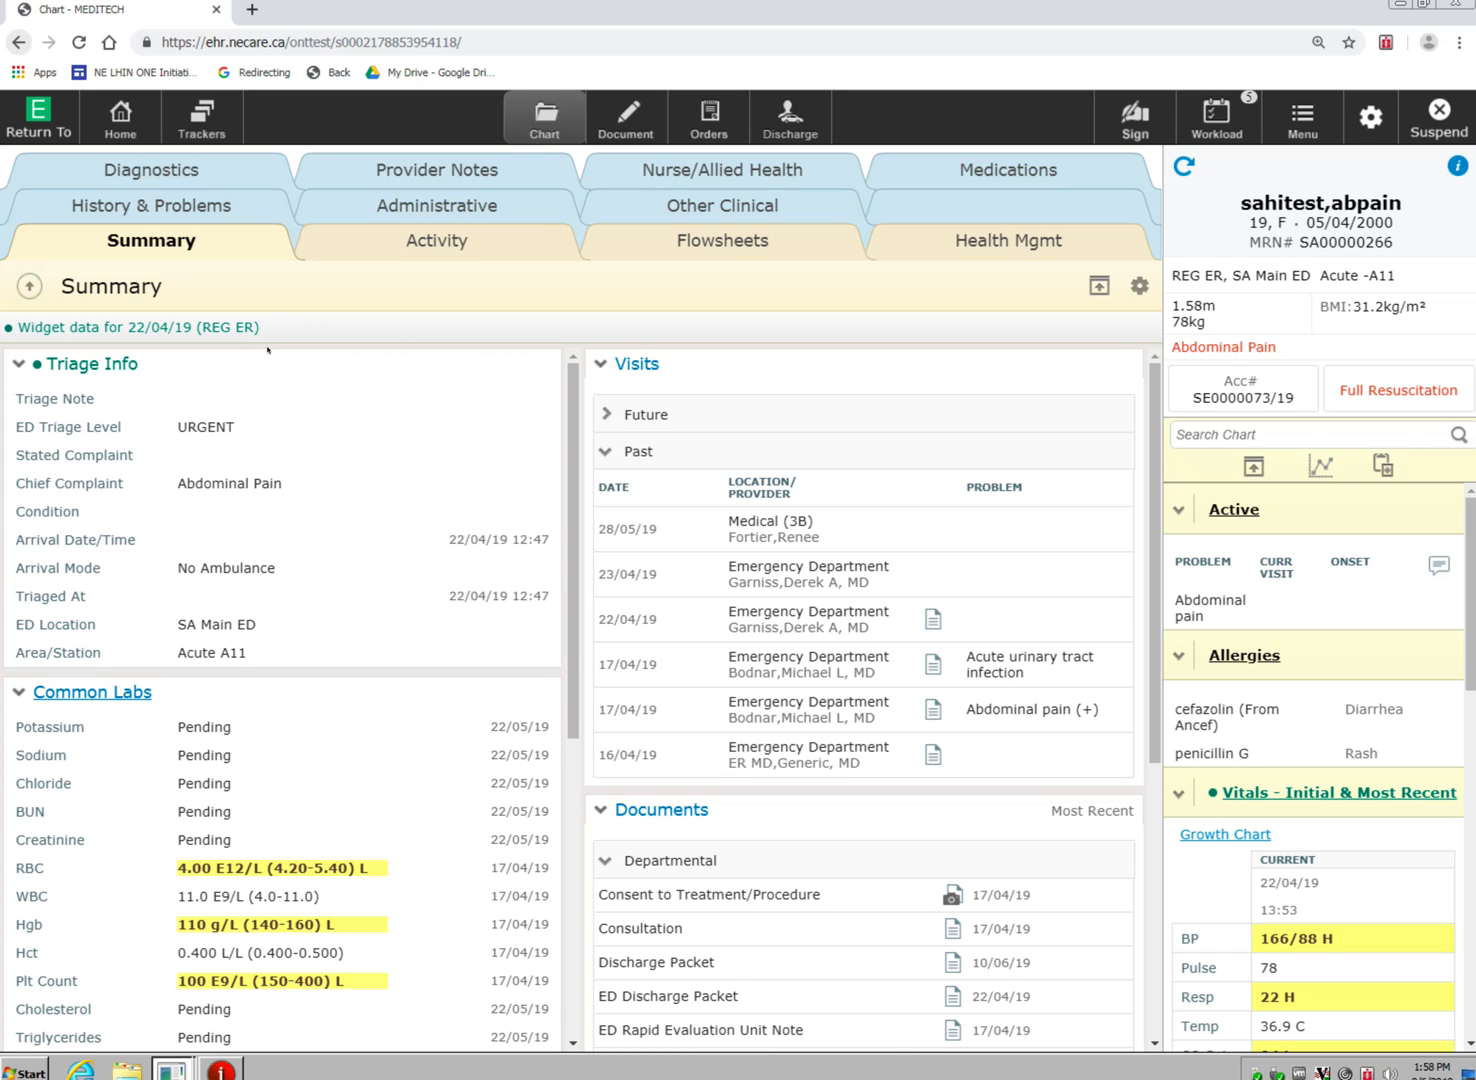
{"action": "mouse_move", "coordinate": [120, 540]}
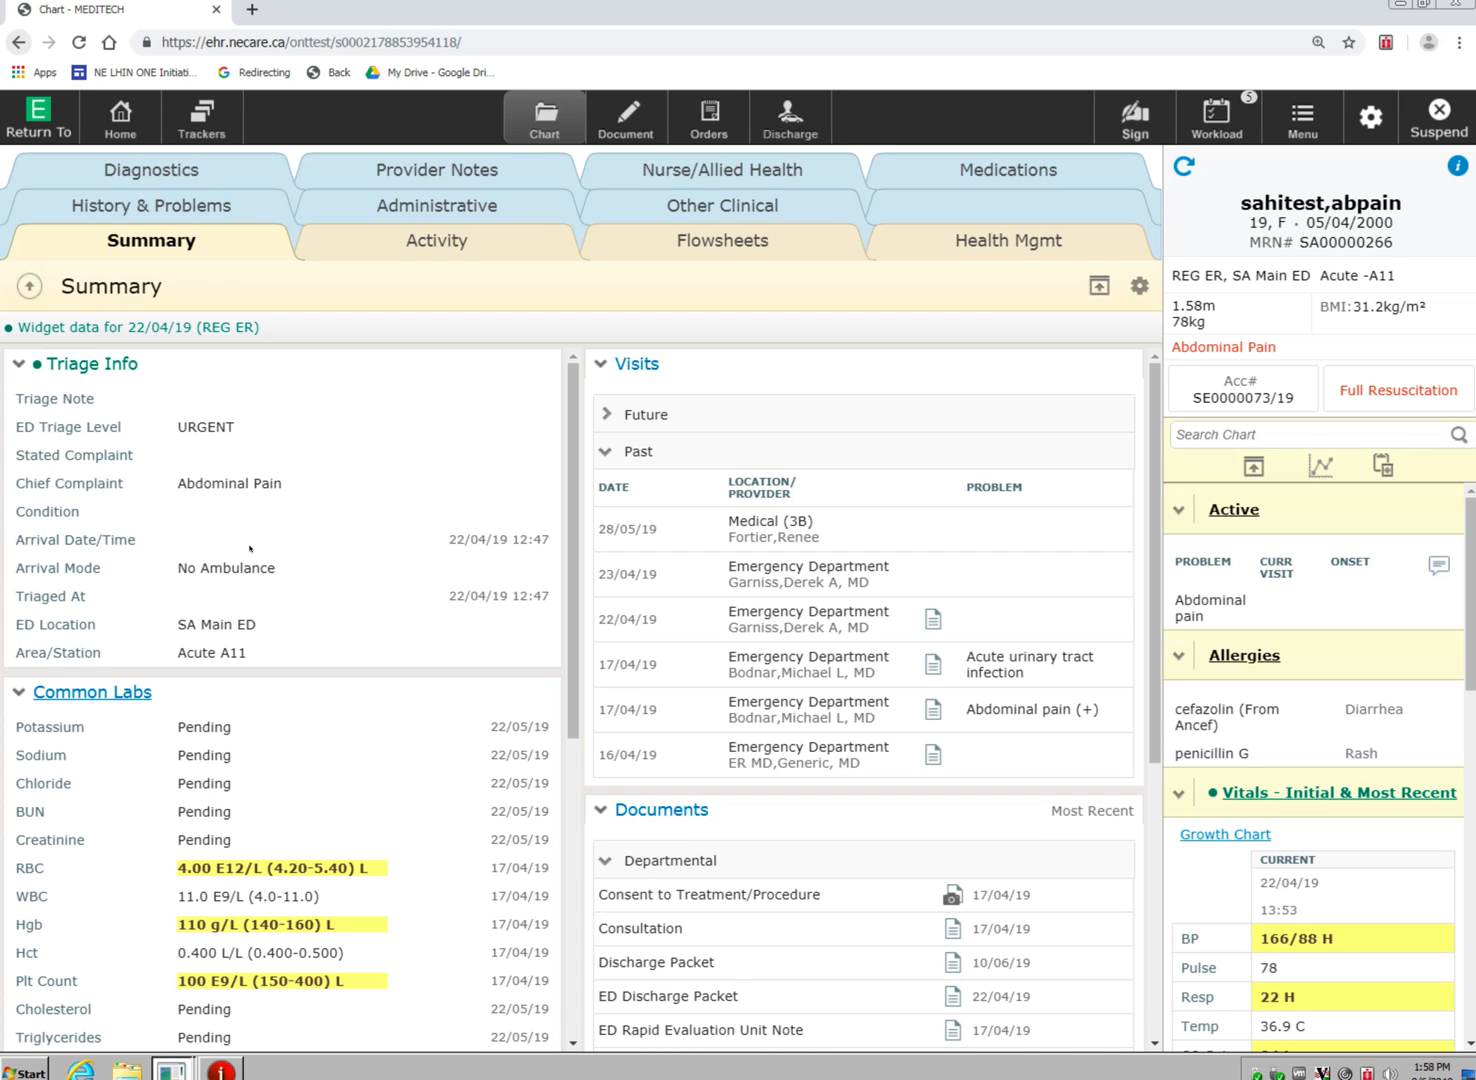
{"action": "mouse_move", "coordinate": [367, 524]}
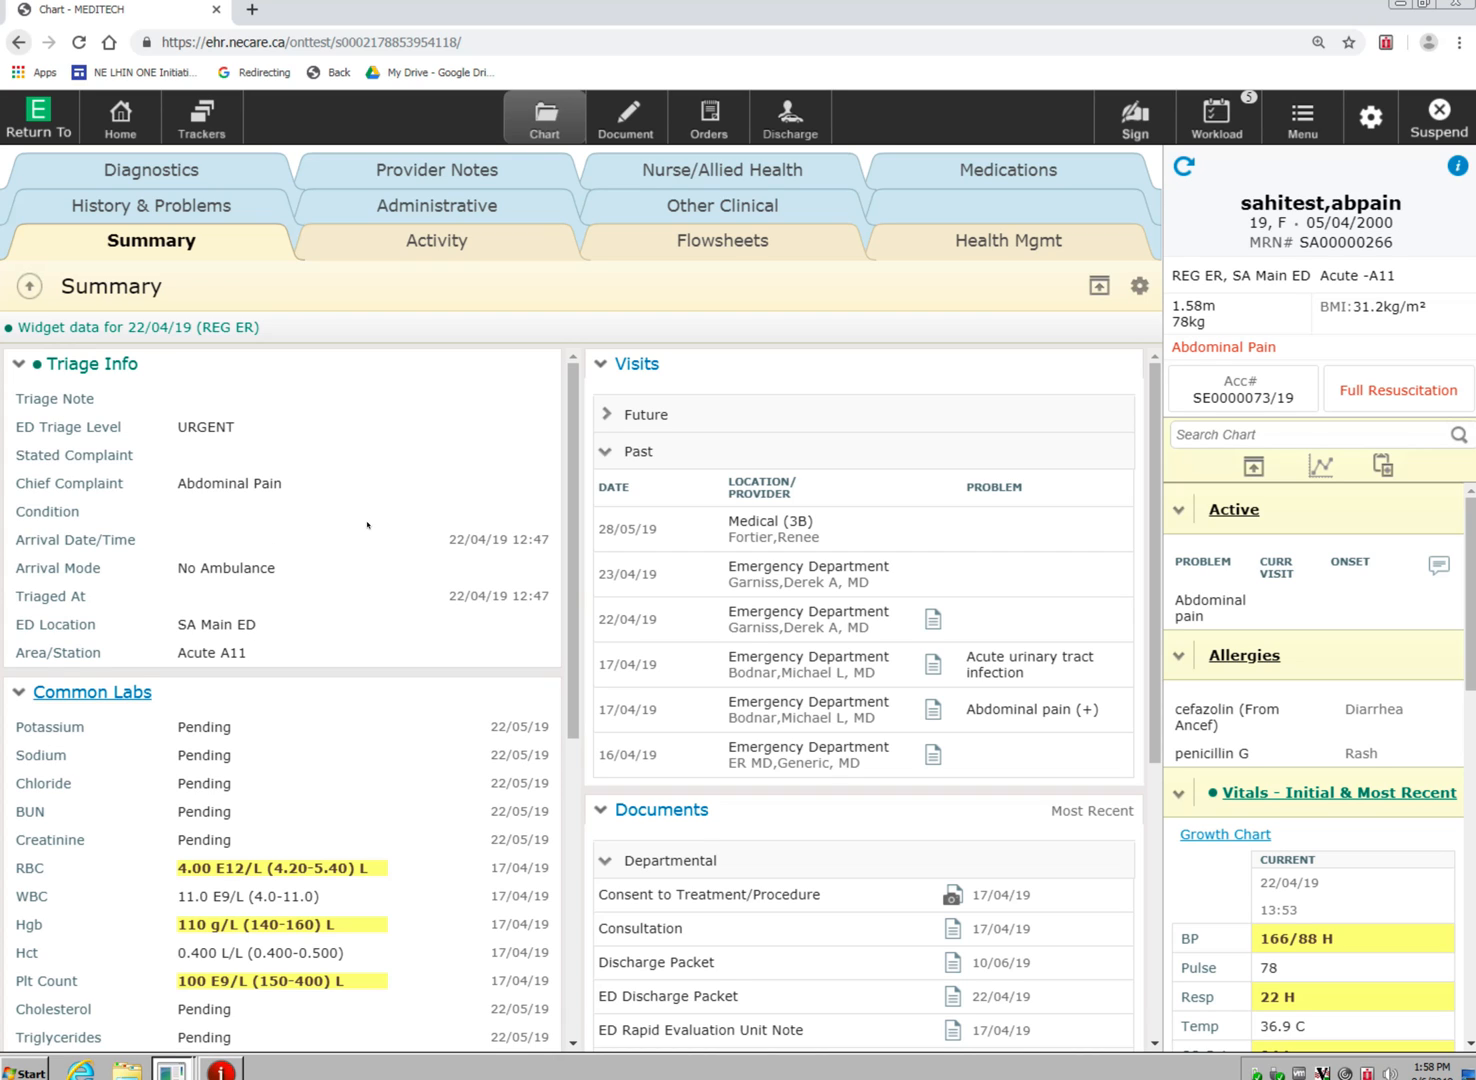
{"action": "mouse_move", "coordinate": [410, 512]}
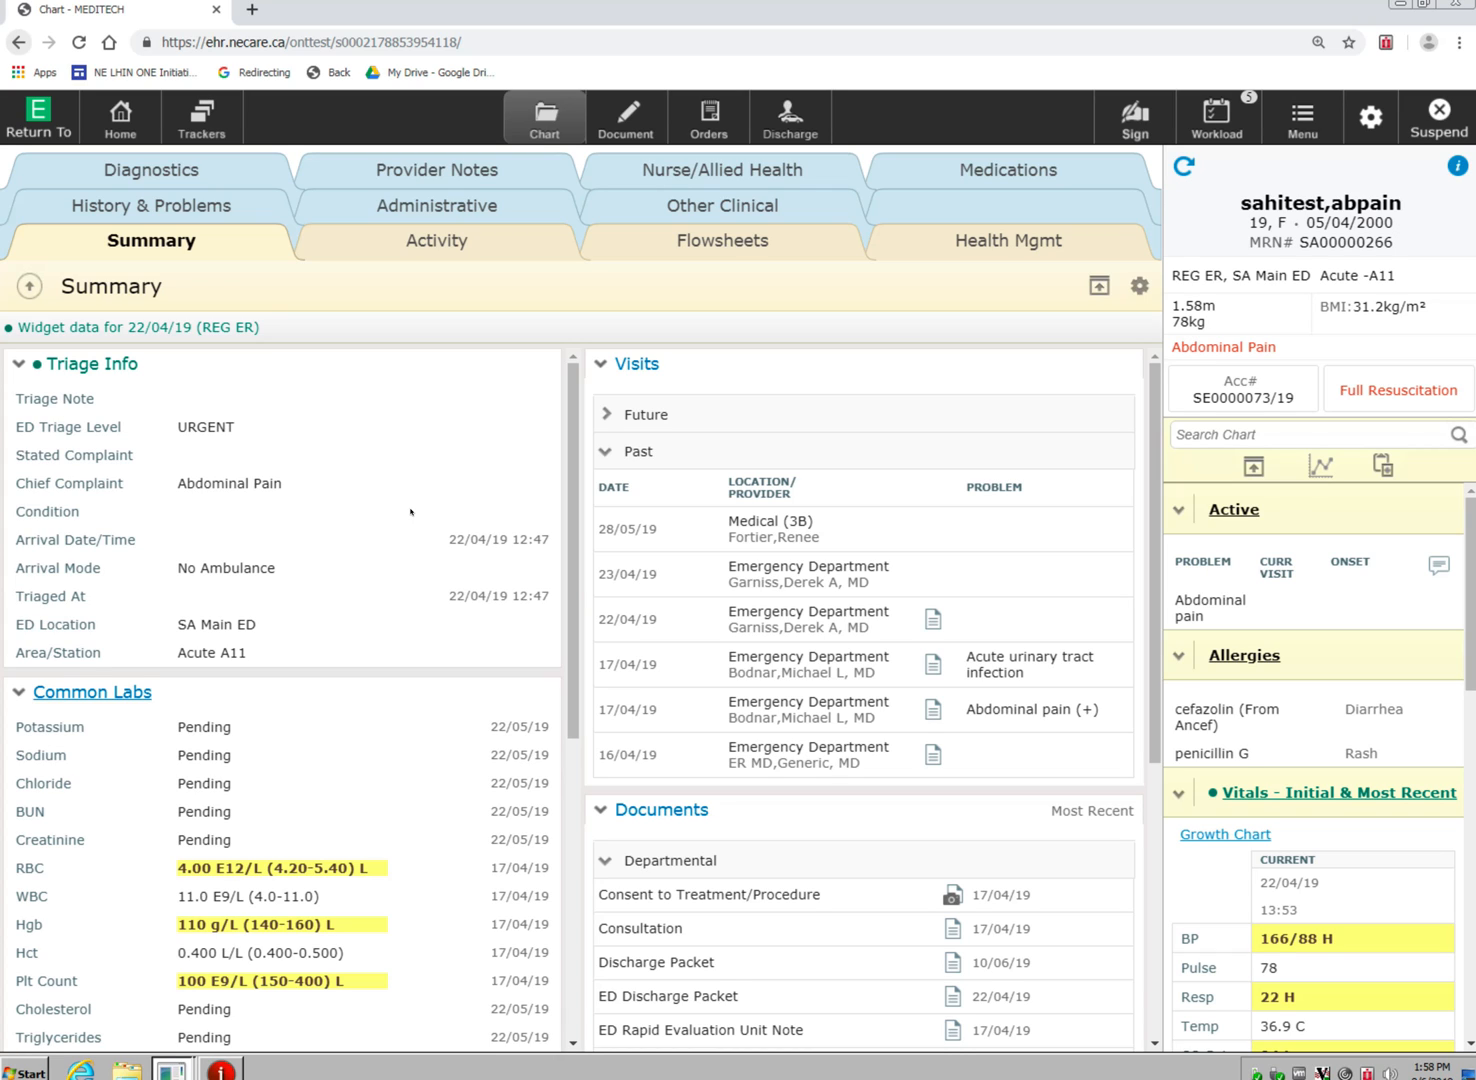
{"action": "mouse_move", "coordinate": [401, 485]}
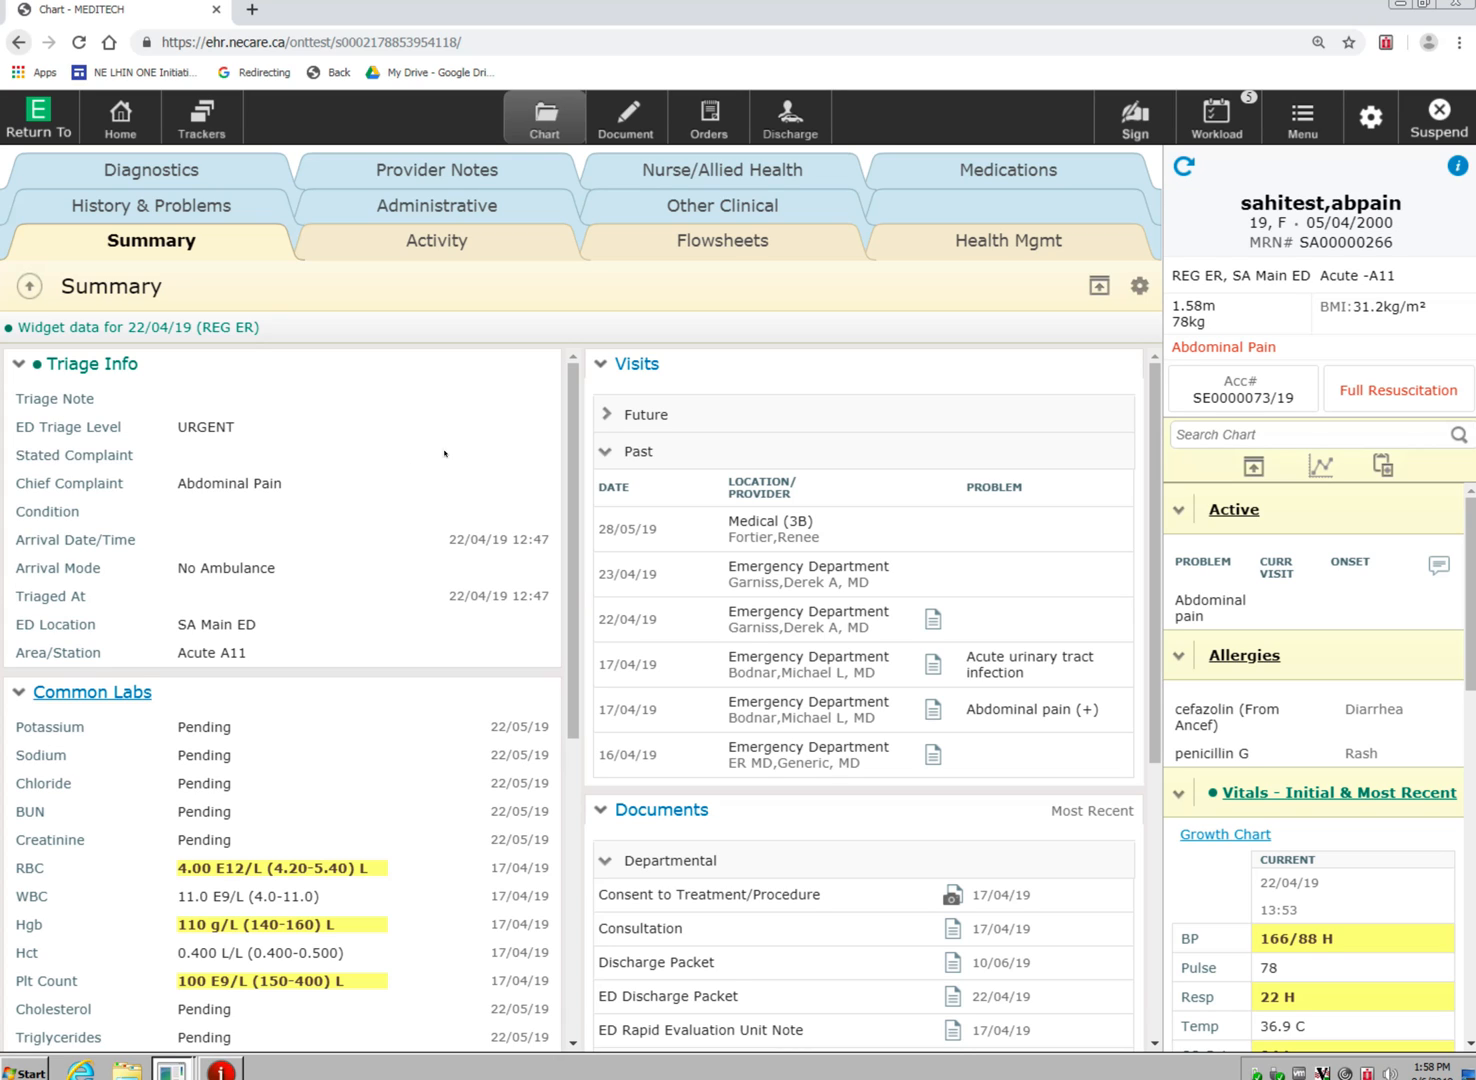
{"action": "mouse_move", "coordinate": [785, 630]}
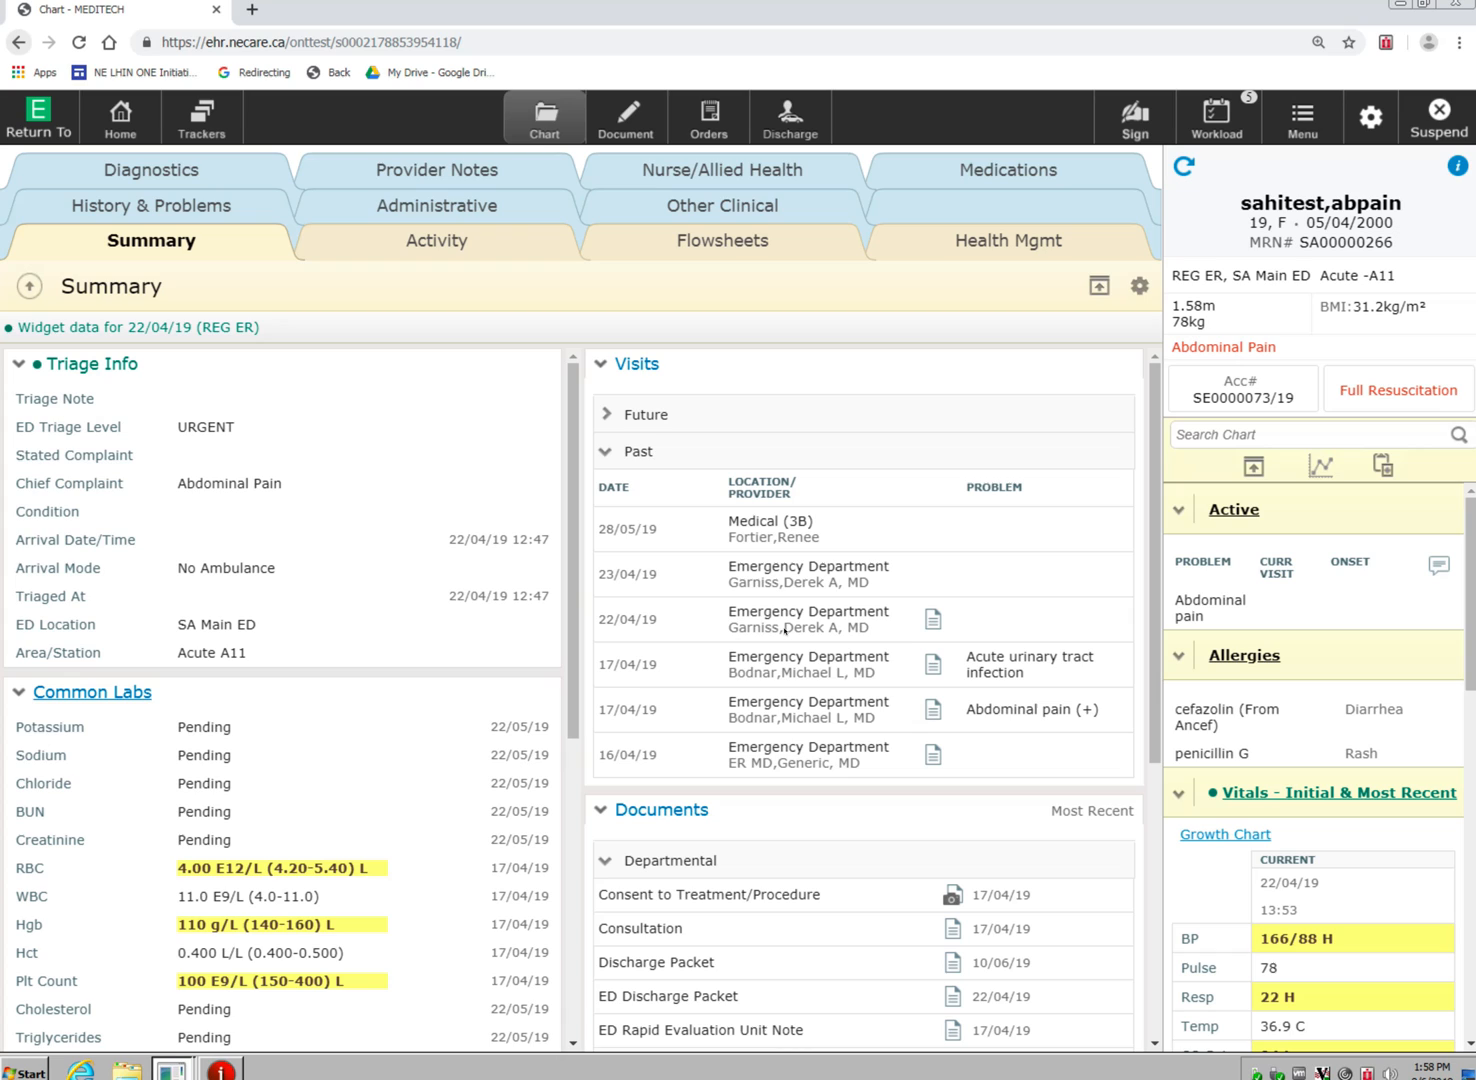
{"action": "mouse_move", "coordinate": [282, 380]}
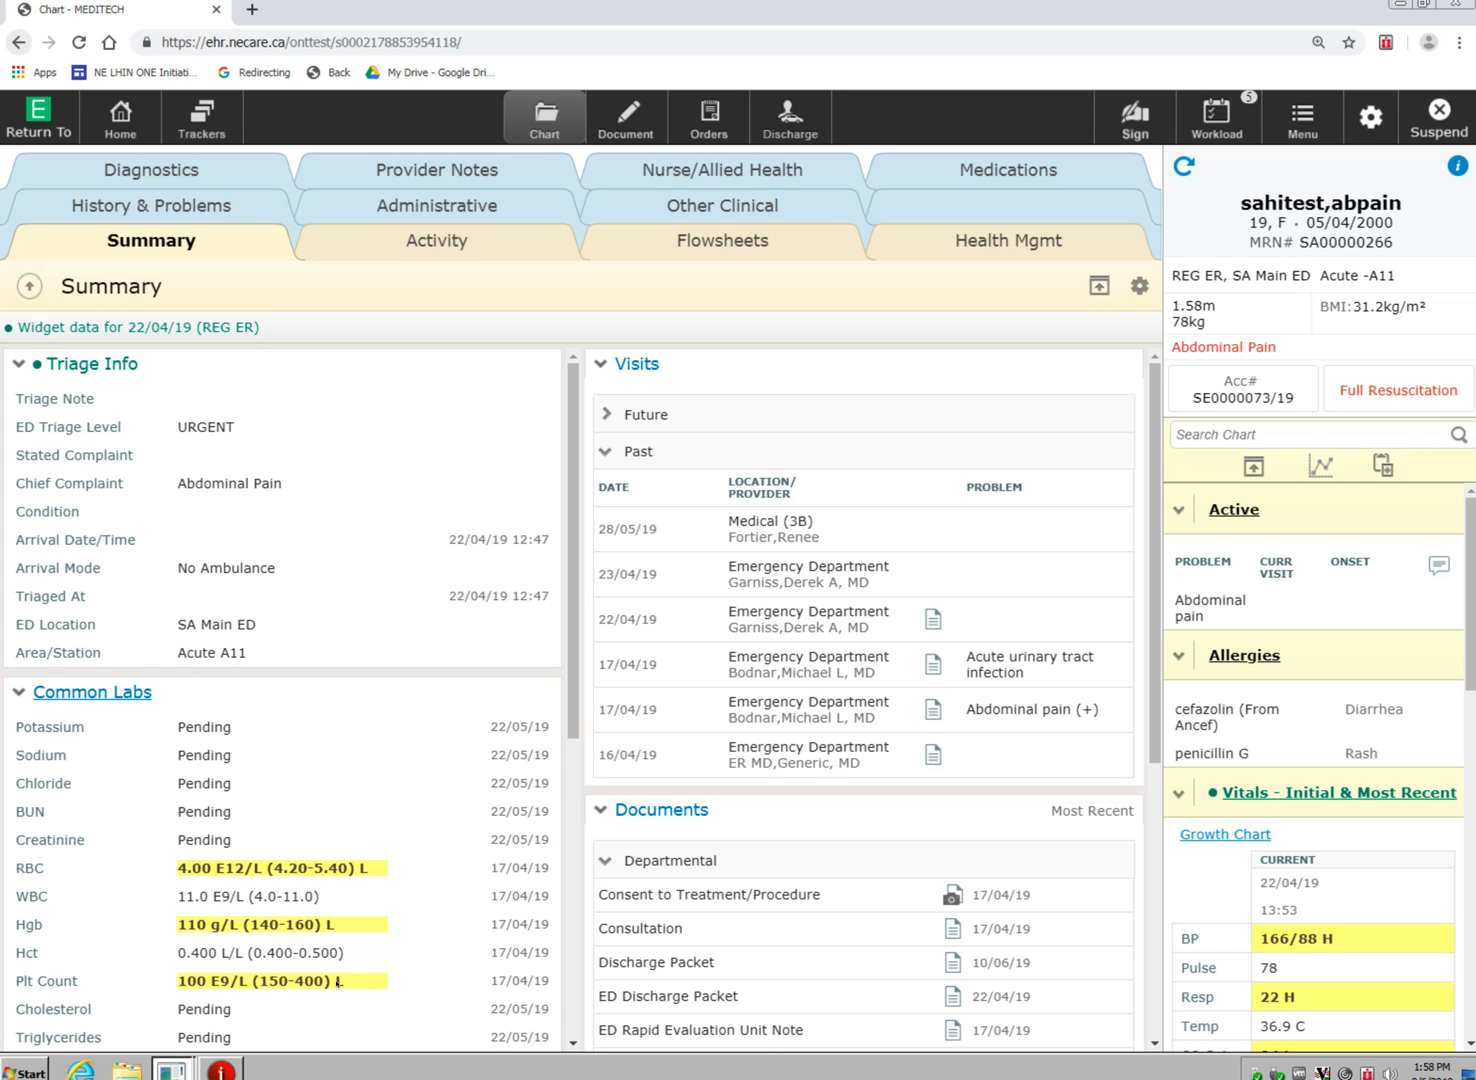
{"action": "mouse_move", "coordinate": [578, 797]}
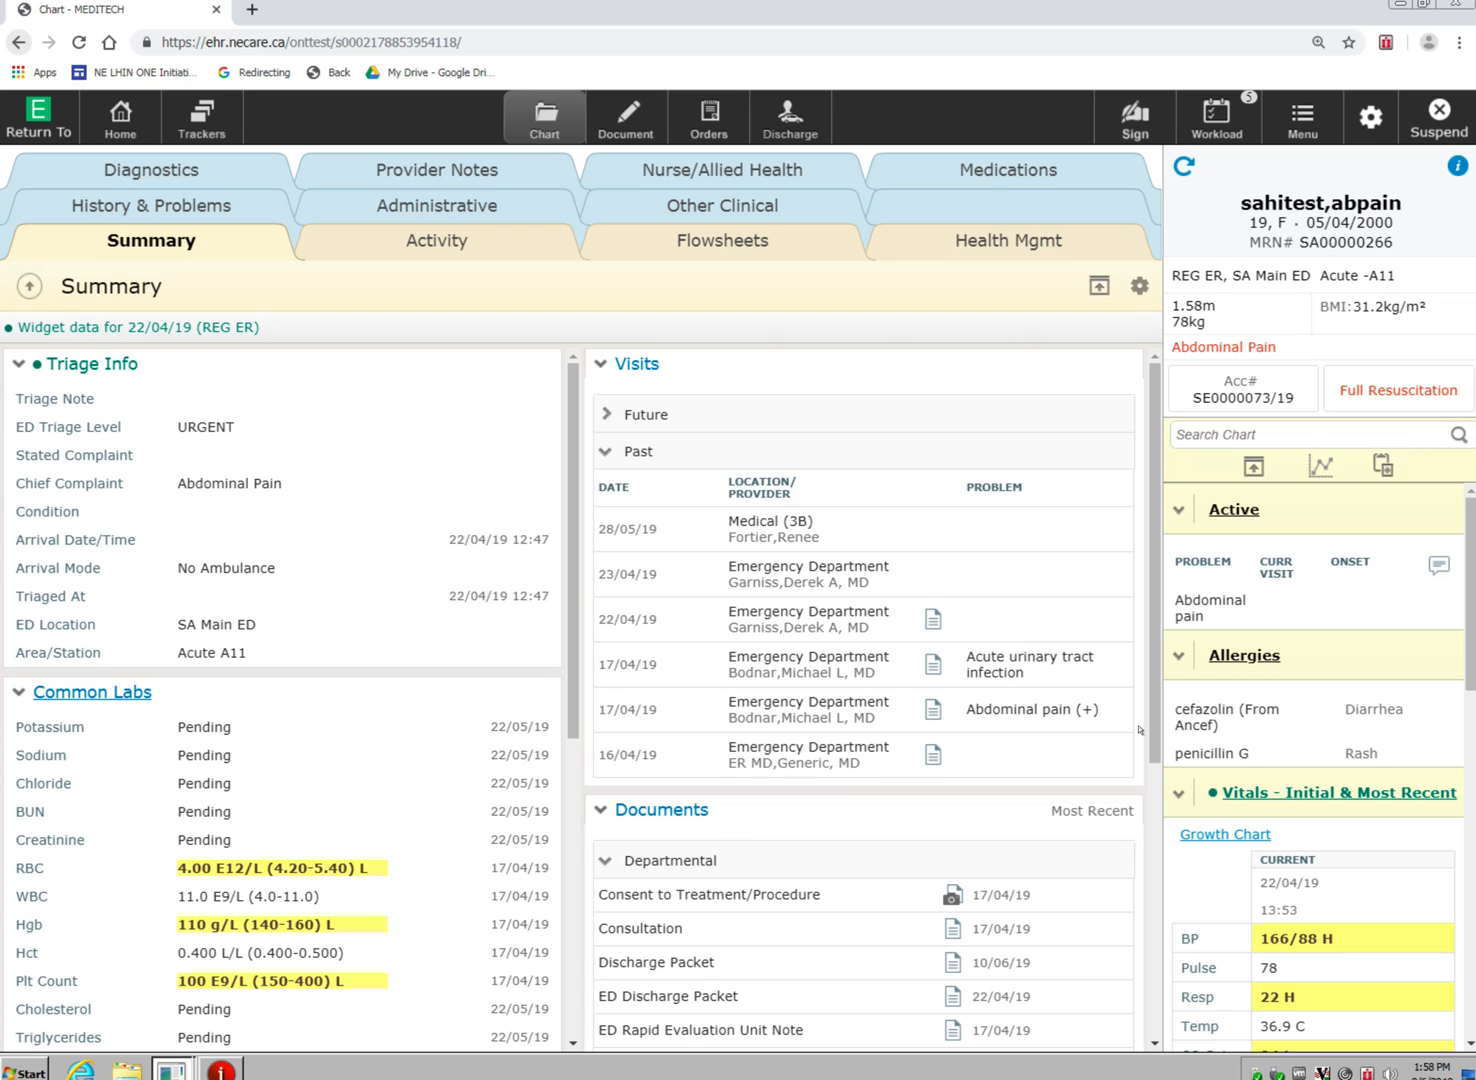
Step: Open the Diagnostics tab to show hematology and chemistry results by date
{"action": "scroll", "scroll_direction": "down", "scroll_amount": 3}
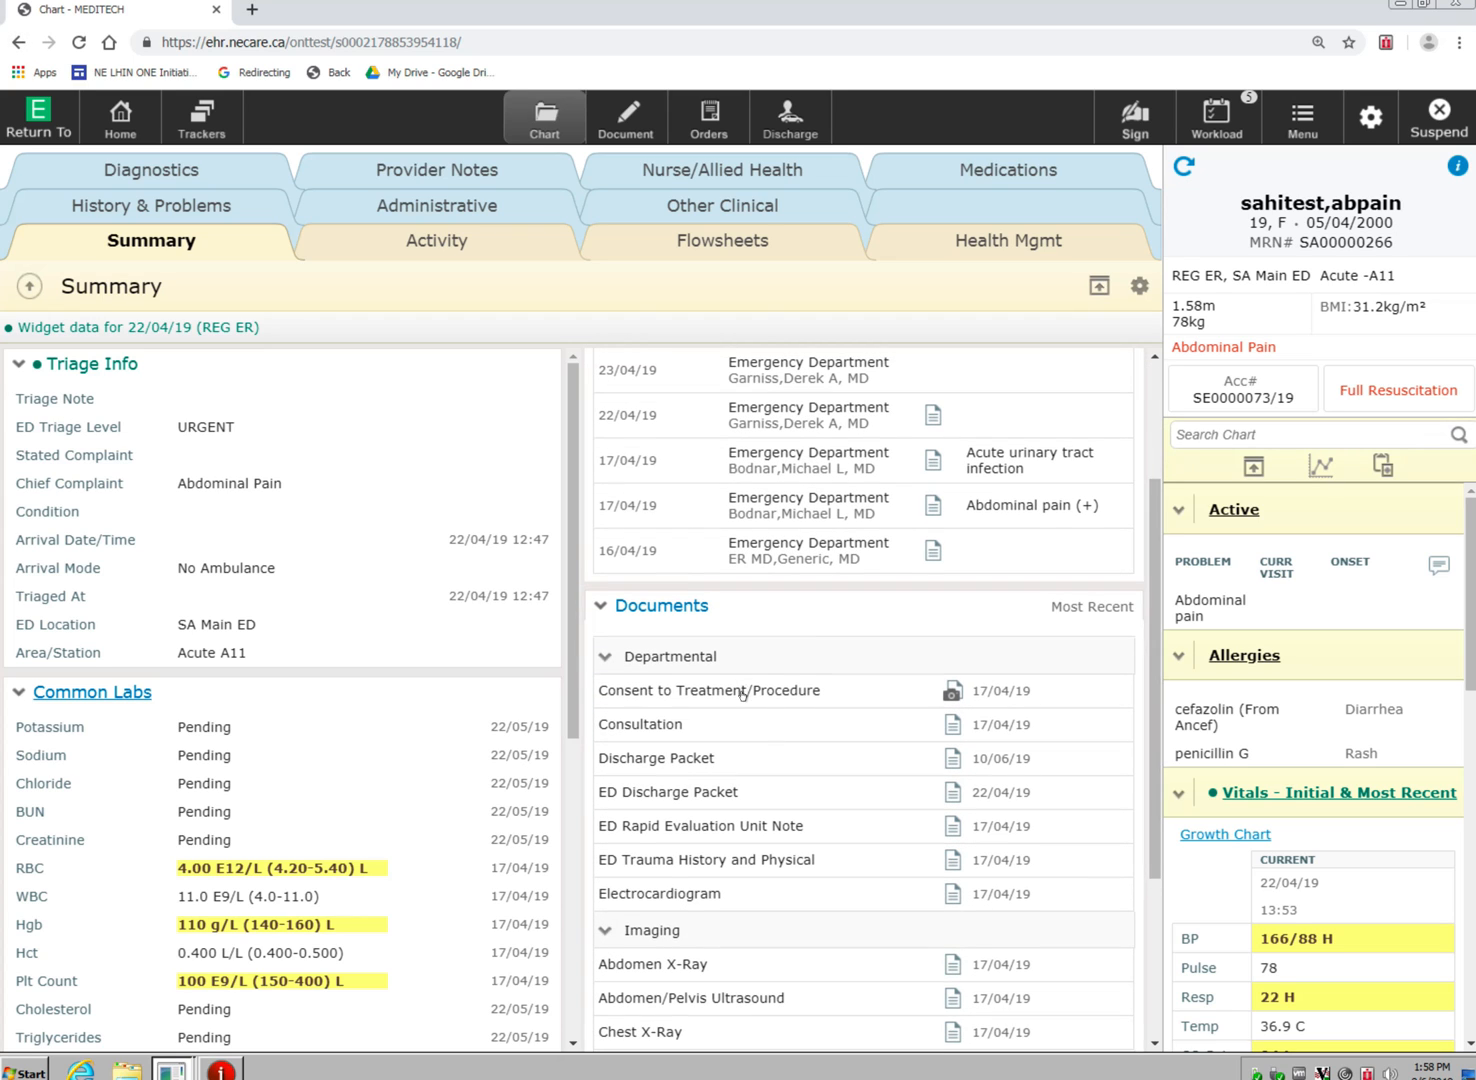
{"action": "mouse_move", "coordinate": [862, 816]}
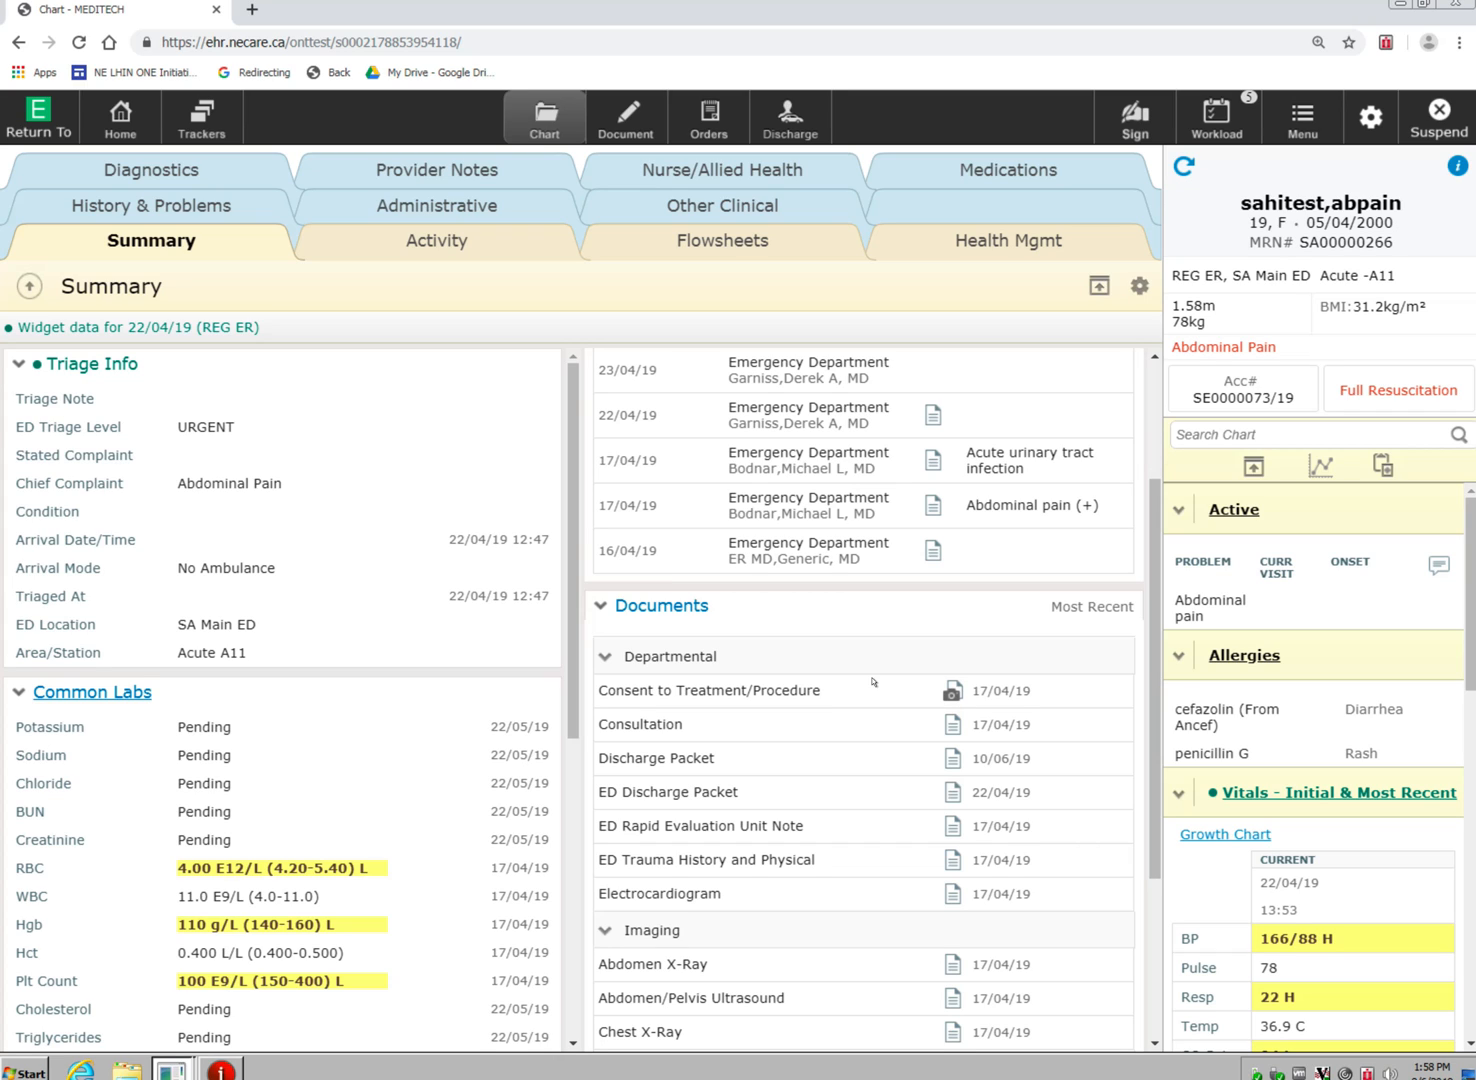
{"action": "mouse_move", "coordinate": [876, 570]}
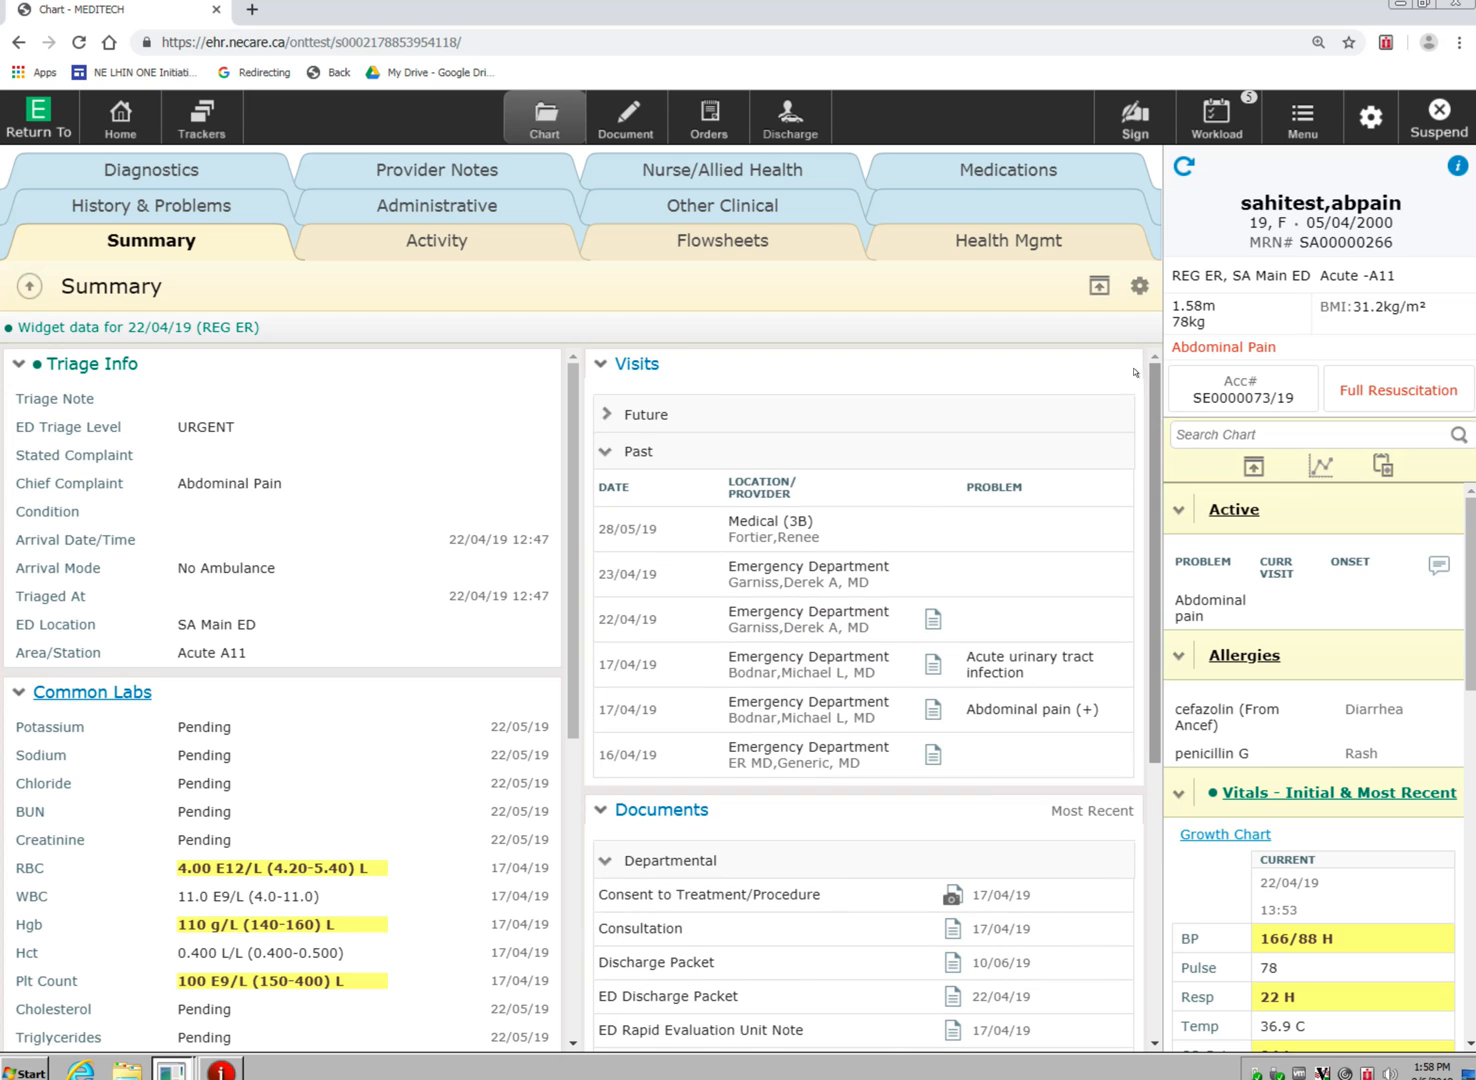
{"action": "mouse_move", "coordinate": [866, 590]}
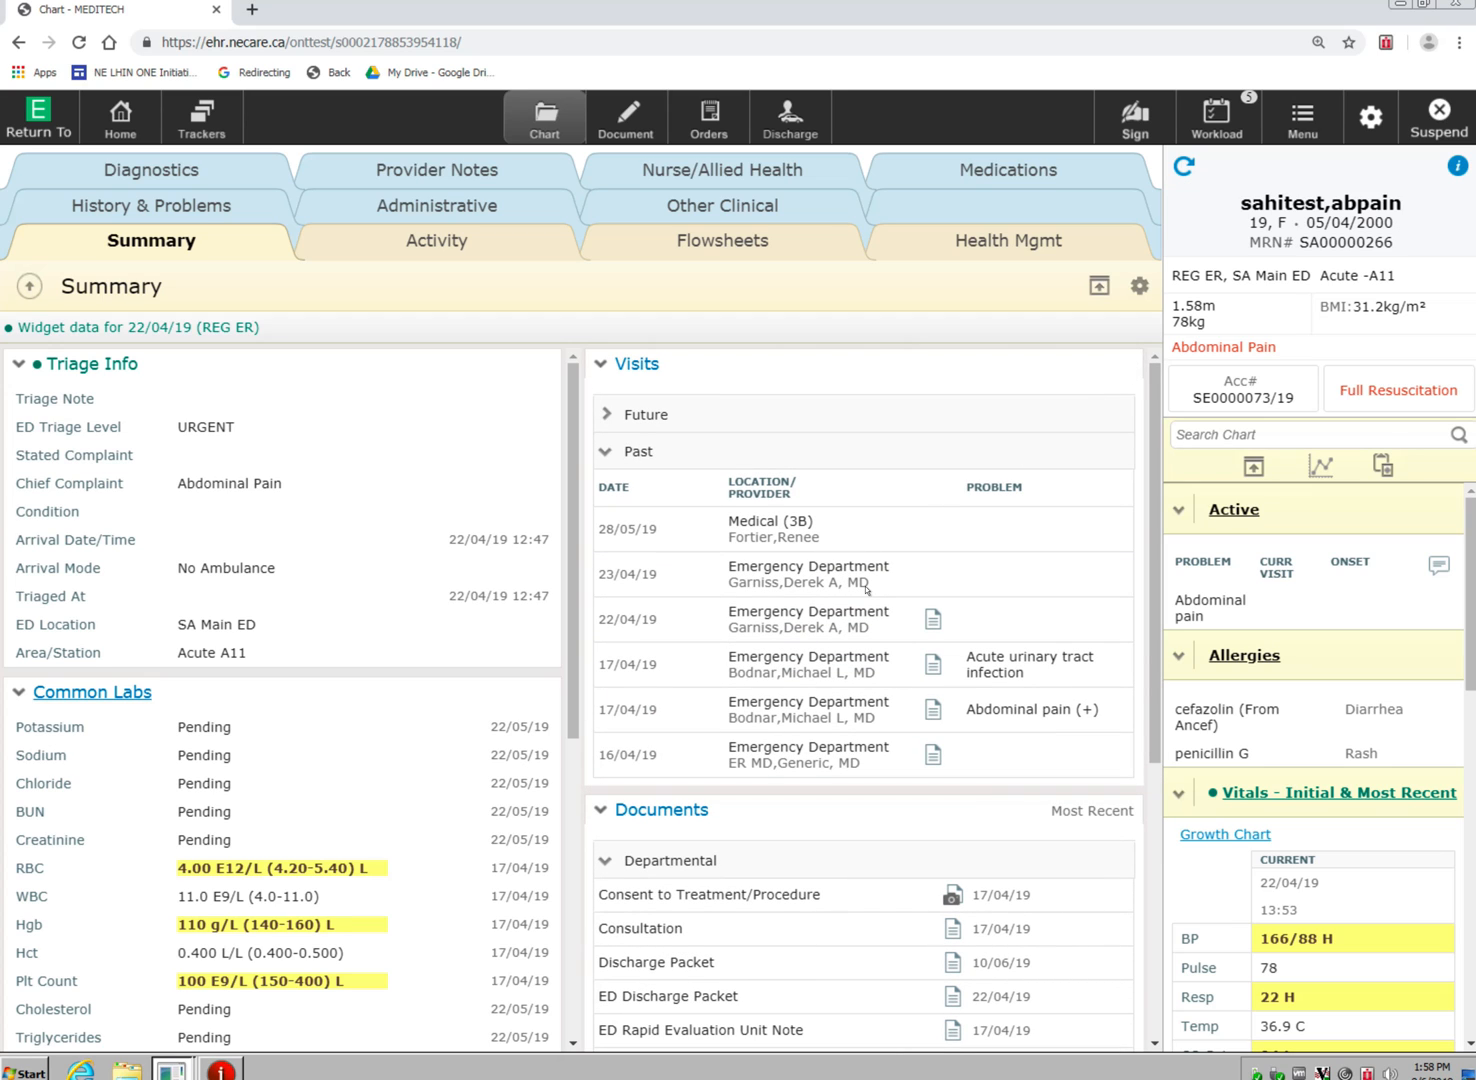
{"action": "mouse_move", "coordinate": [835, 538]}
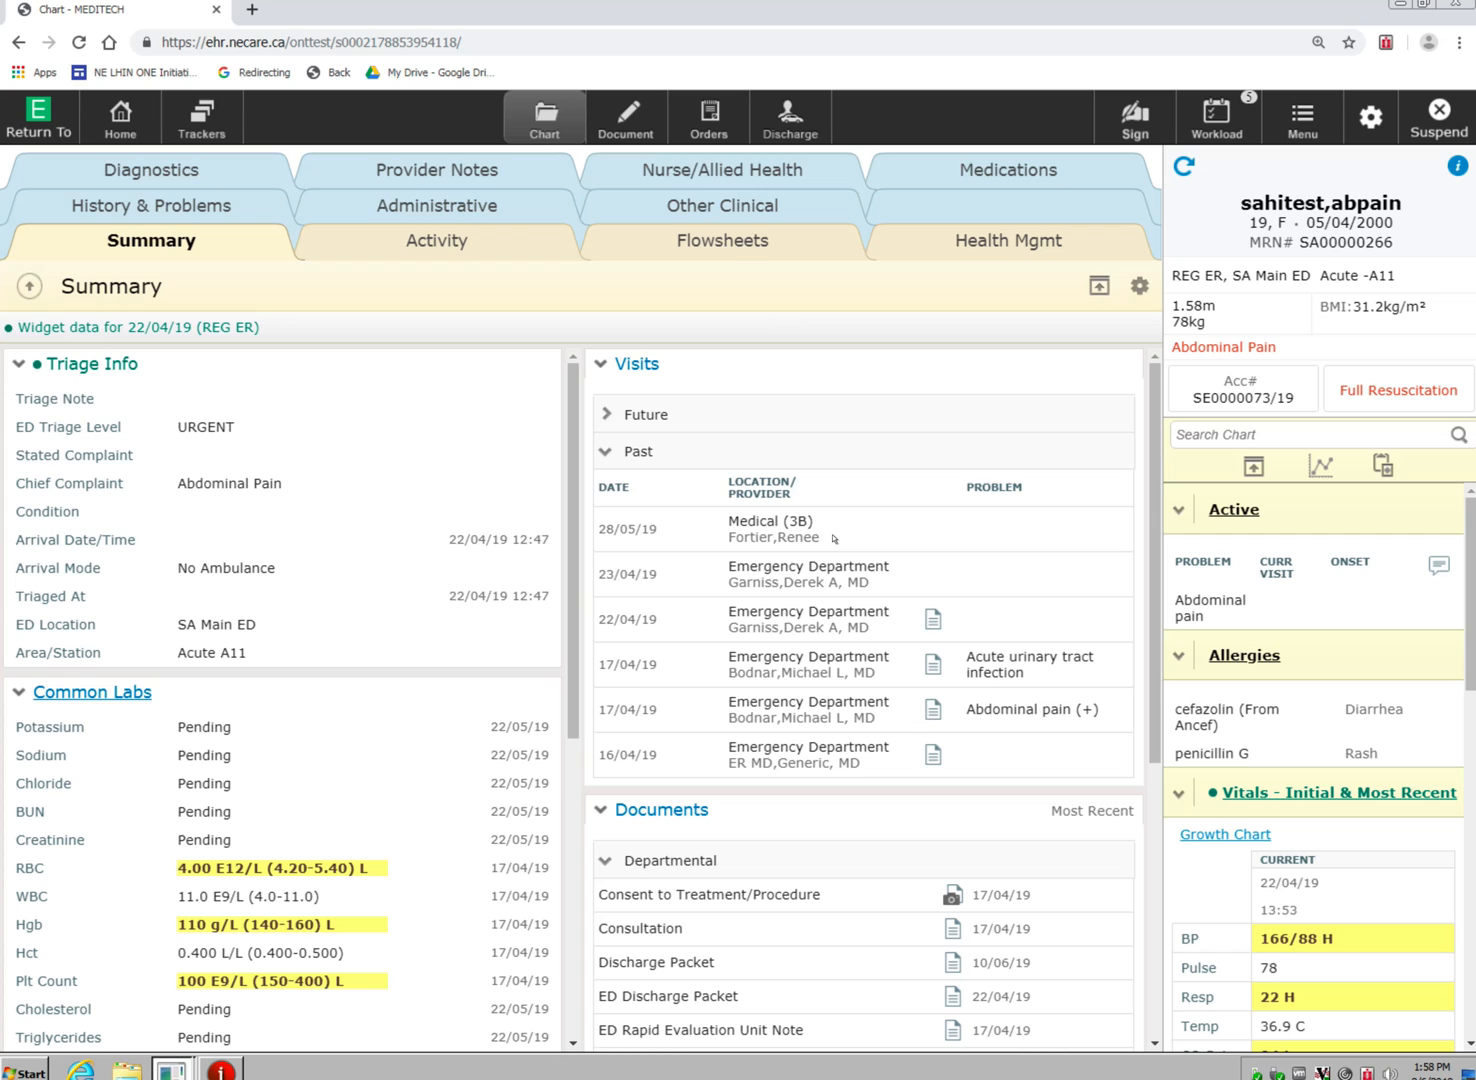
{"action": "mouse_move", "coordinate": [160, 206]}
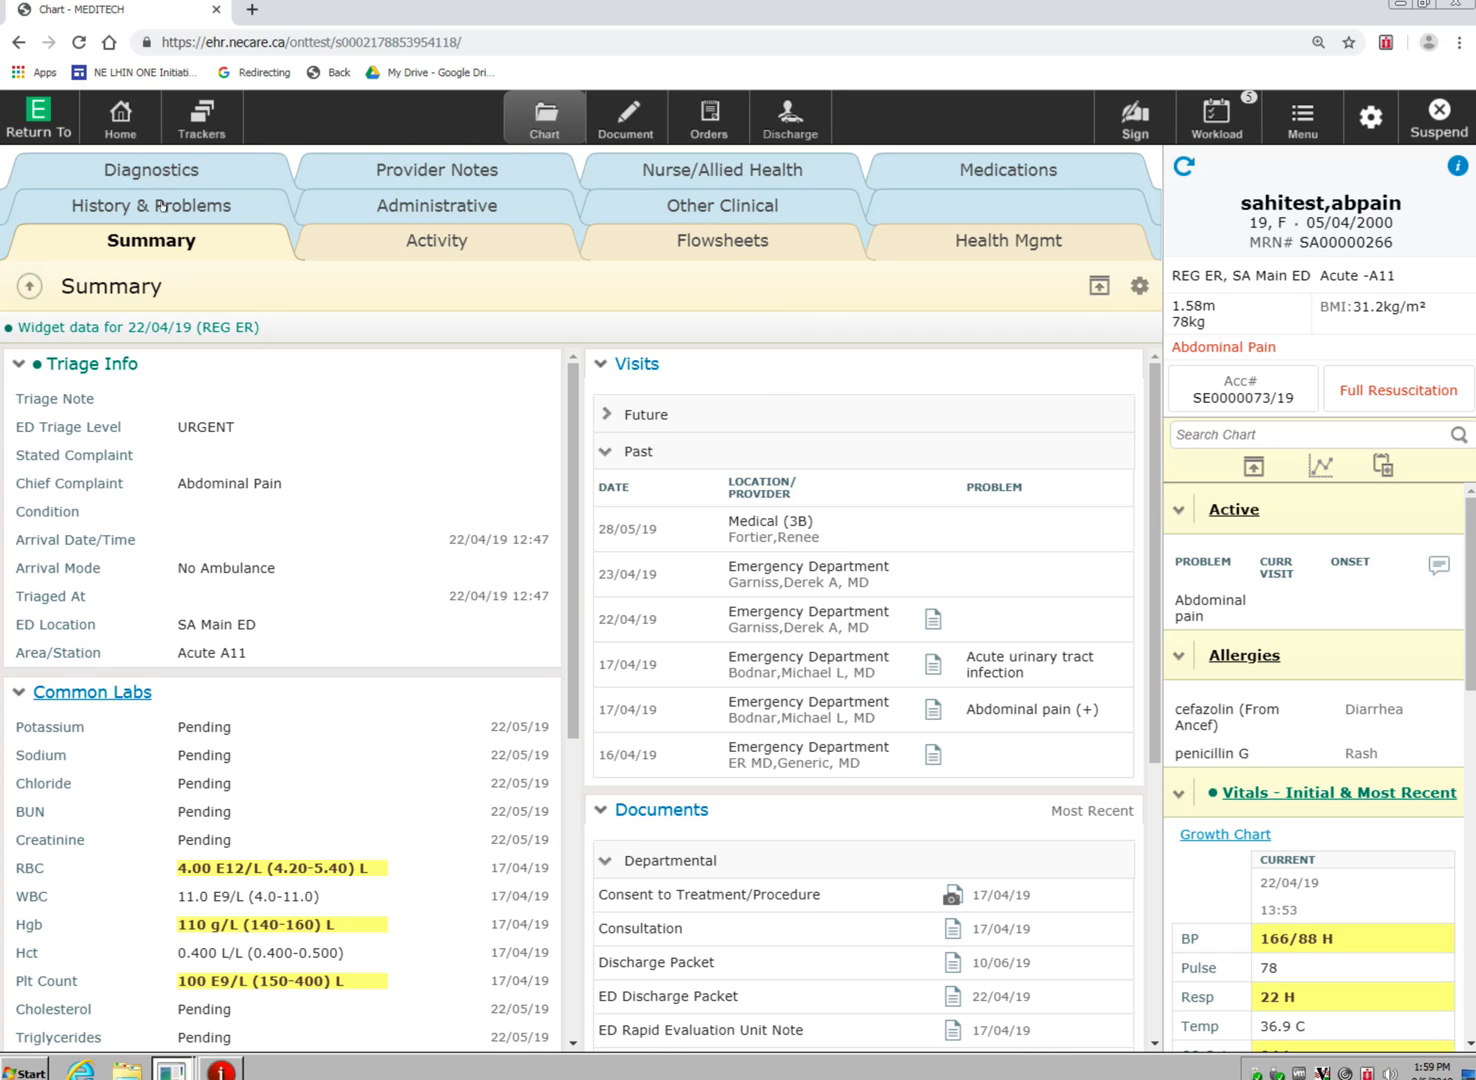
{"action": "mouse_move", "coordinate": [975, 213]}
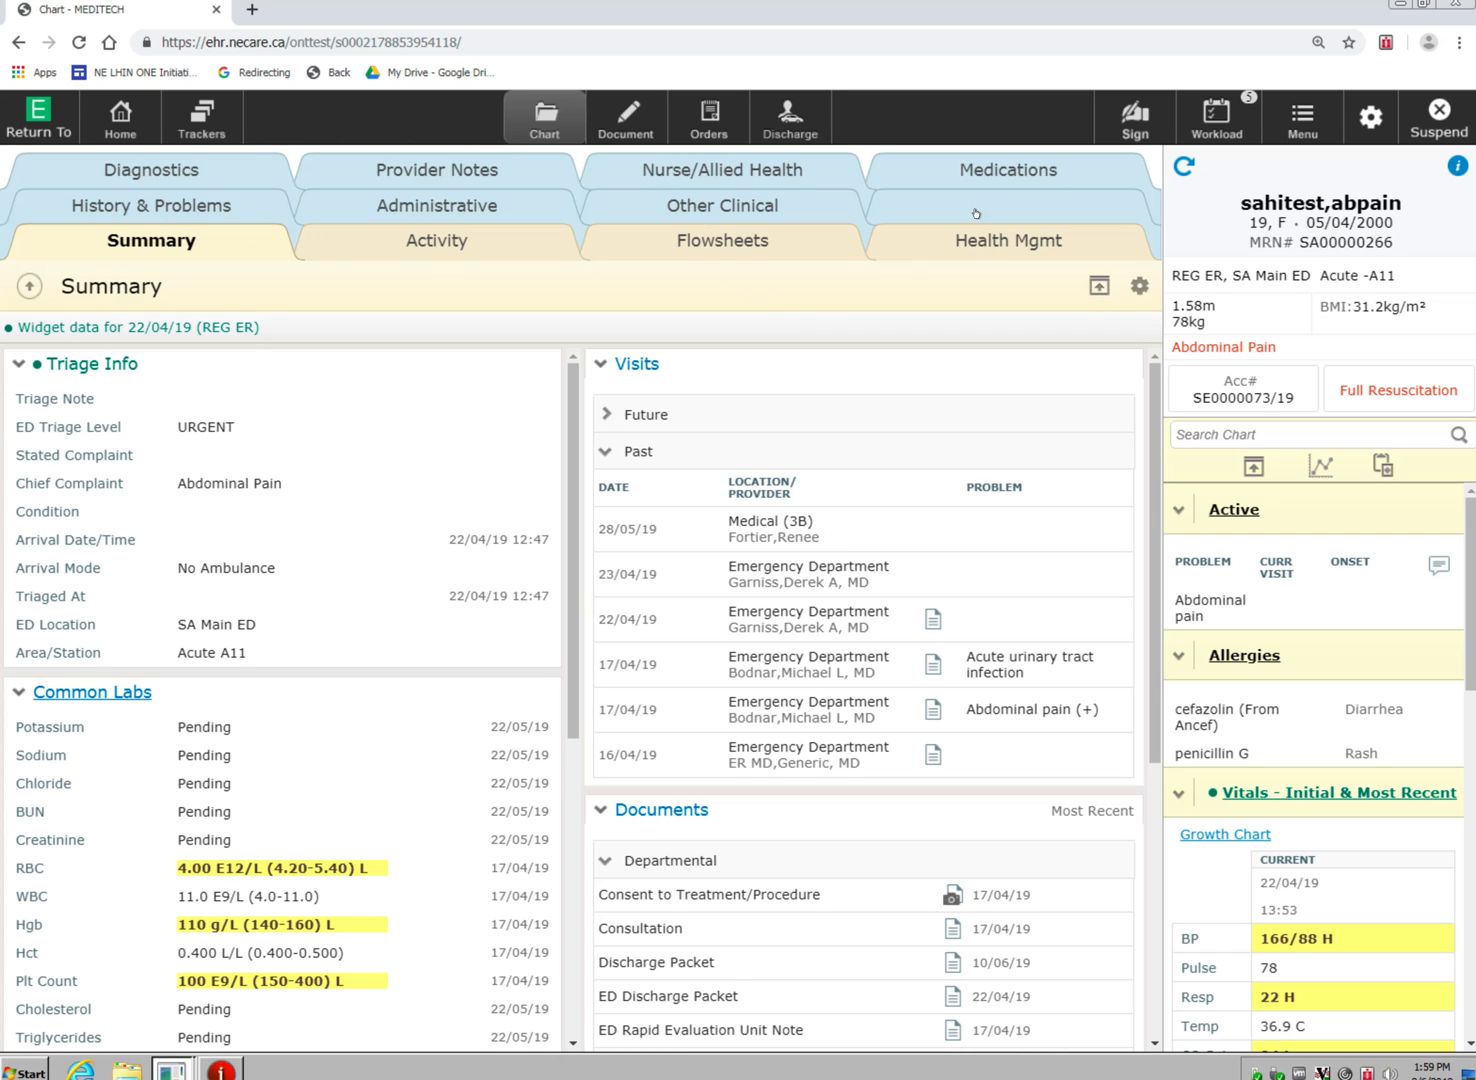
{"action": "mouse_move", "coordinate": [371, 245]}
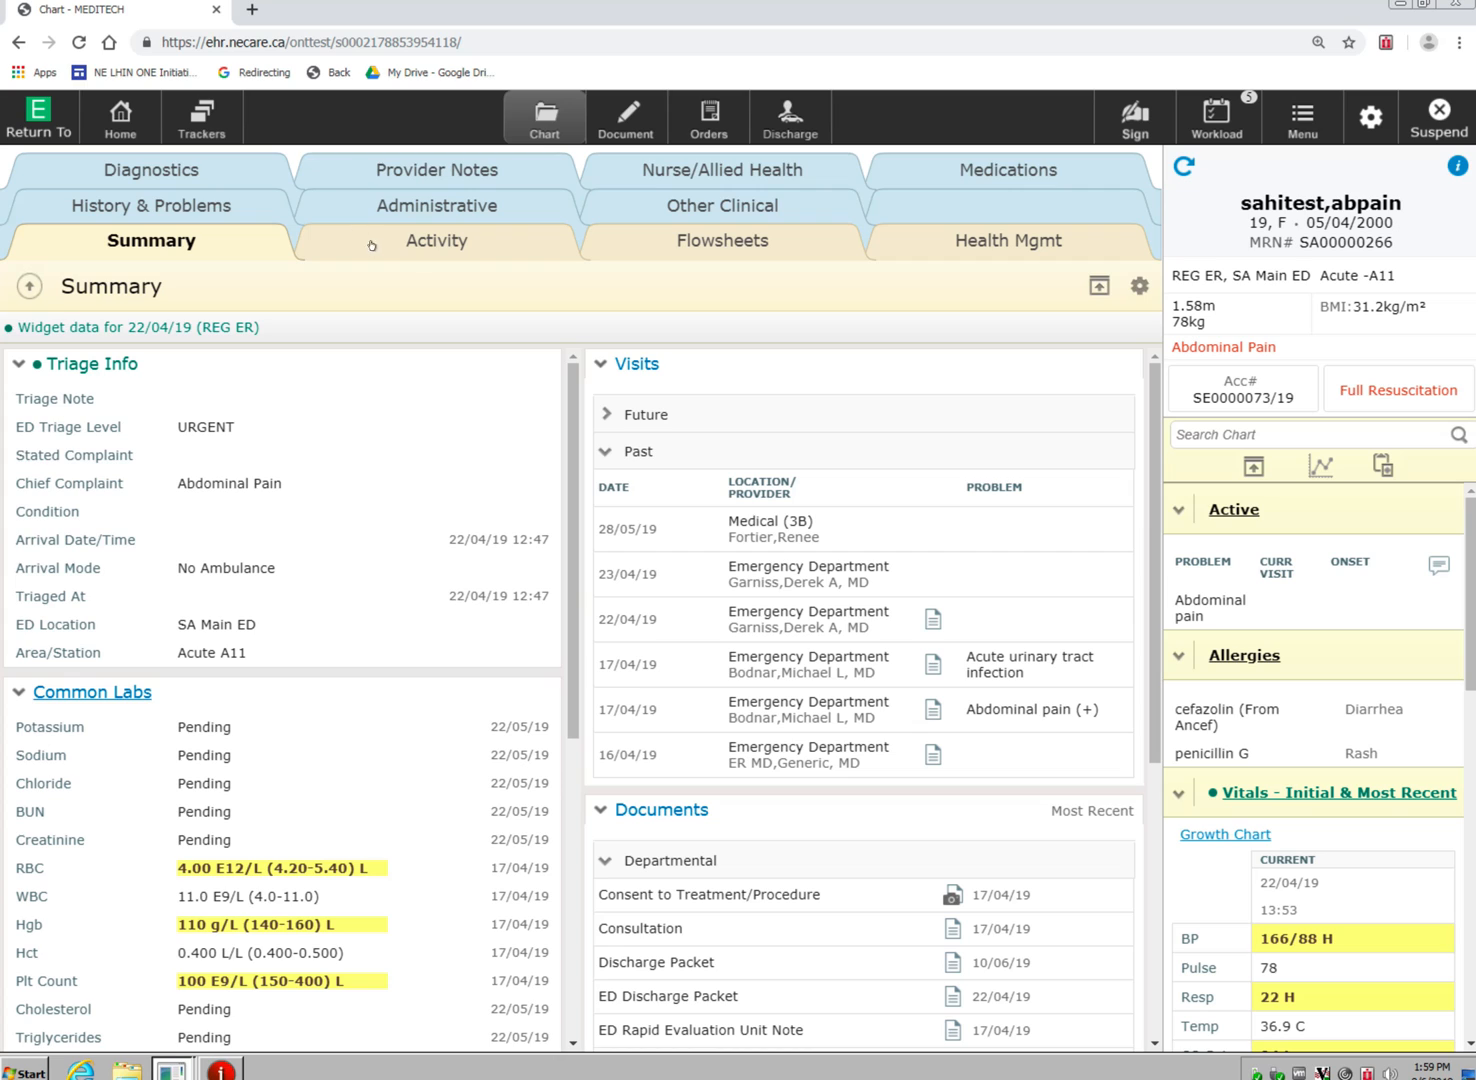
{"action": "mouse_move", "coordinate": [148, 156]}
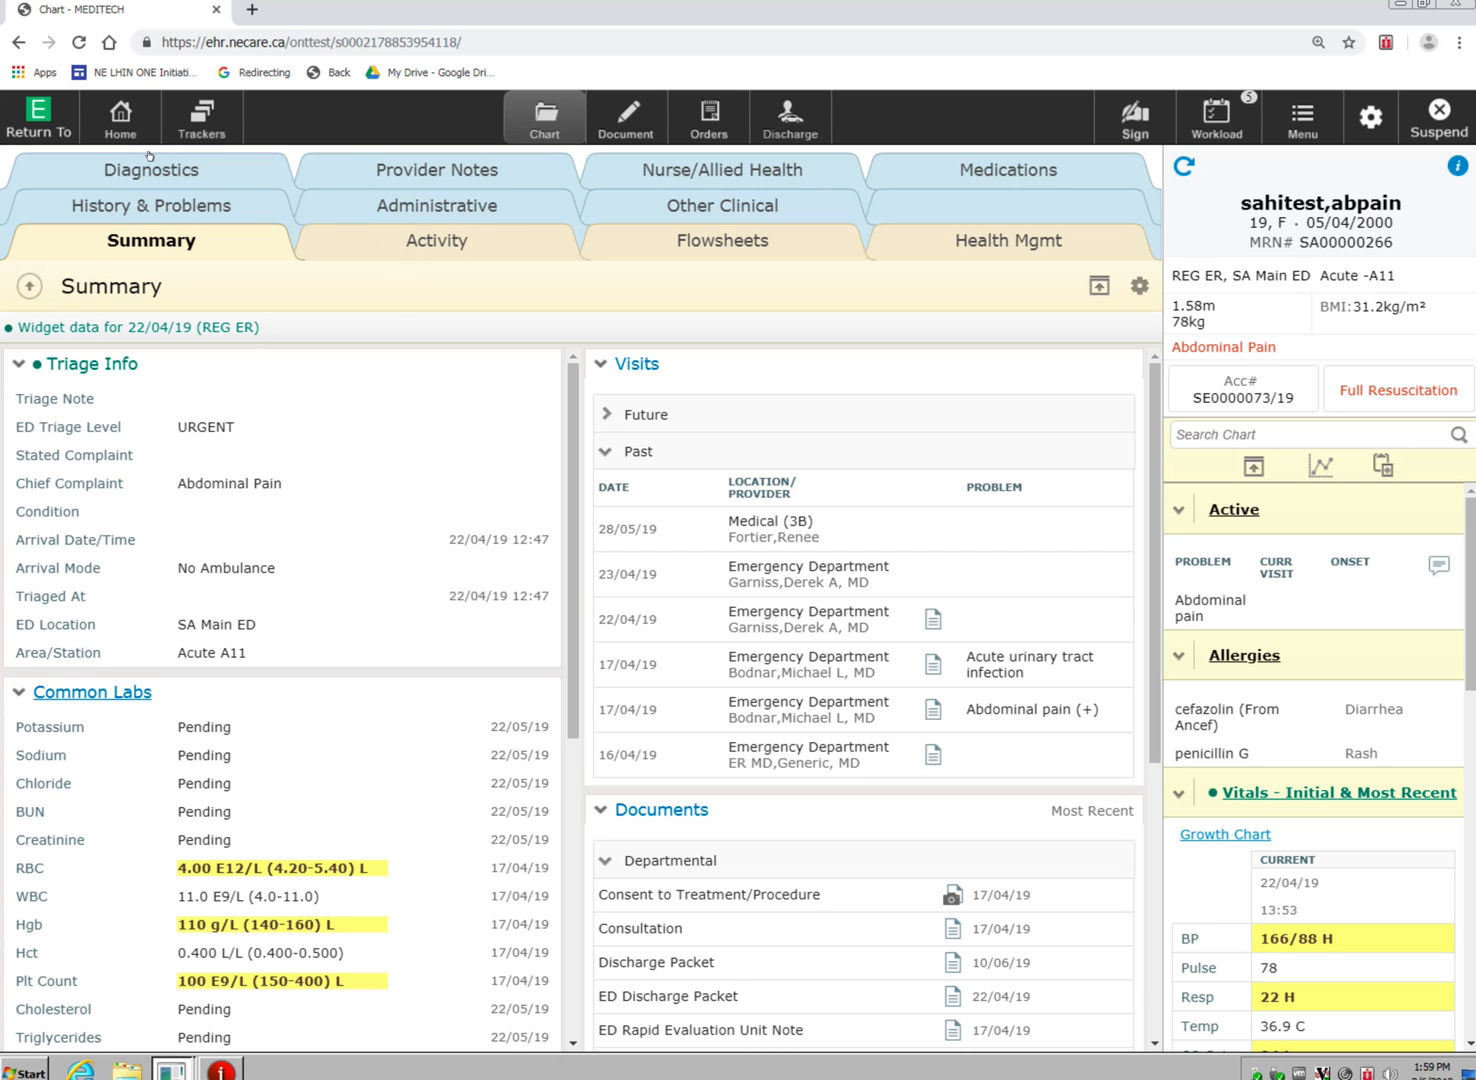
{"action": "left_click", "coordinate": [150, 169]}
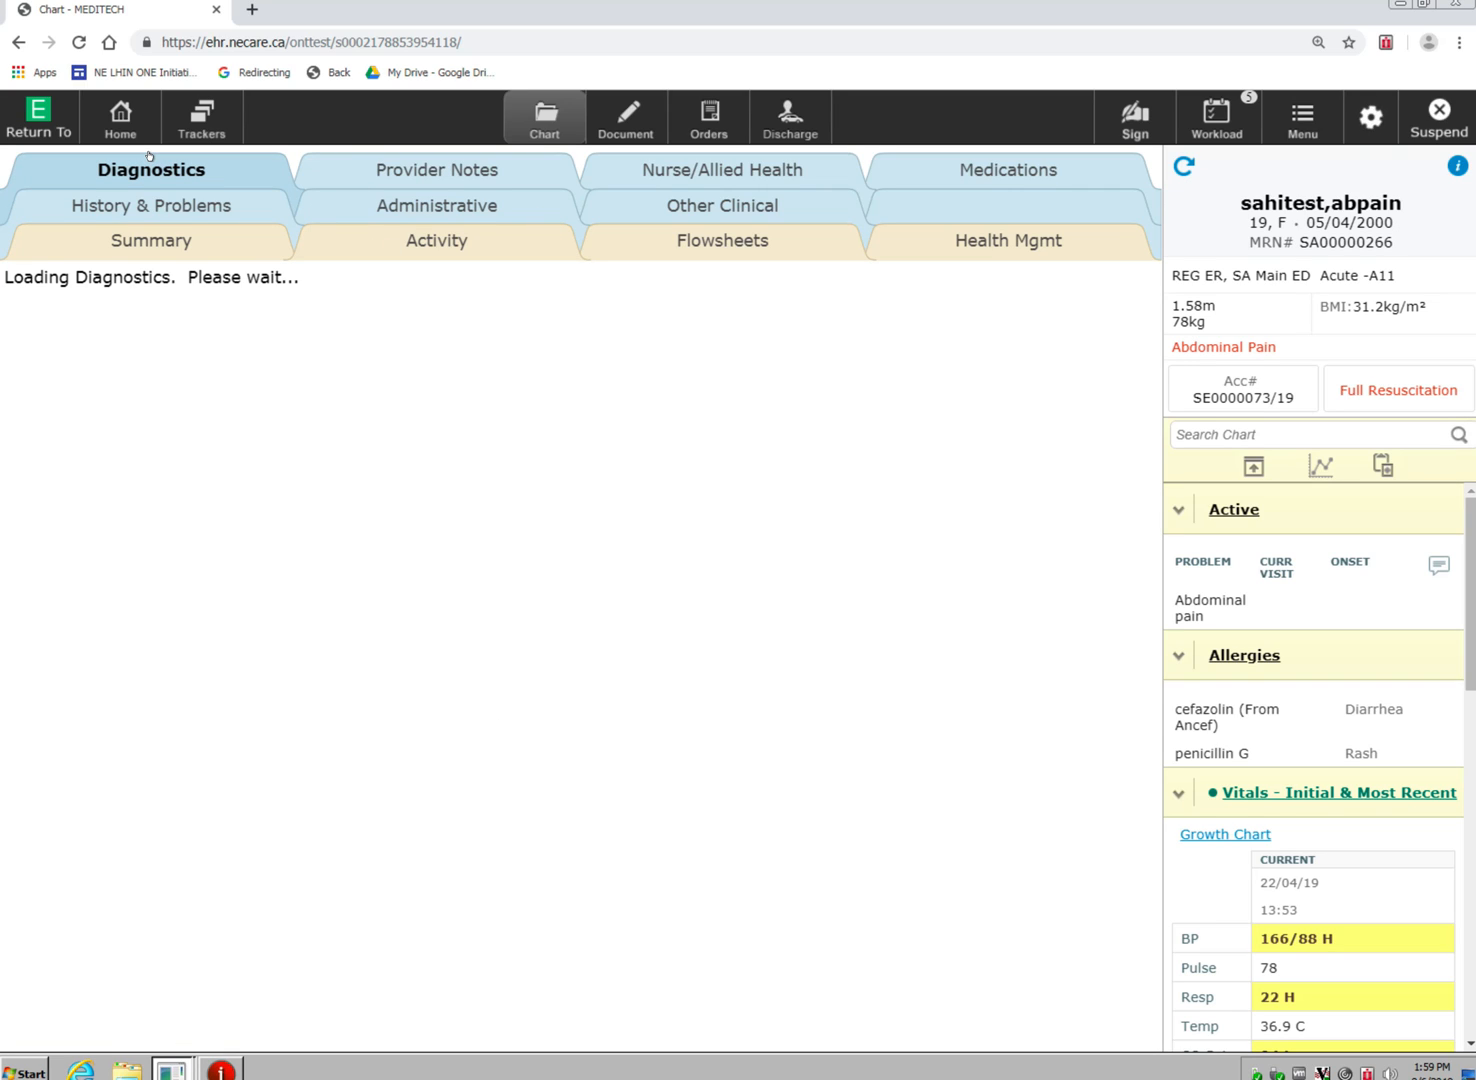
{"action": "left_click", "coordinate": [150, 170]}
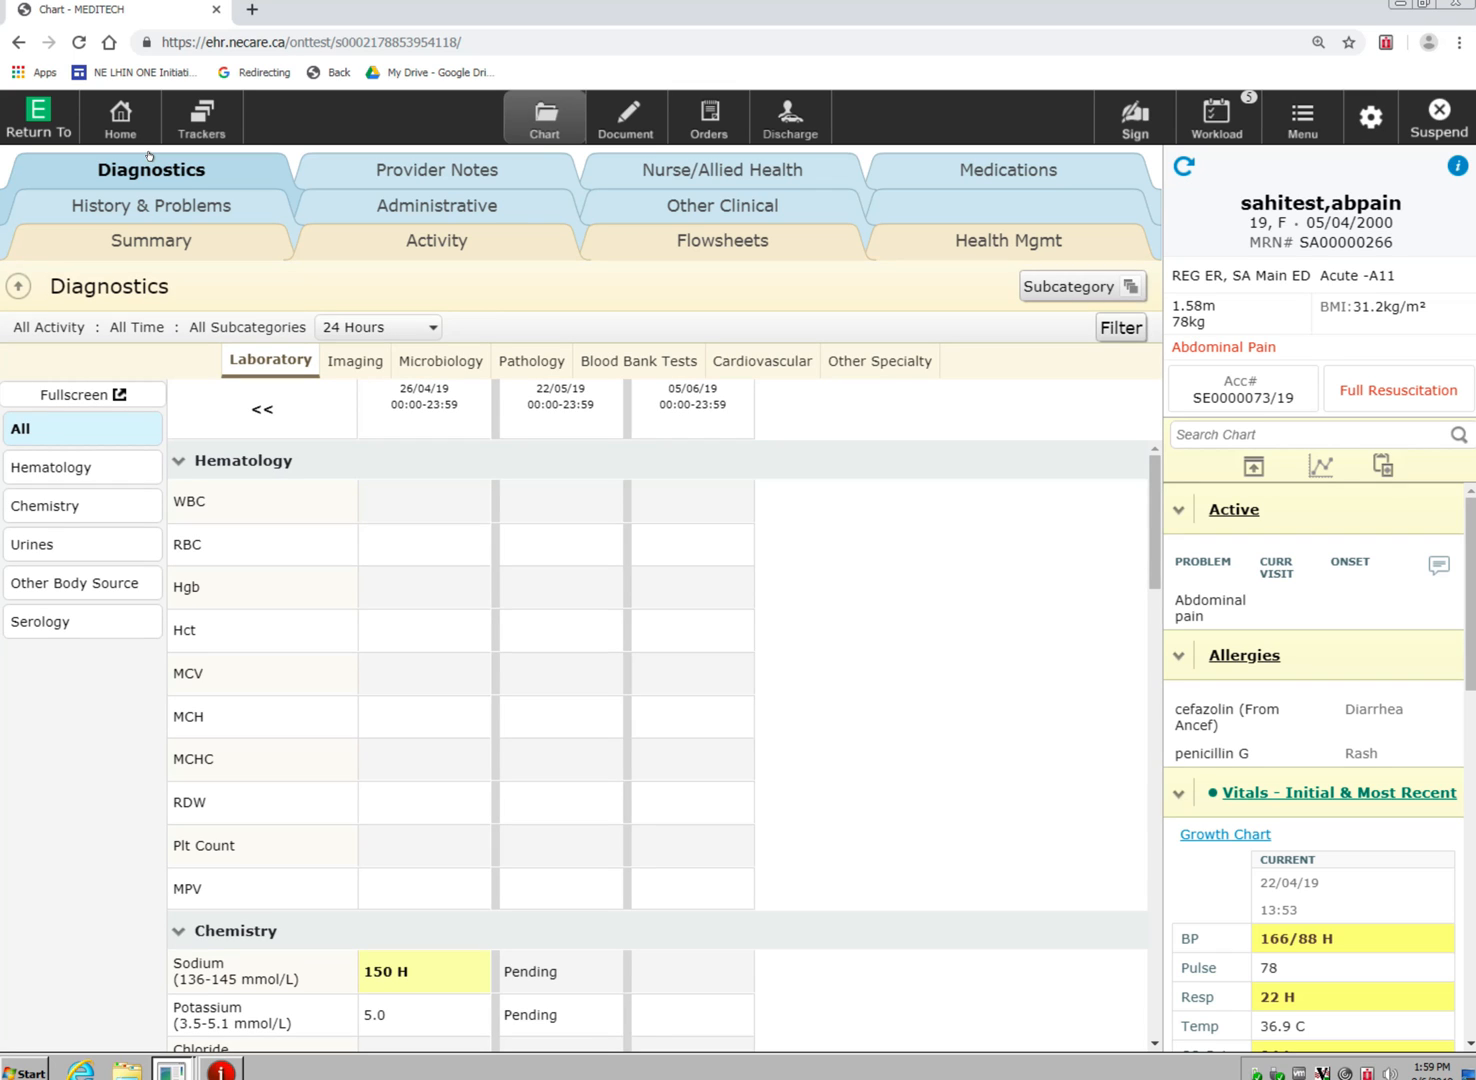
{"action": "mouse_move", "coordinate": [272, 679]}
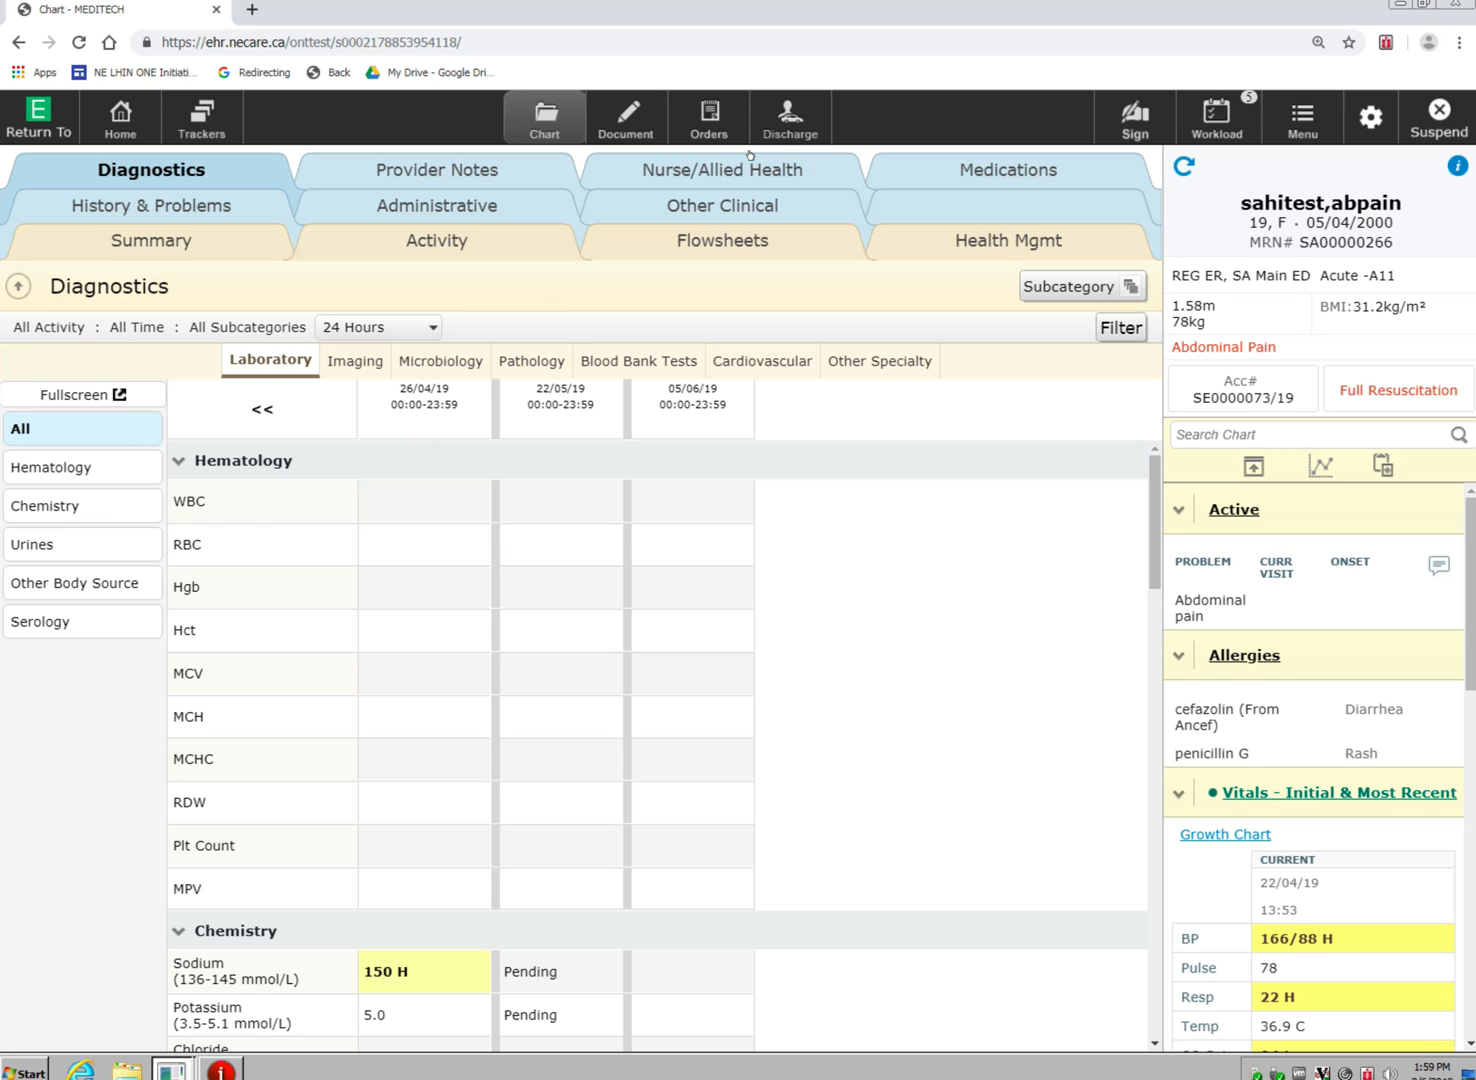
Step: Open the Nurse/Allied Health tab and expand the Nursing assessments list
{"action": "left_click", "coordinate": [721, 169]}
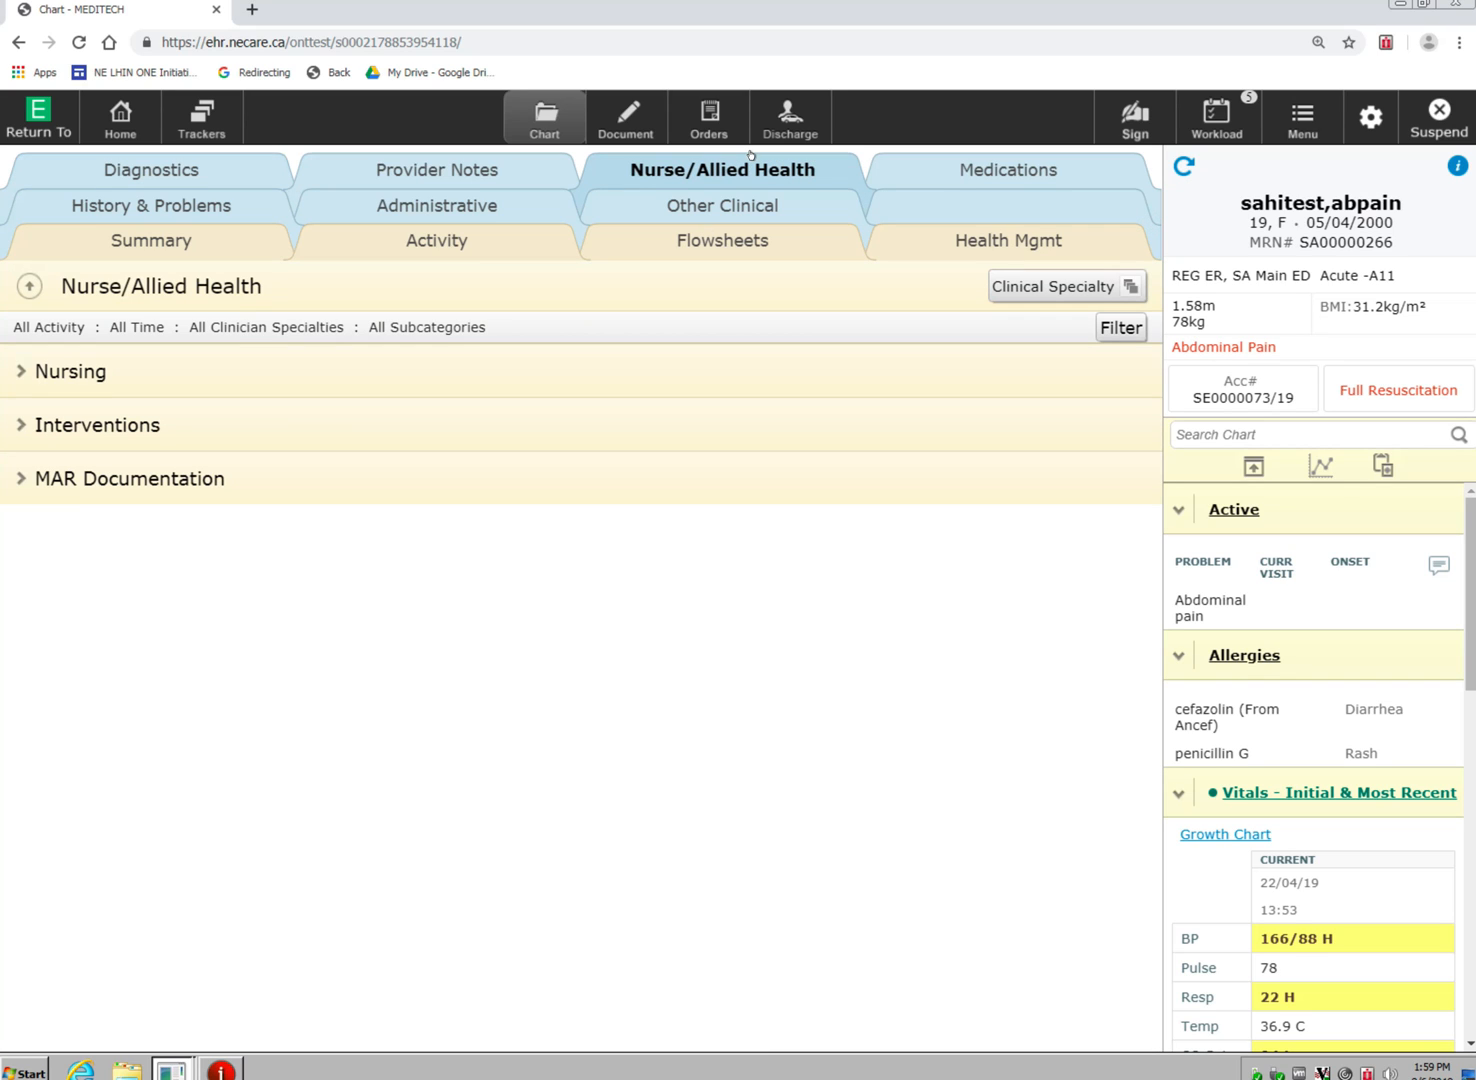
{"action": "left_click", "coordinate": [70, 371]}
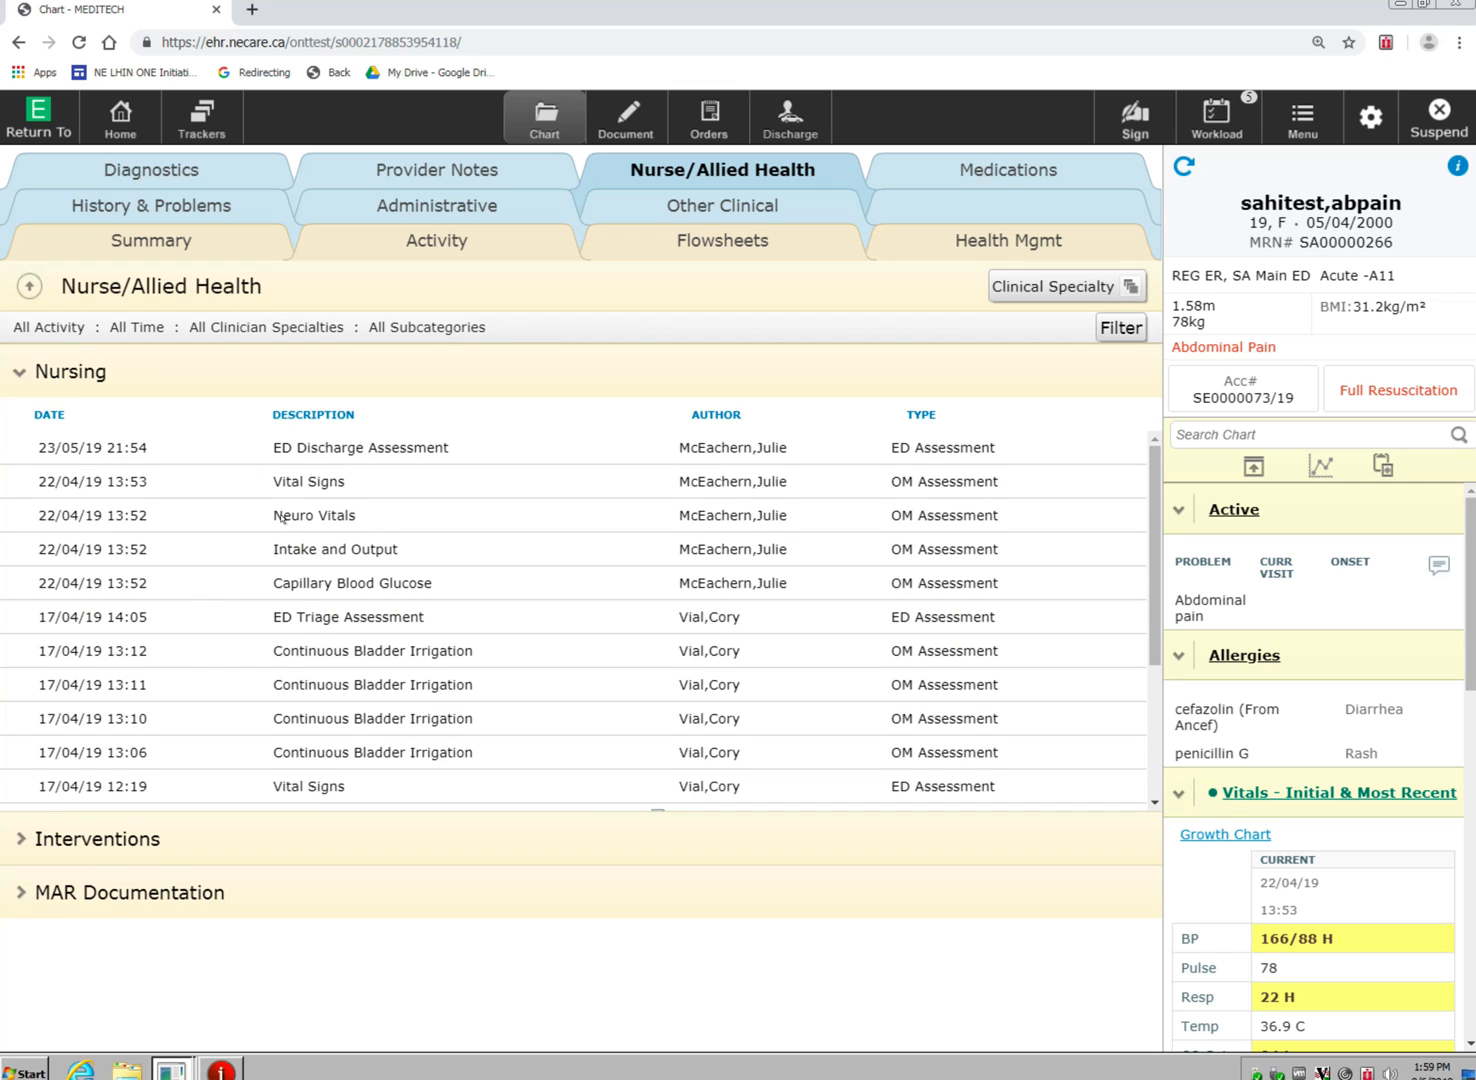
{"action": "mouse_move", "coordinate": [421, 702]}
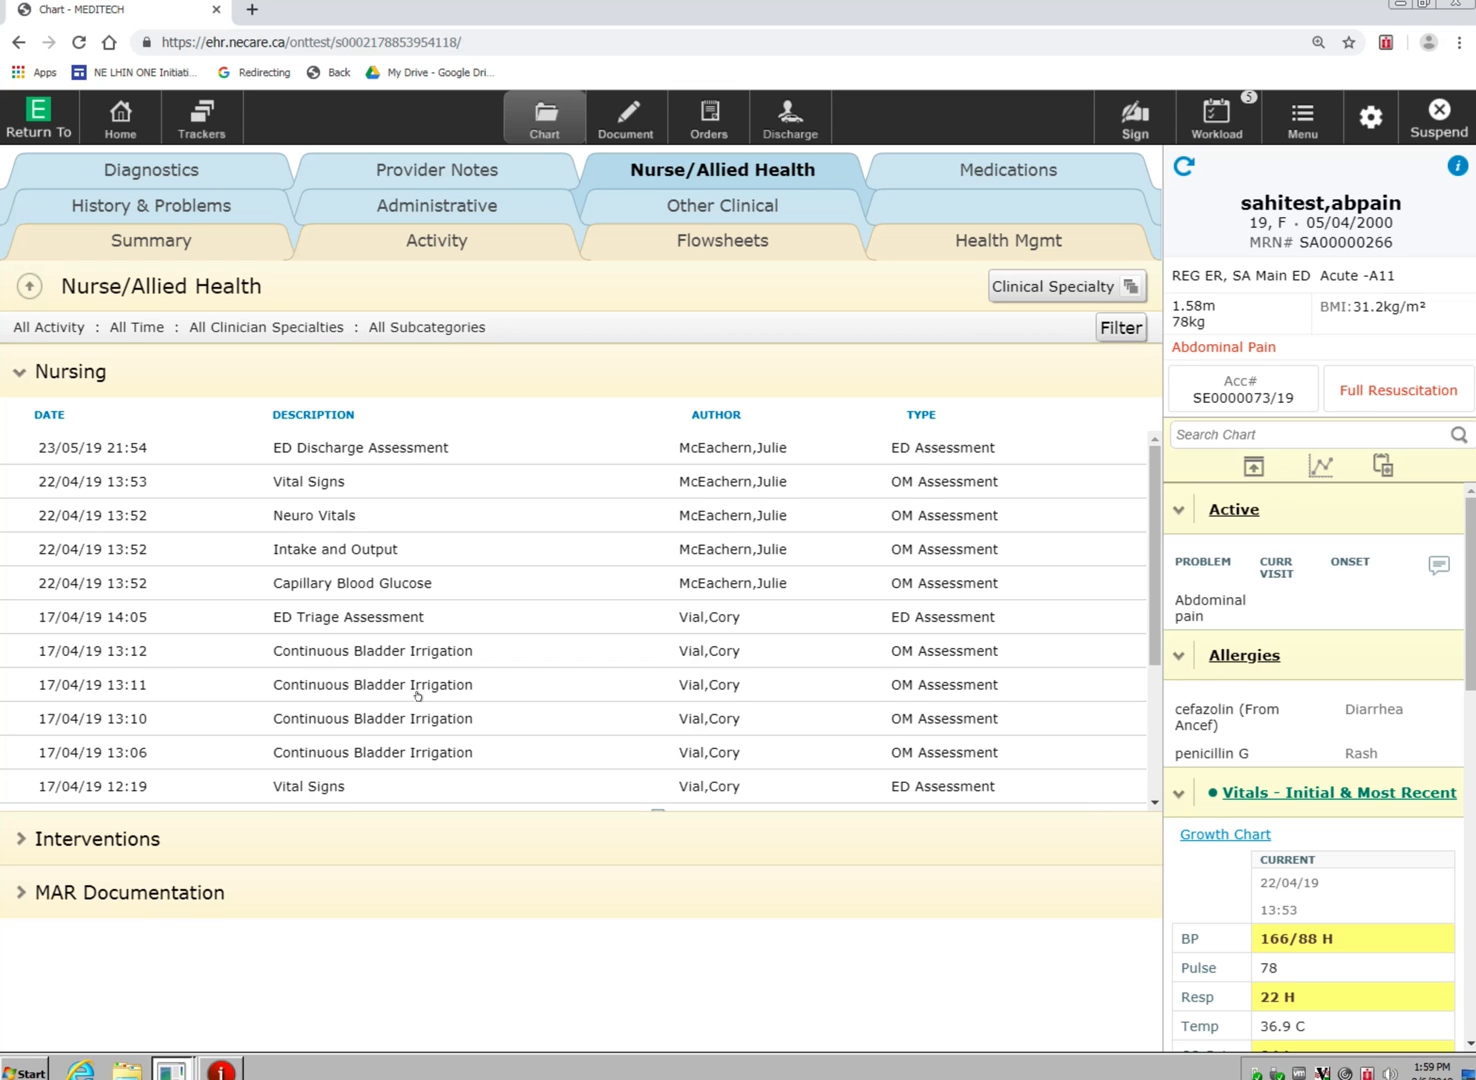
{"action": "mouse_move", "coordinate": [213, 226]}
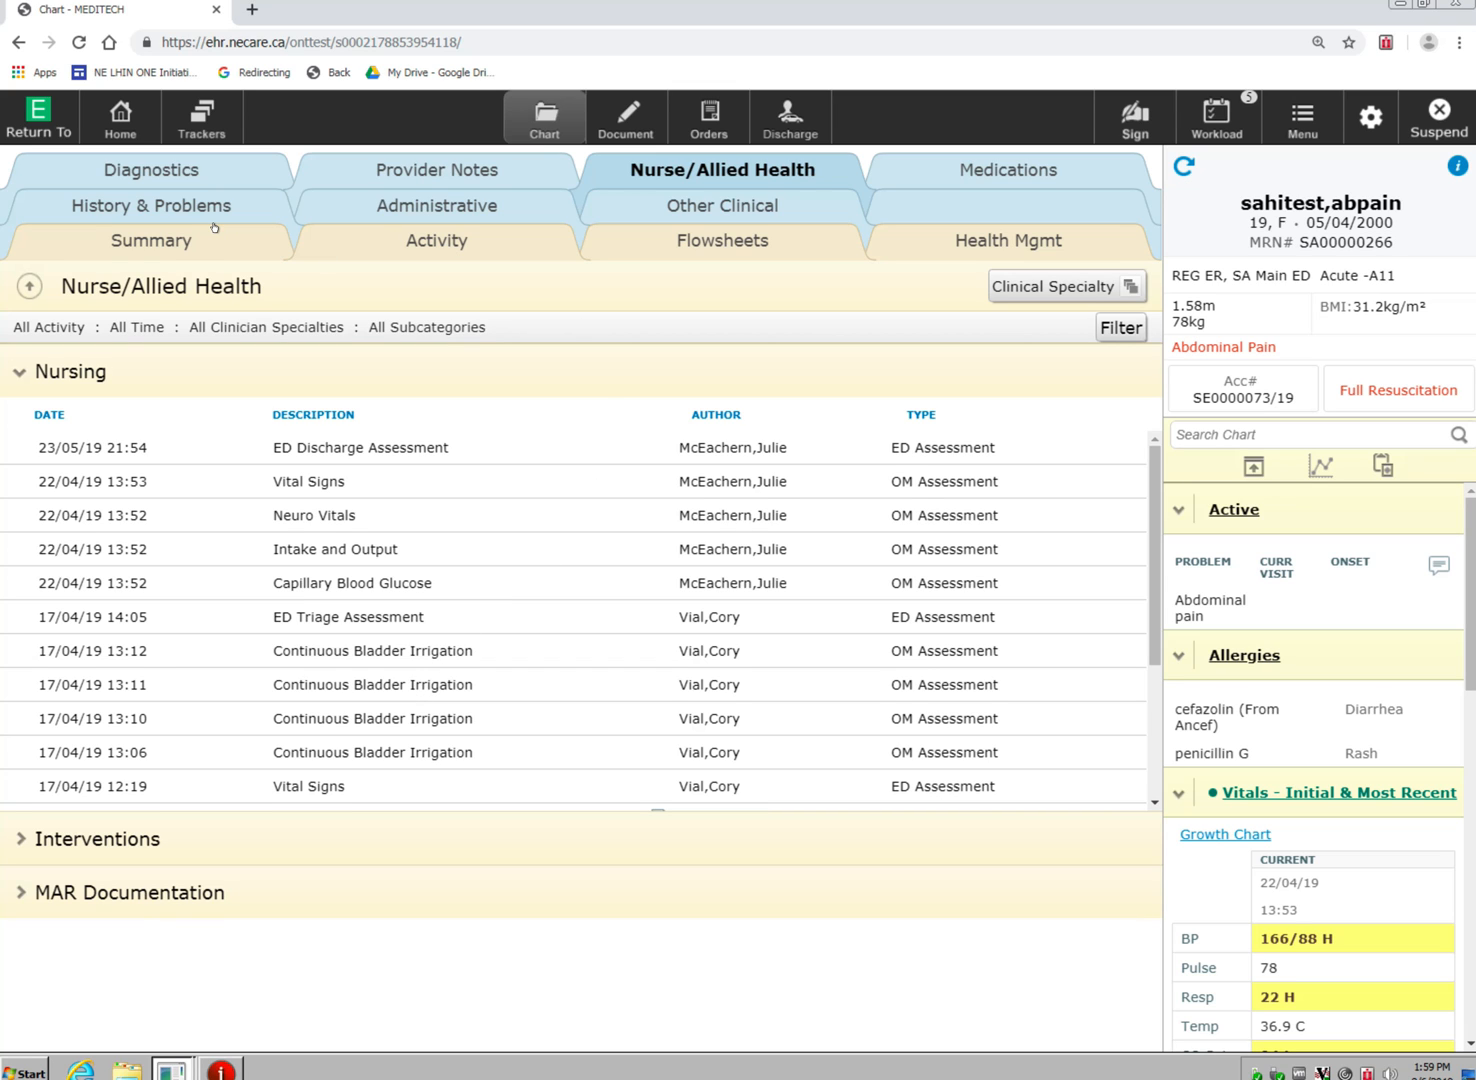
{"action": "left_click", "coordinate": [150, 240]}
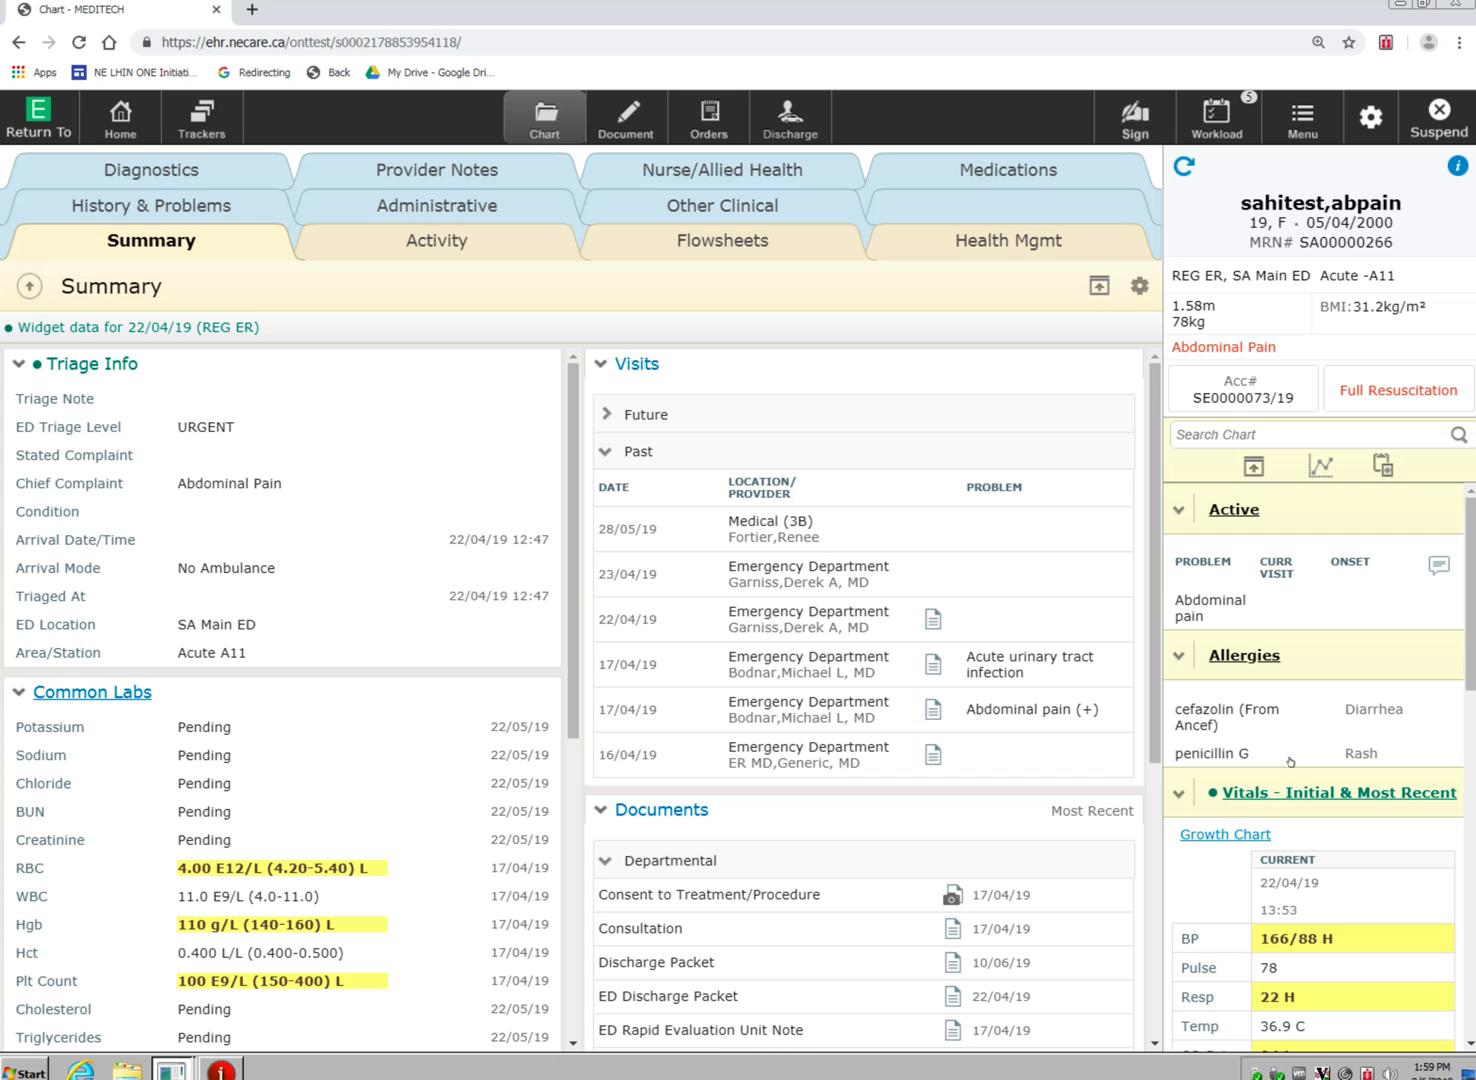
{"action": "mouse_move", "coordinate": [1326, 320]}
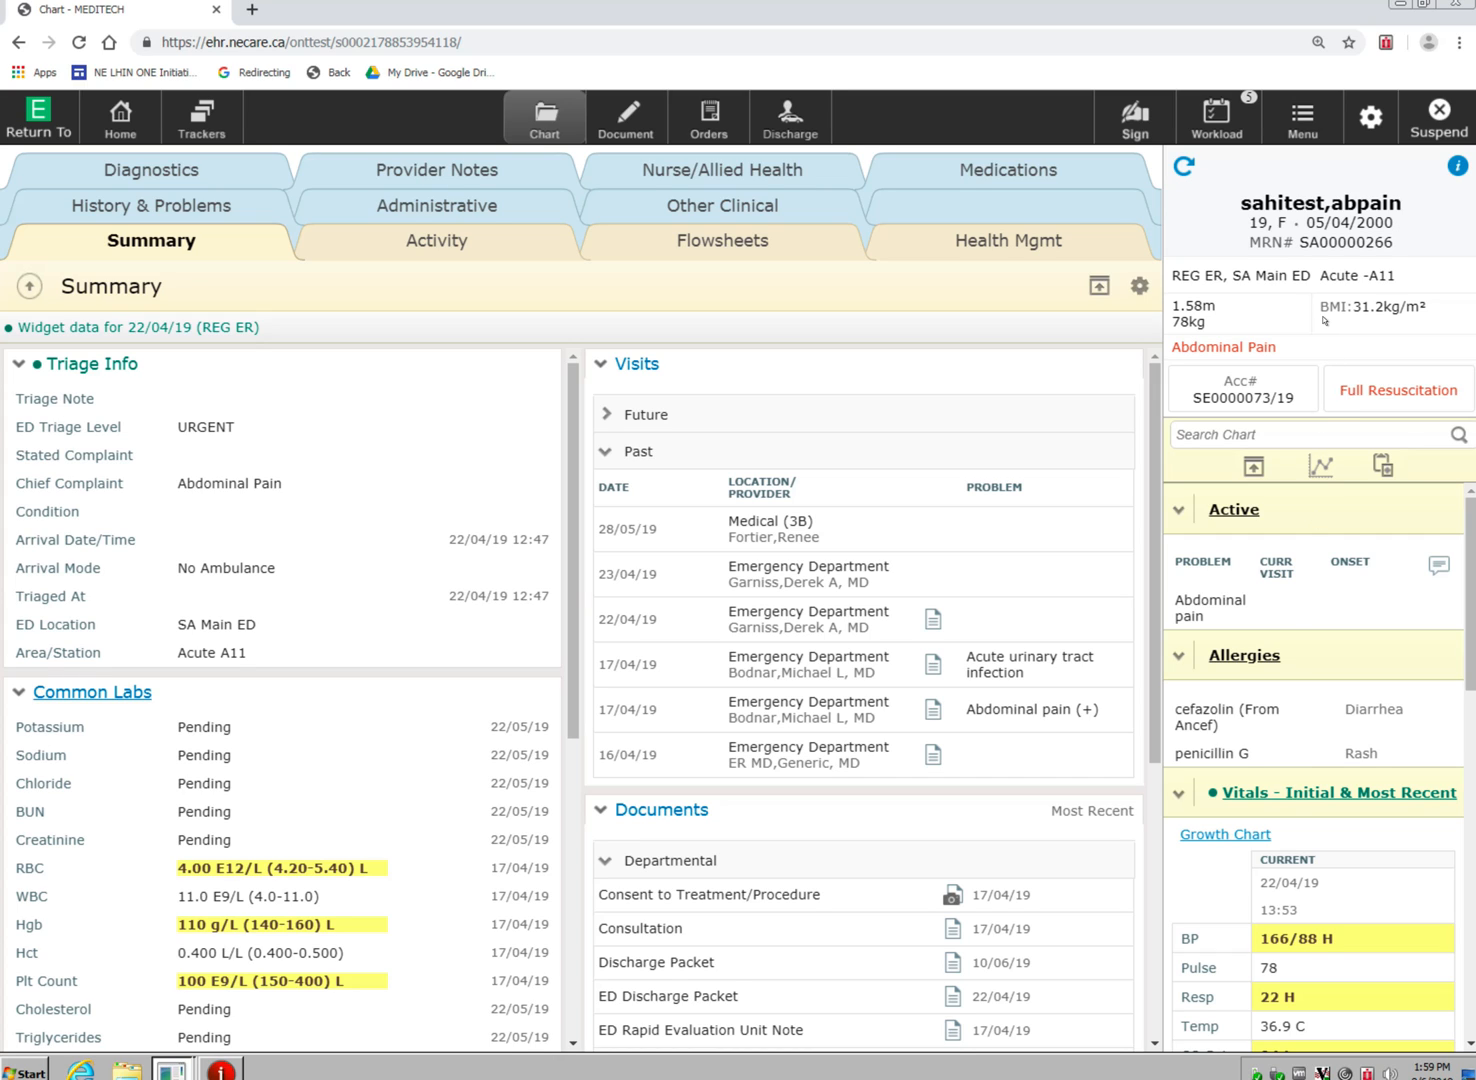
{"action": "mouse_move", "coordinate": [1231, 533]}
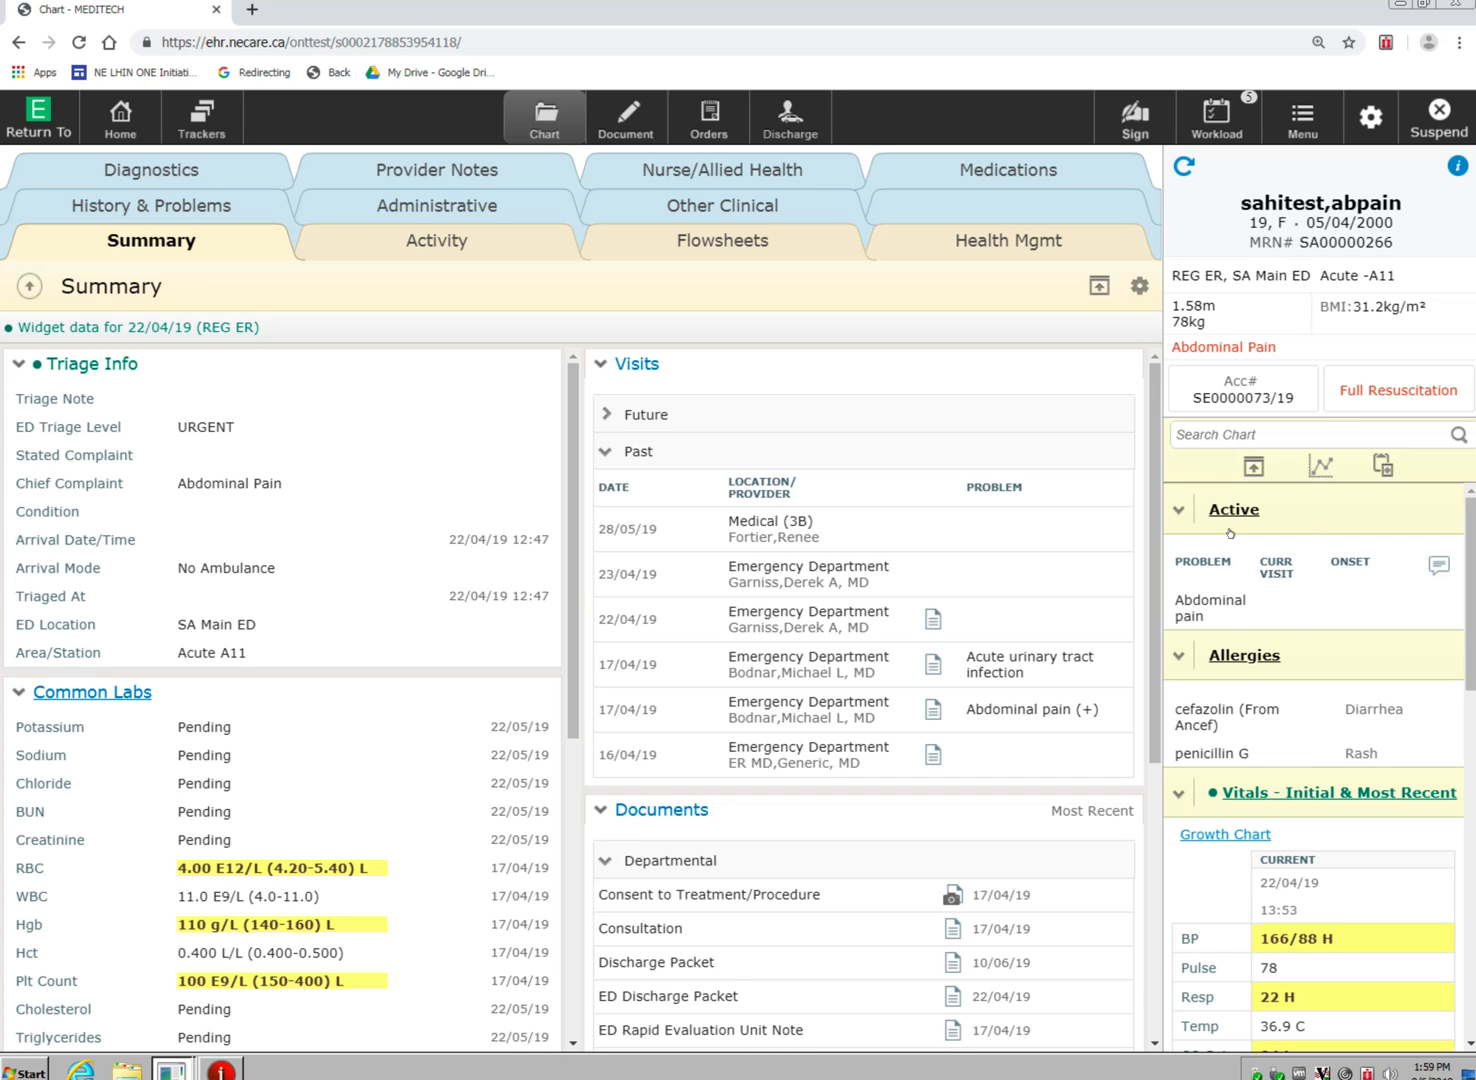
{"action": "mouse_move", "coordinate": [1246, 808]}
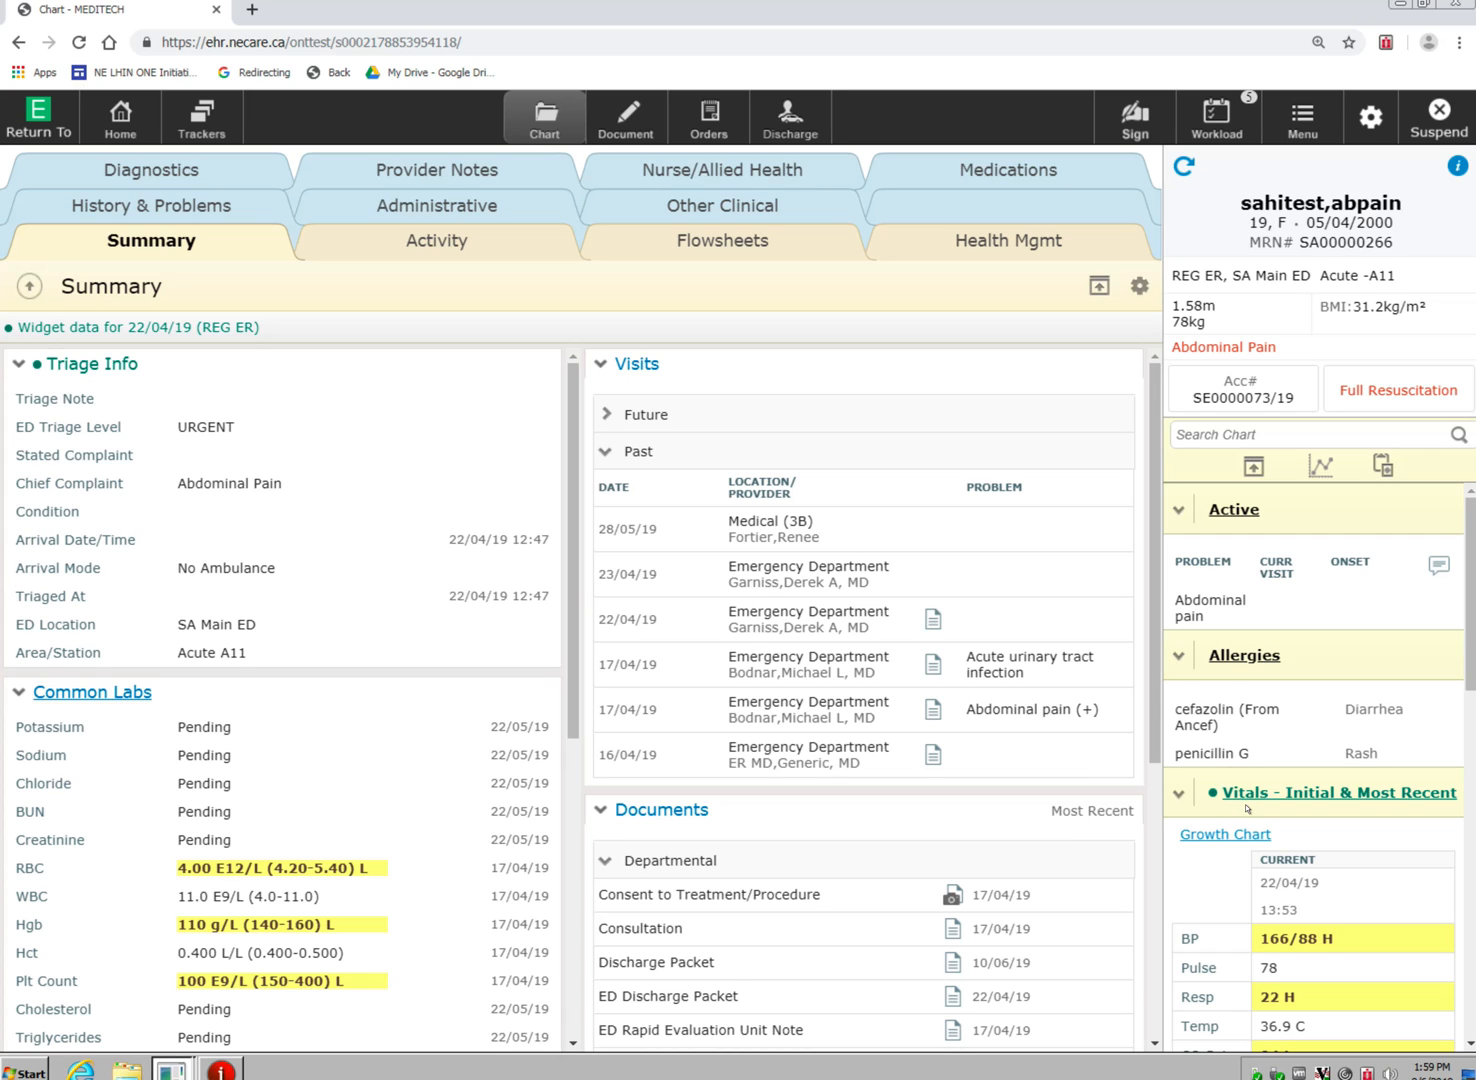
{"action": "mouse_move", "coordinate": [1275, 739]}
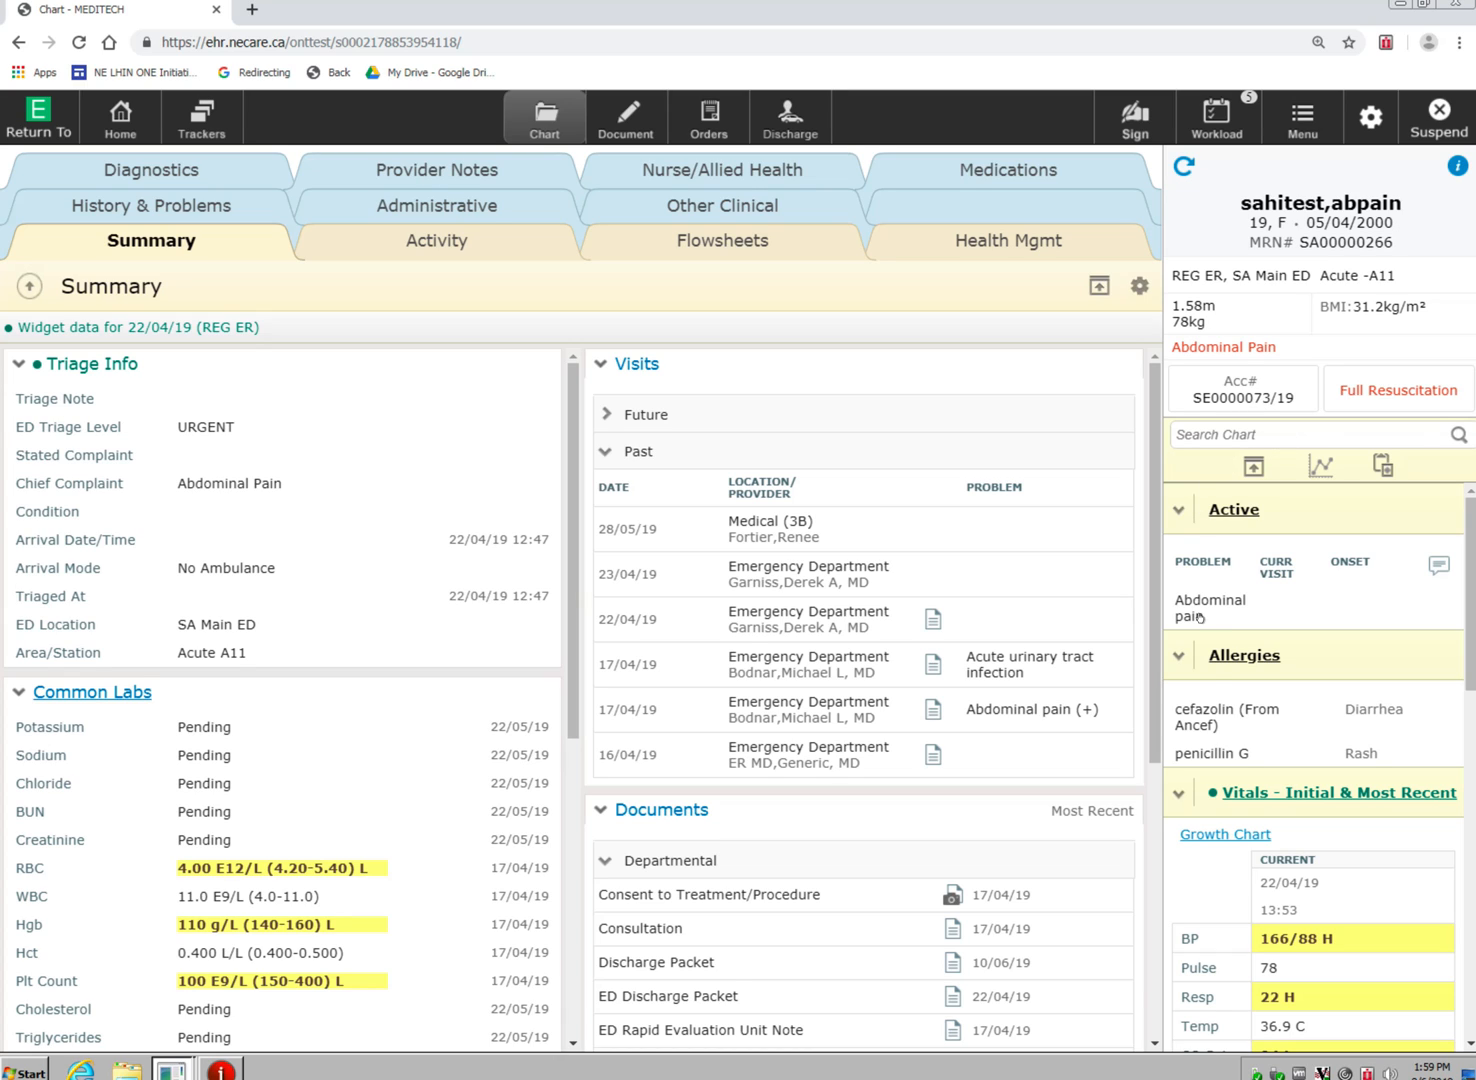
{"action": "mouse_move", "coordinate": [1340, 870]}
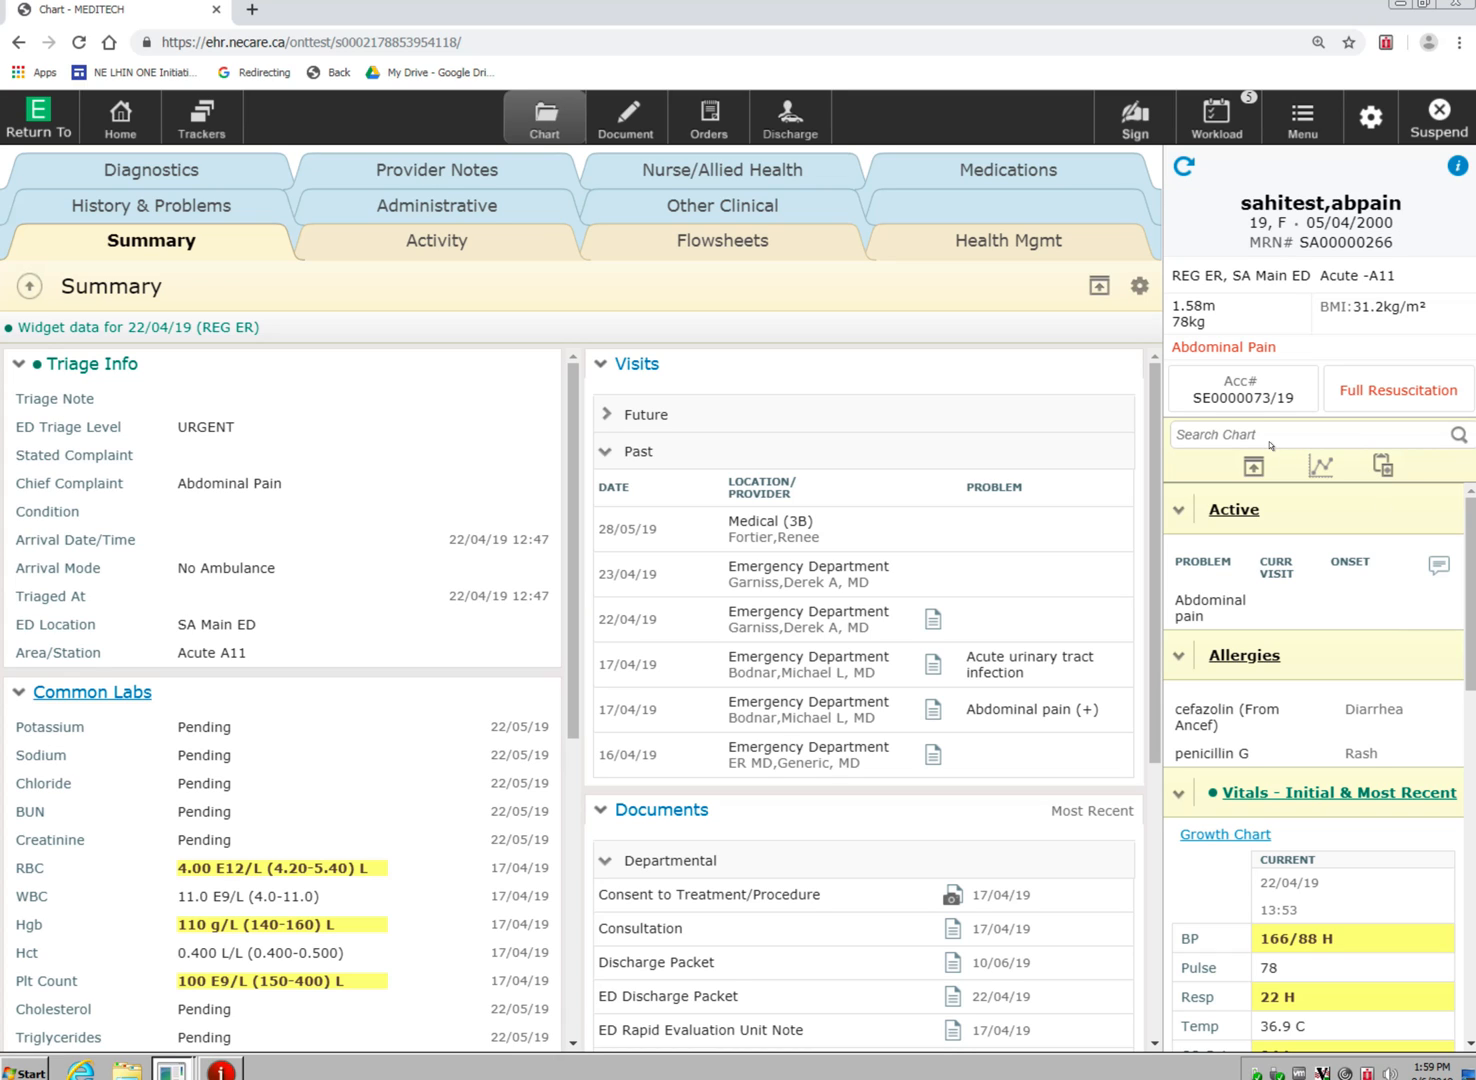
{"action": "mouse_move", "coordinate": [1210, 478]}
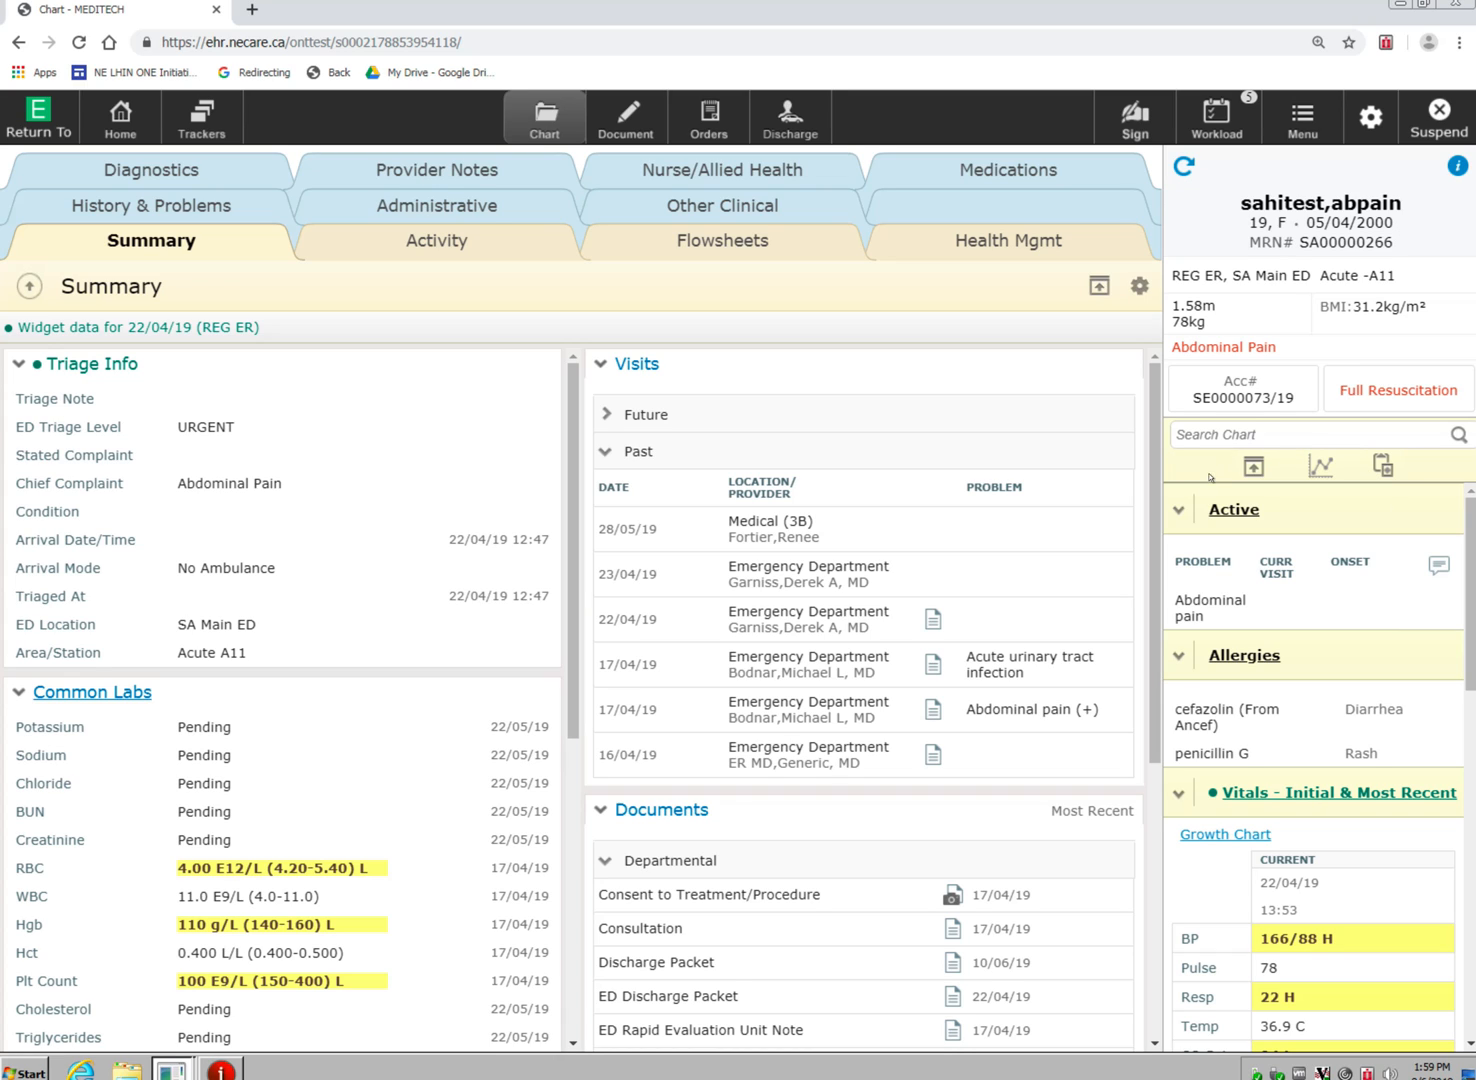
{"action": "mouse_move", "coordinate": [1322, 856]}
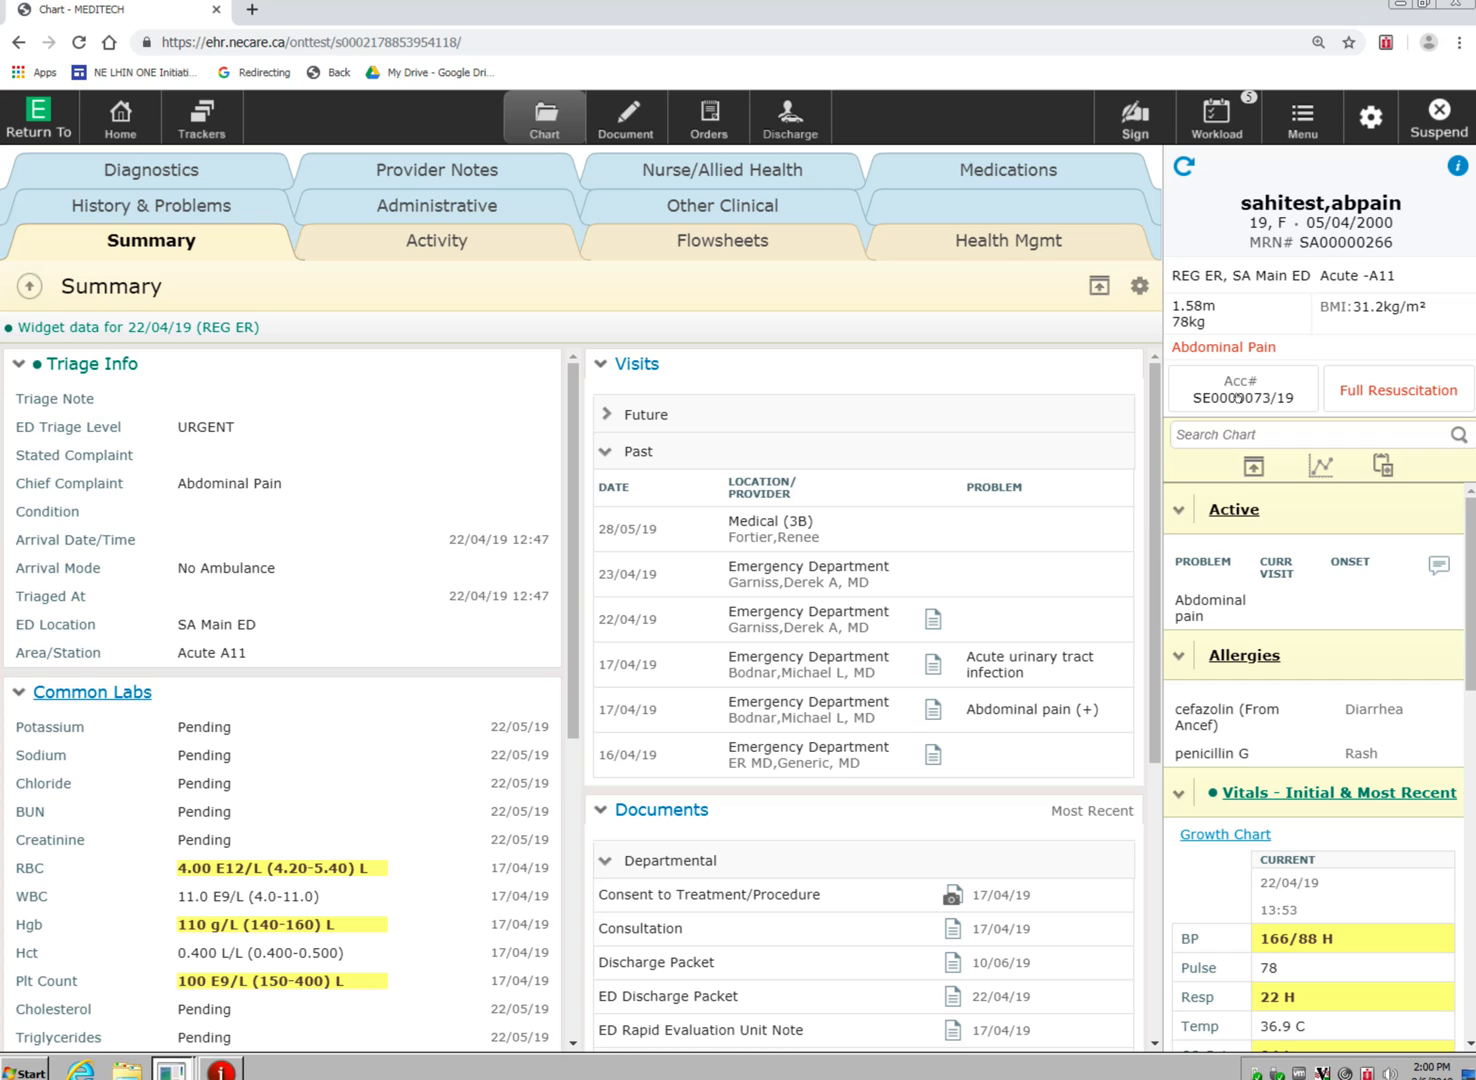
{"action": "mouse_move", "coordinate": [1263, 903]}
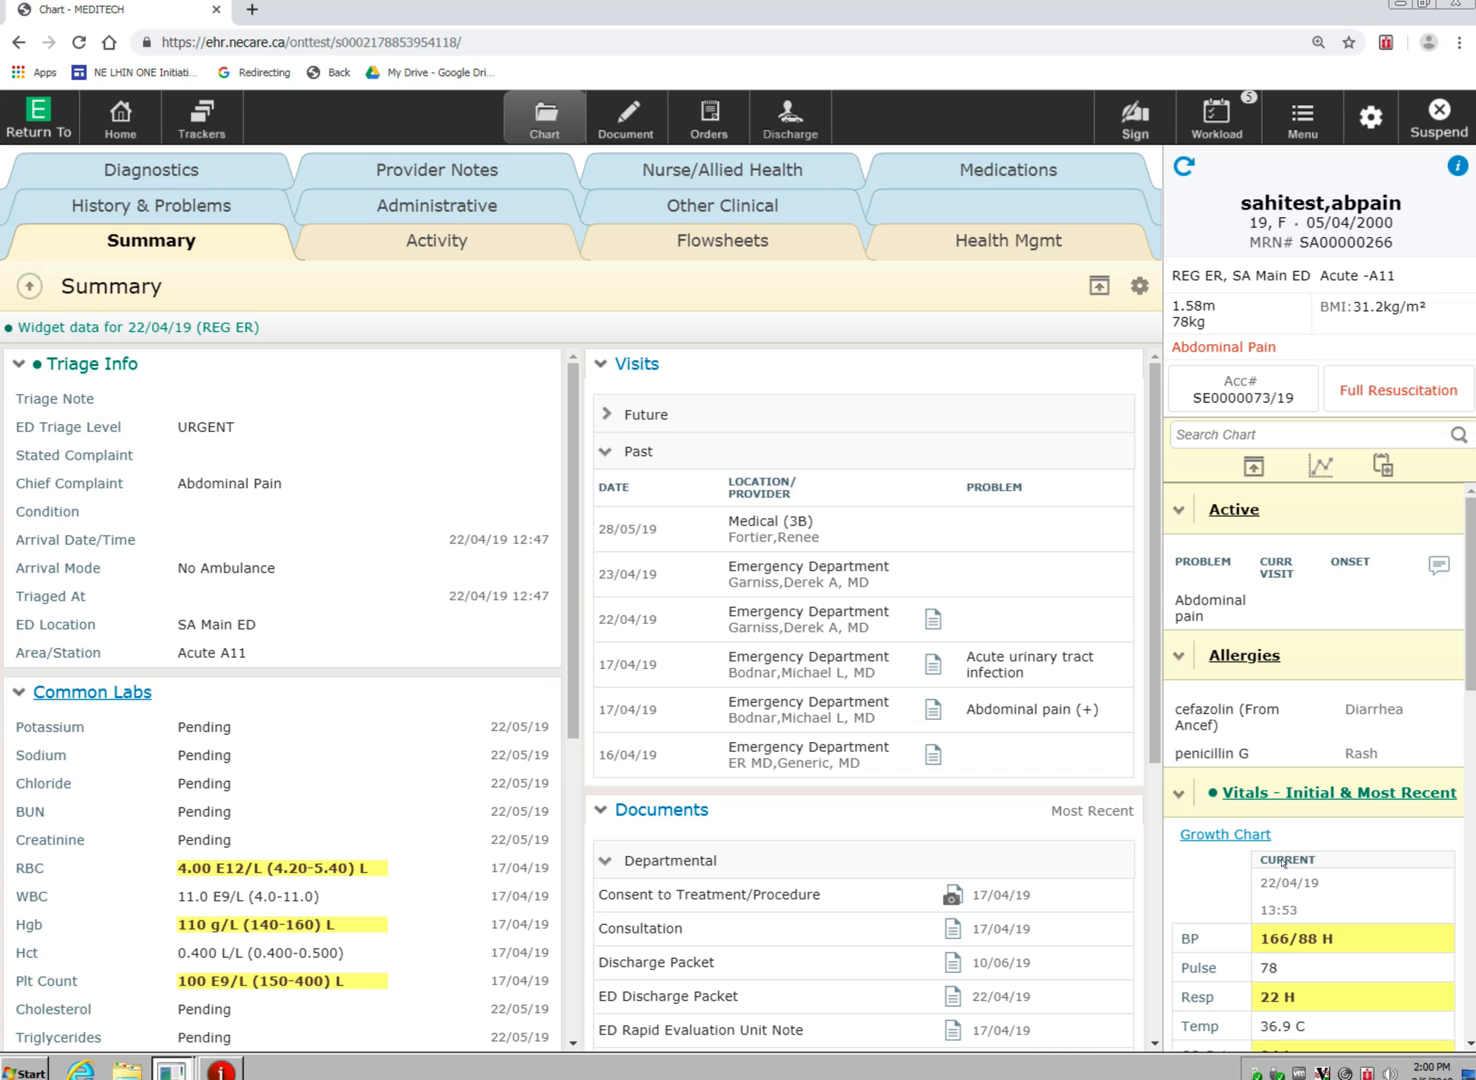
{"action": "mouse_move", "coordinate": [1115, 527]}
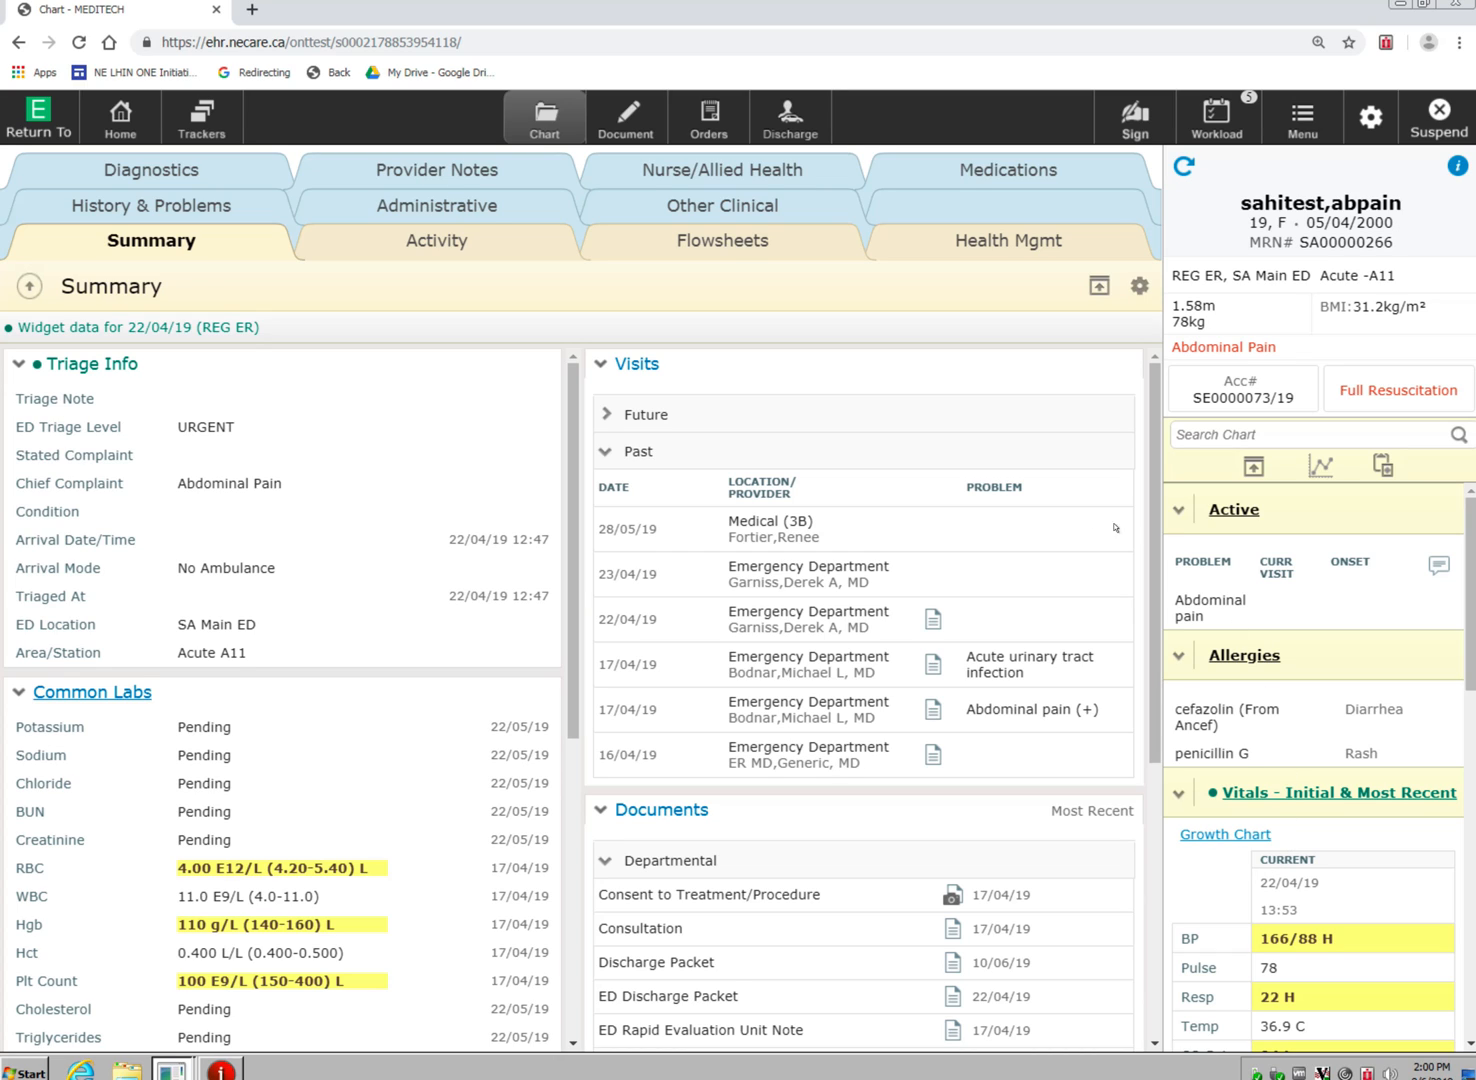
{"action": "mouse_move", "coordinate": [708, 115]}
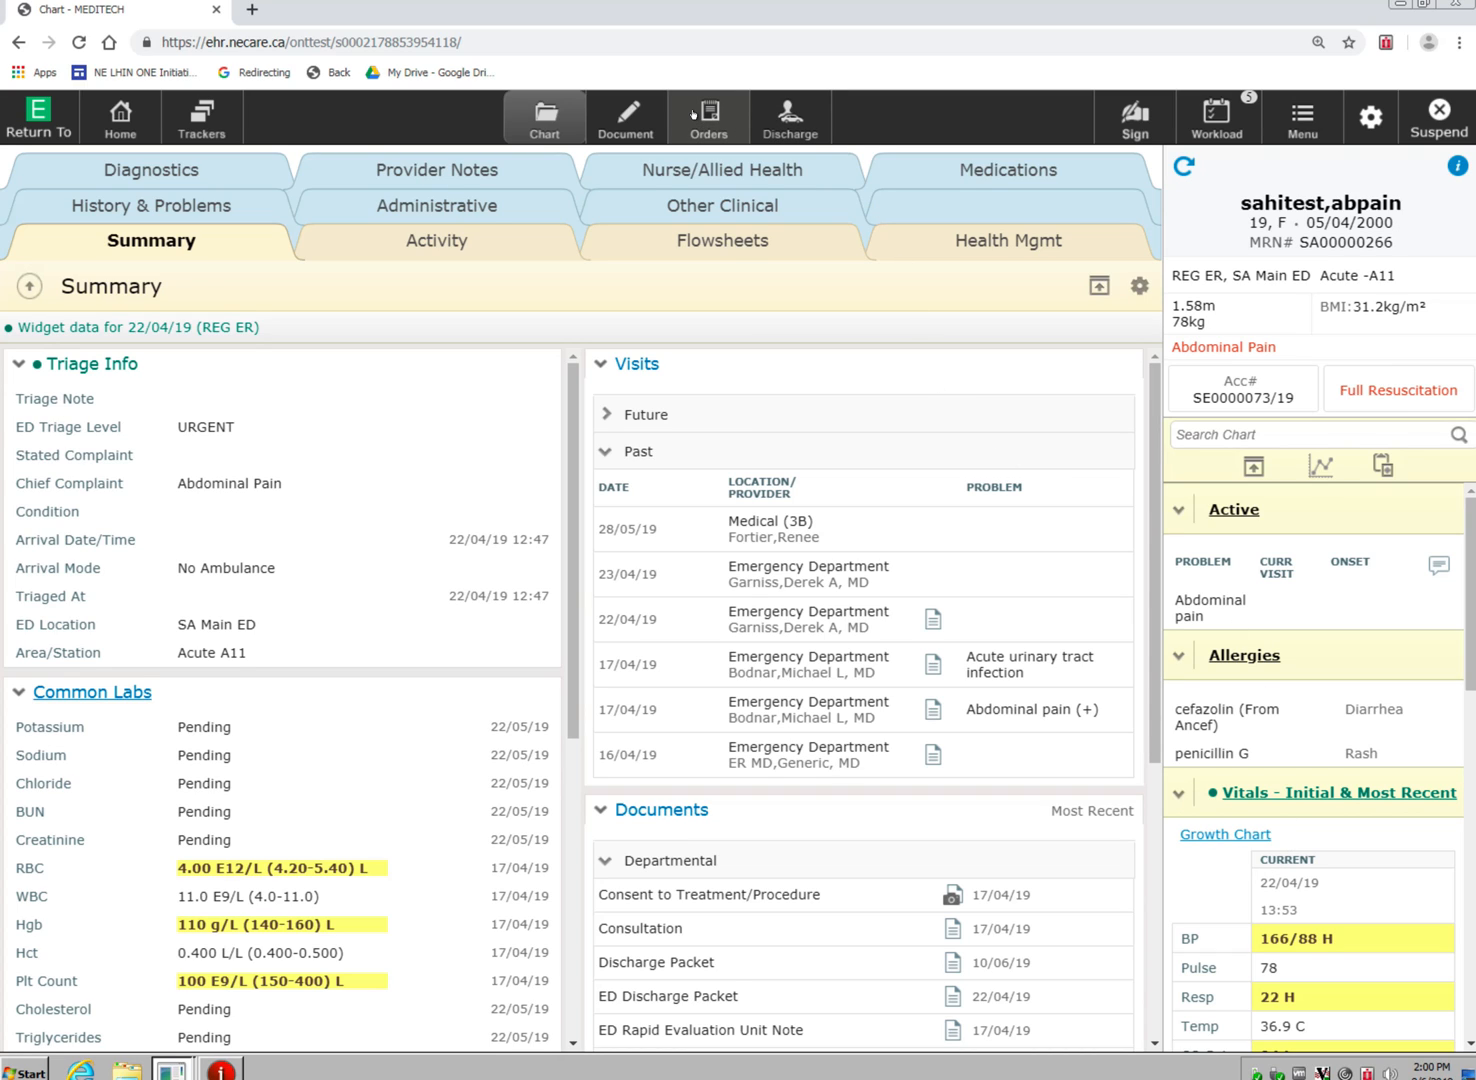
Step: Open the Orders entry page and scroll the reference pane through Home Meds to PFSH
{"action": "left_click", "coordinate": [708, 116]}
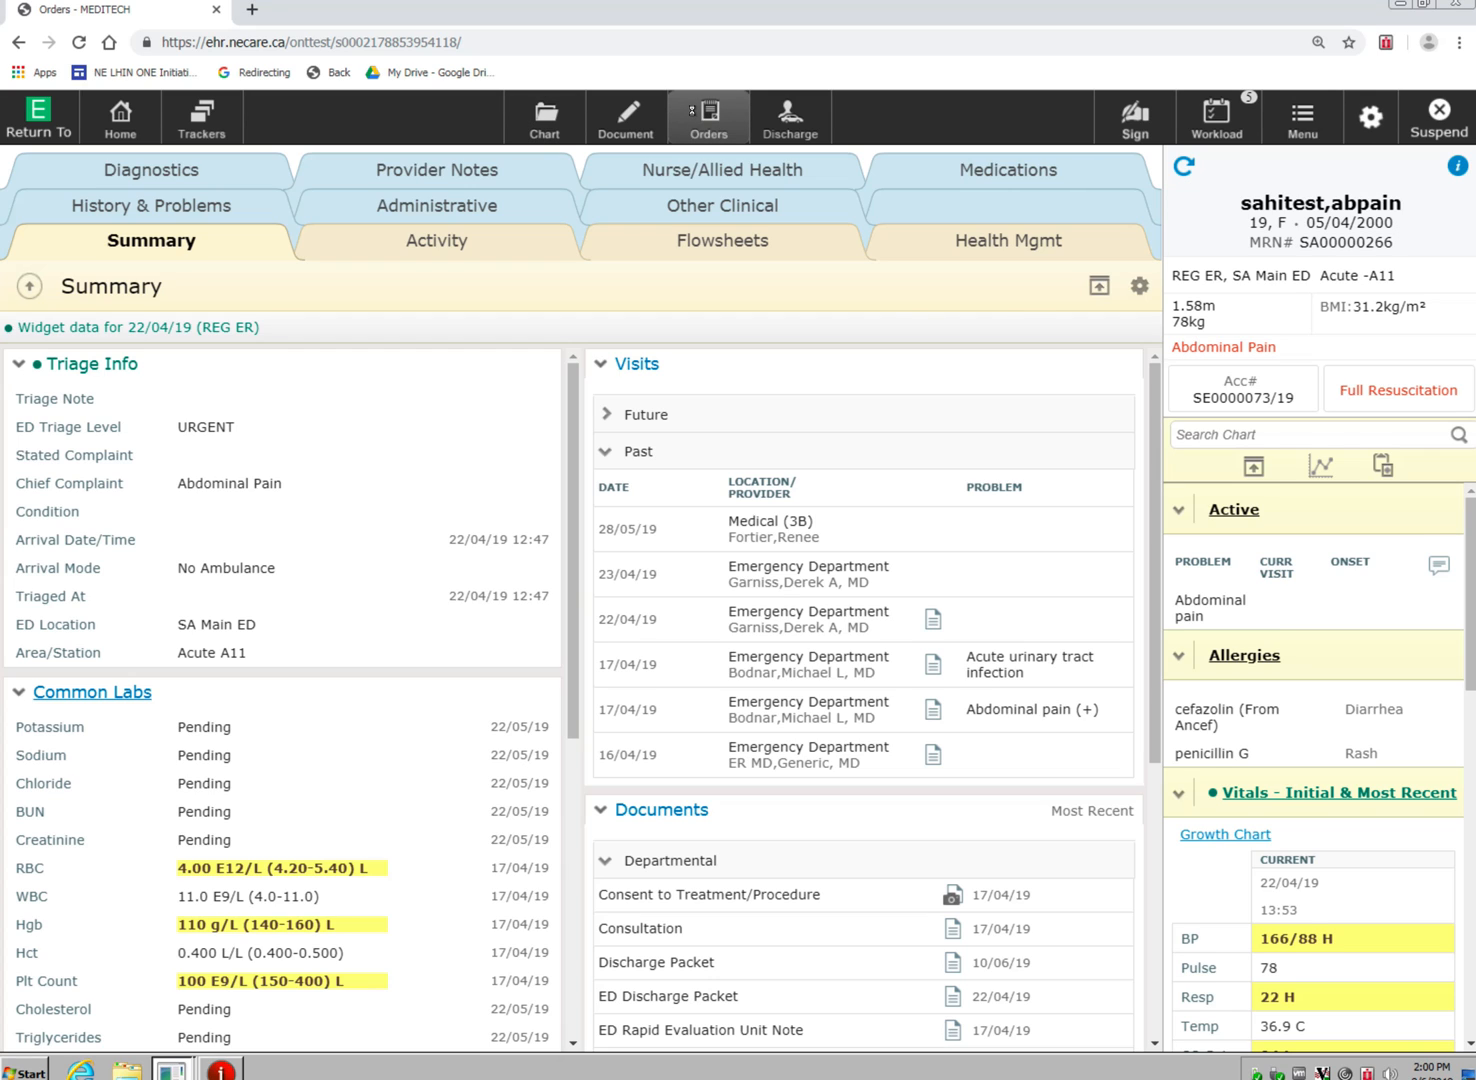
{"action": "left_click", "coordinate": [708, 115]}
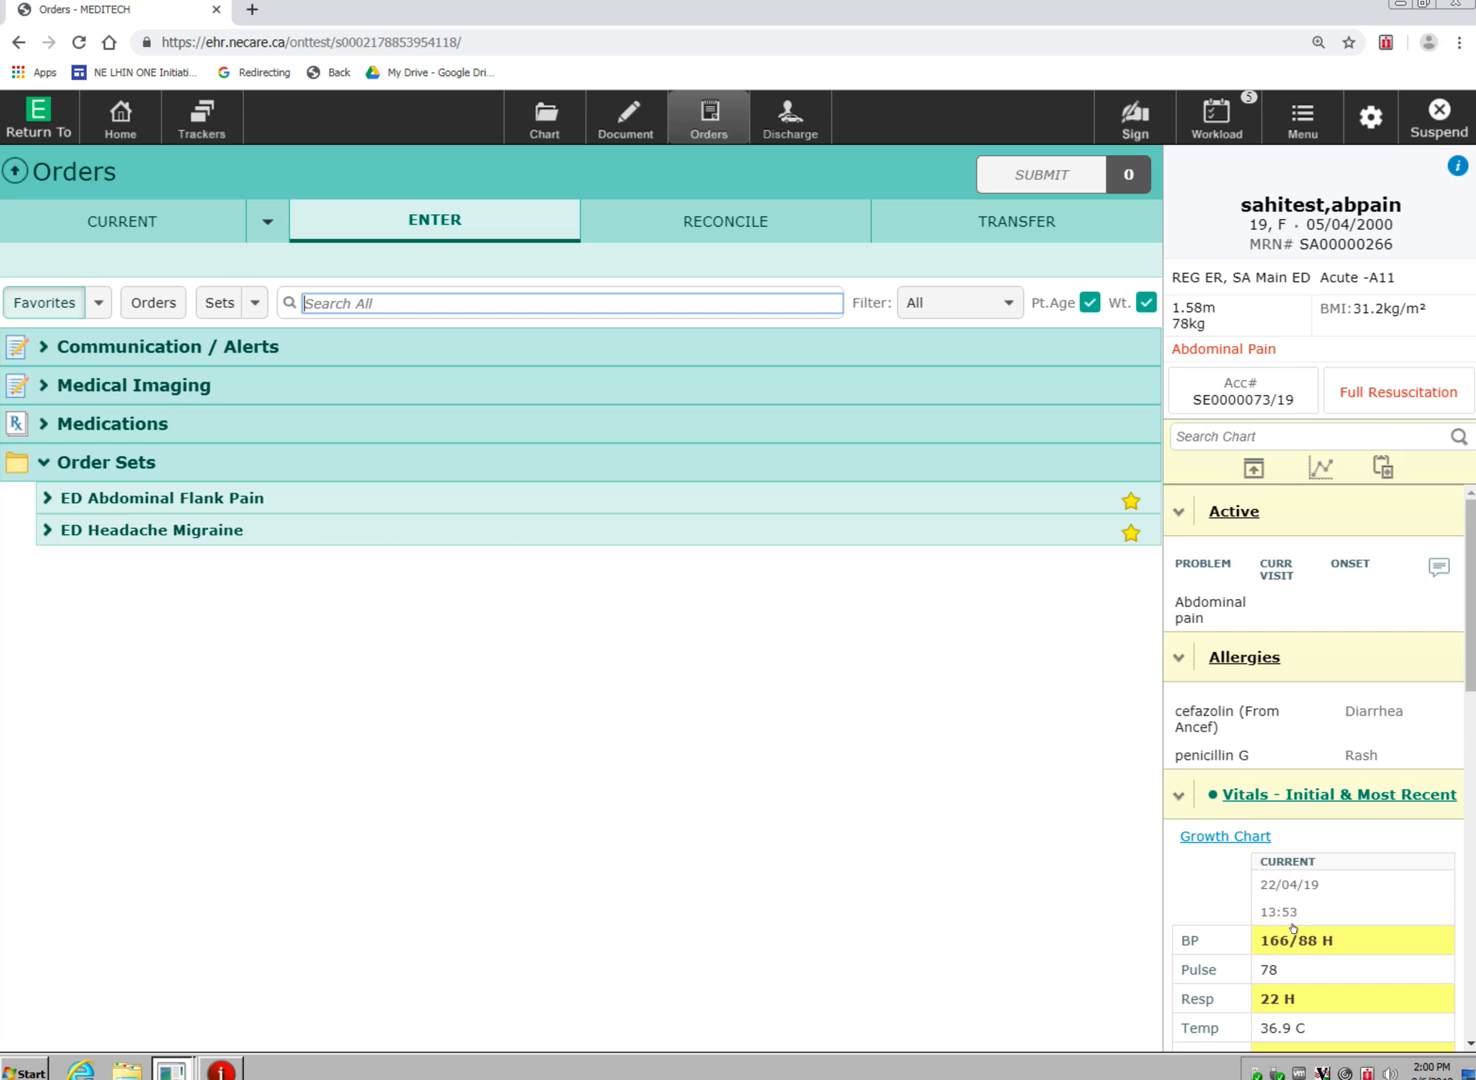
{"action": "scroll", "scroll_direction": "down", "scroll_amount": 3}
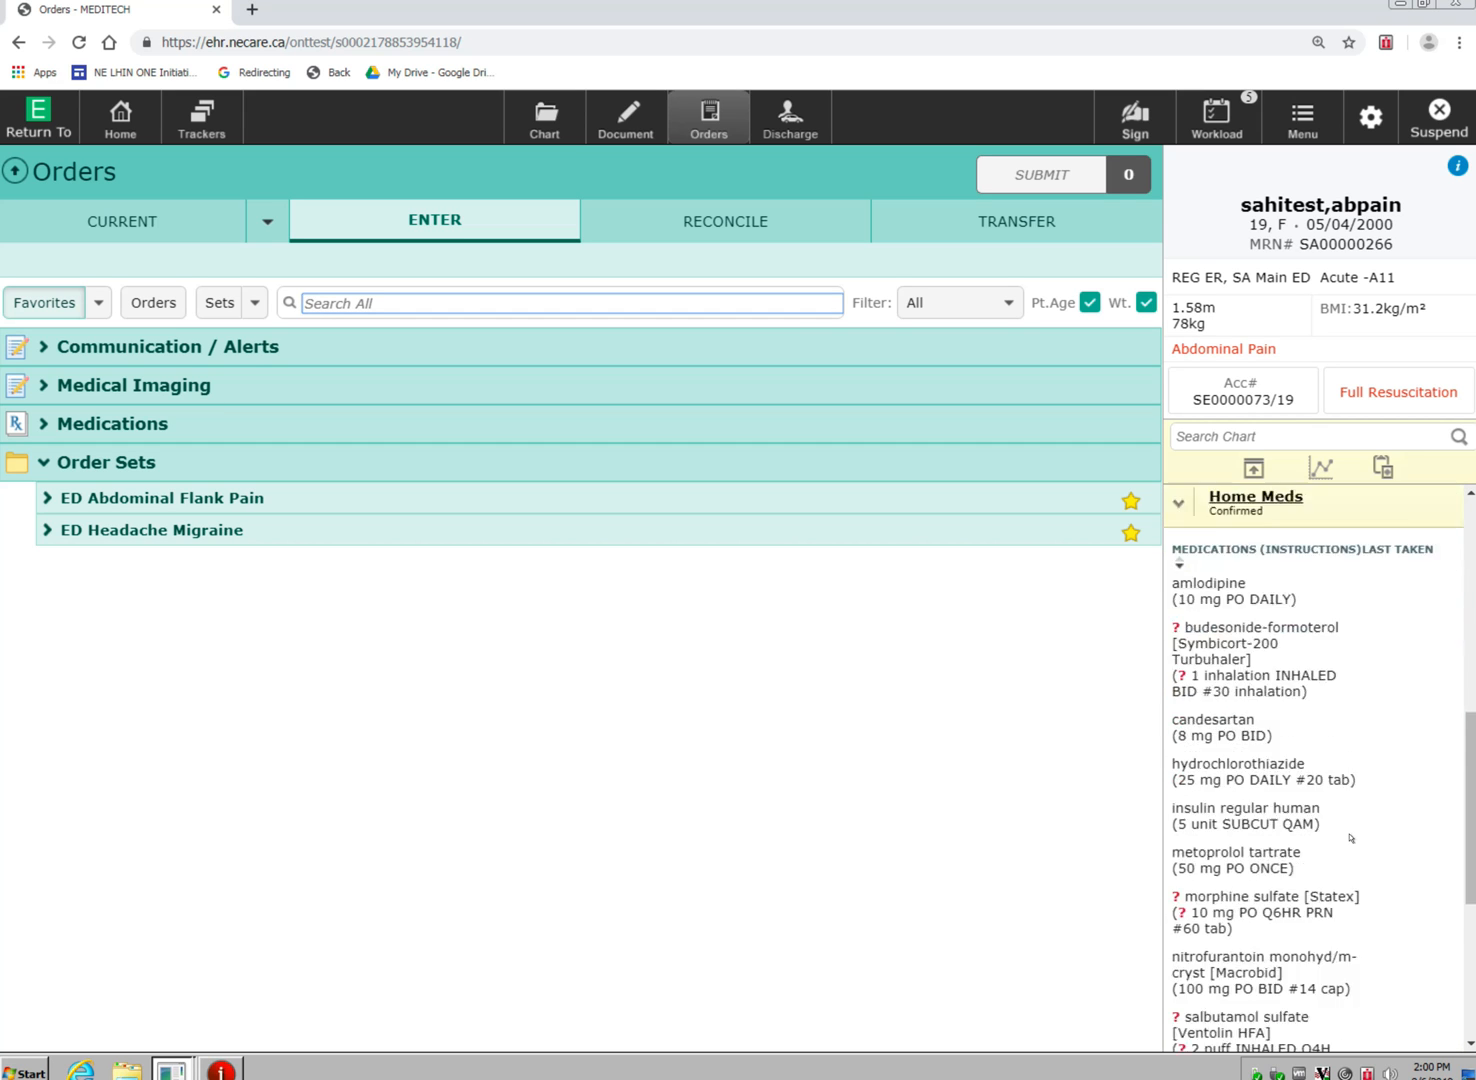
{"action": "scroll", "scroll_direction": "down", "scroll_amount": 3}
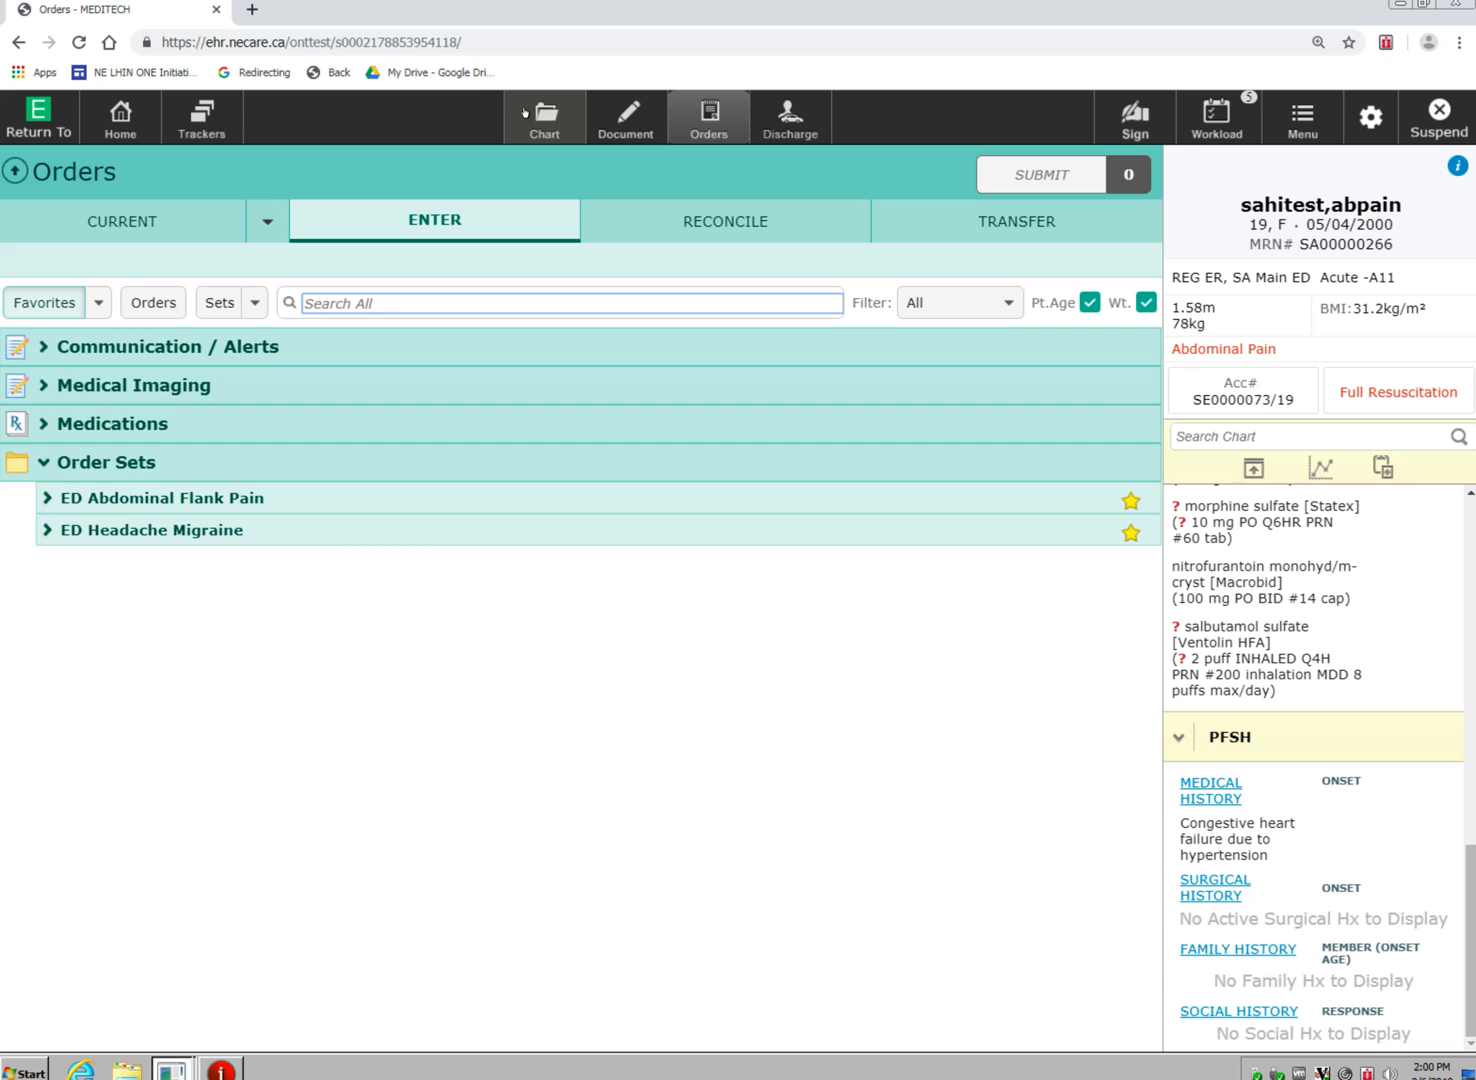
Step: Return from Orders to the chart's Summary tab
{"action": "left_click", "coordinate": [544, 117]}
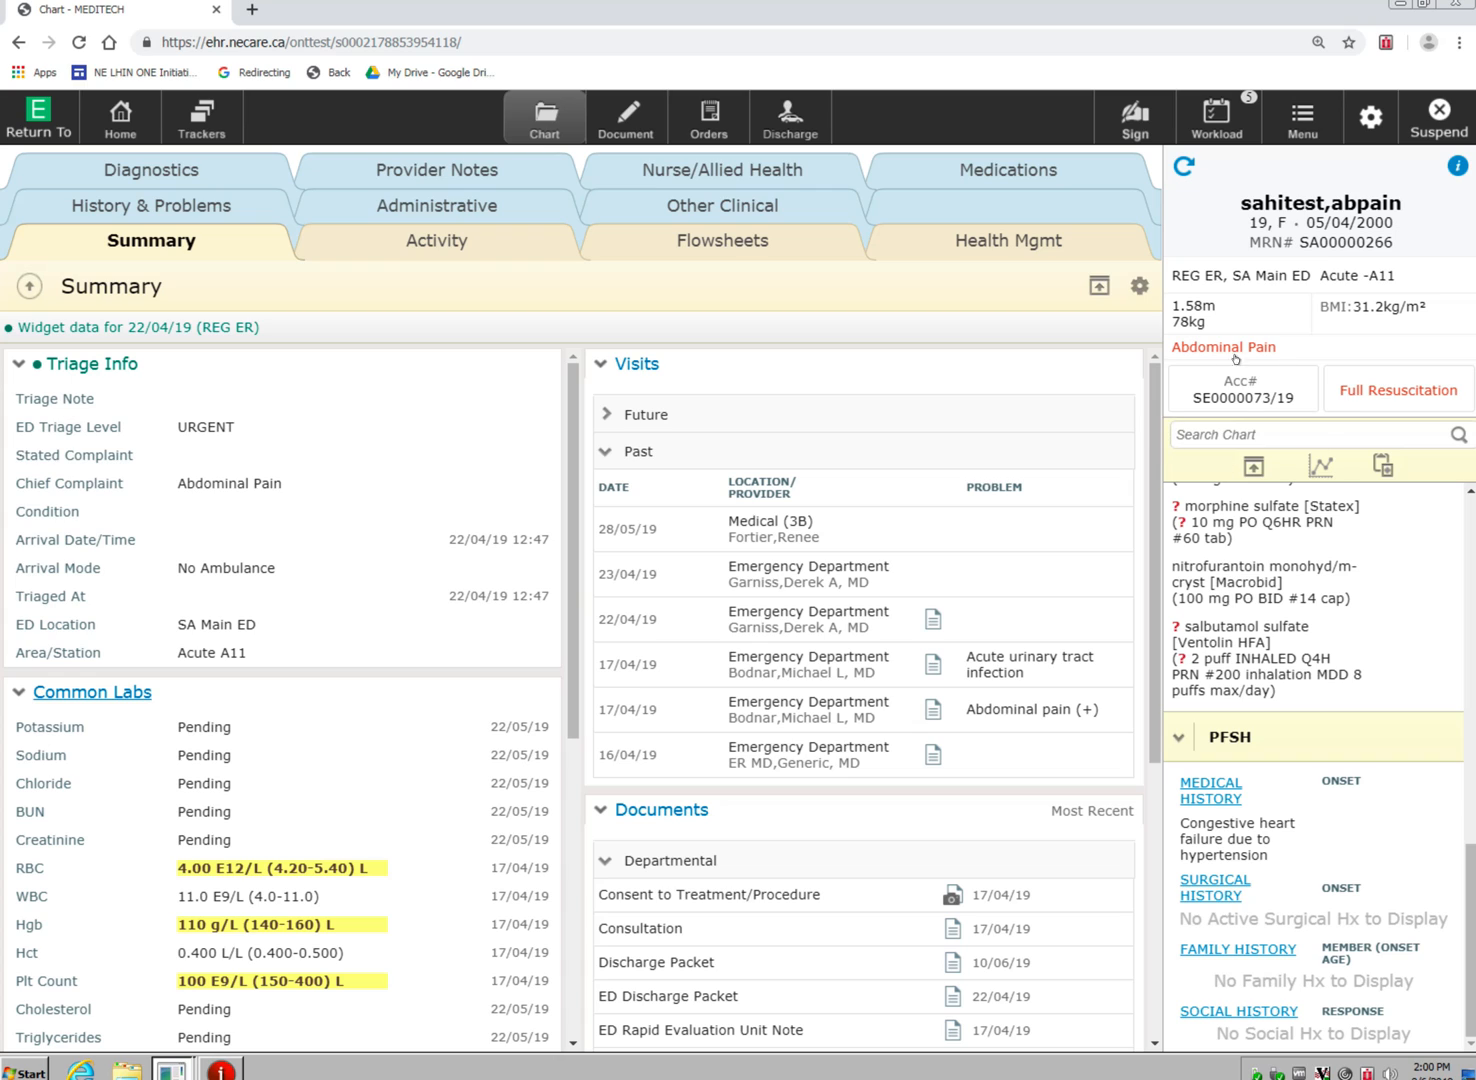
{"action": "mouse_move", "coordinate": [1191, 413]}
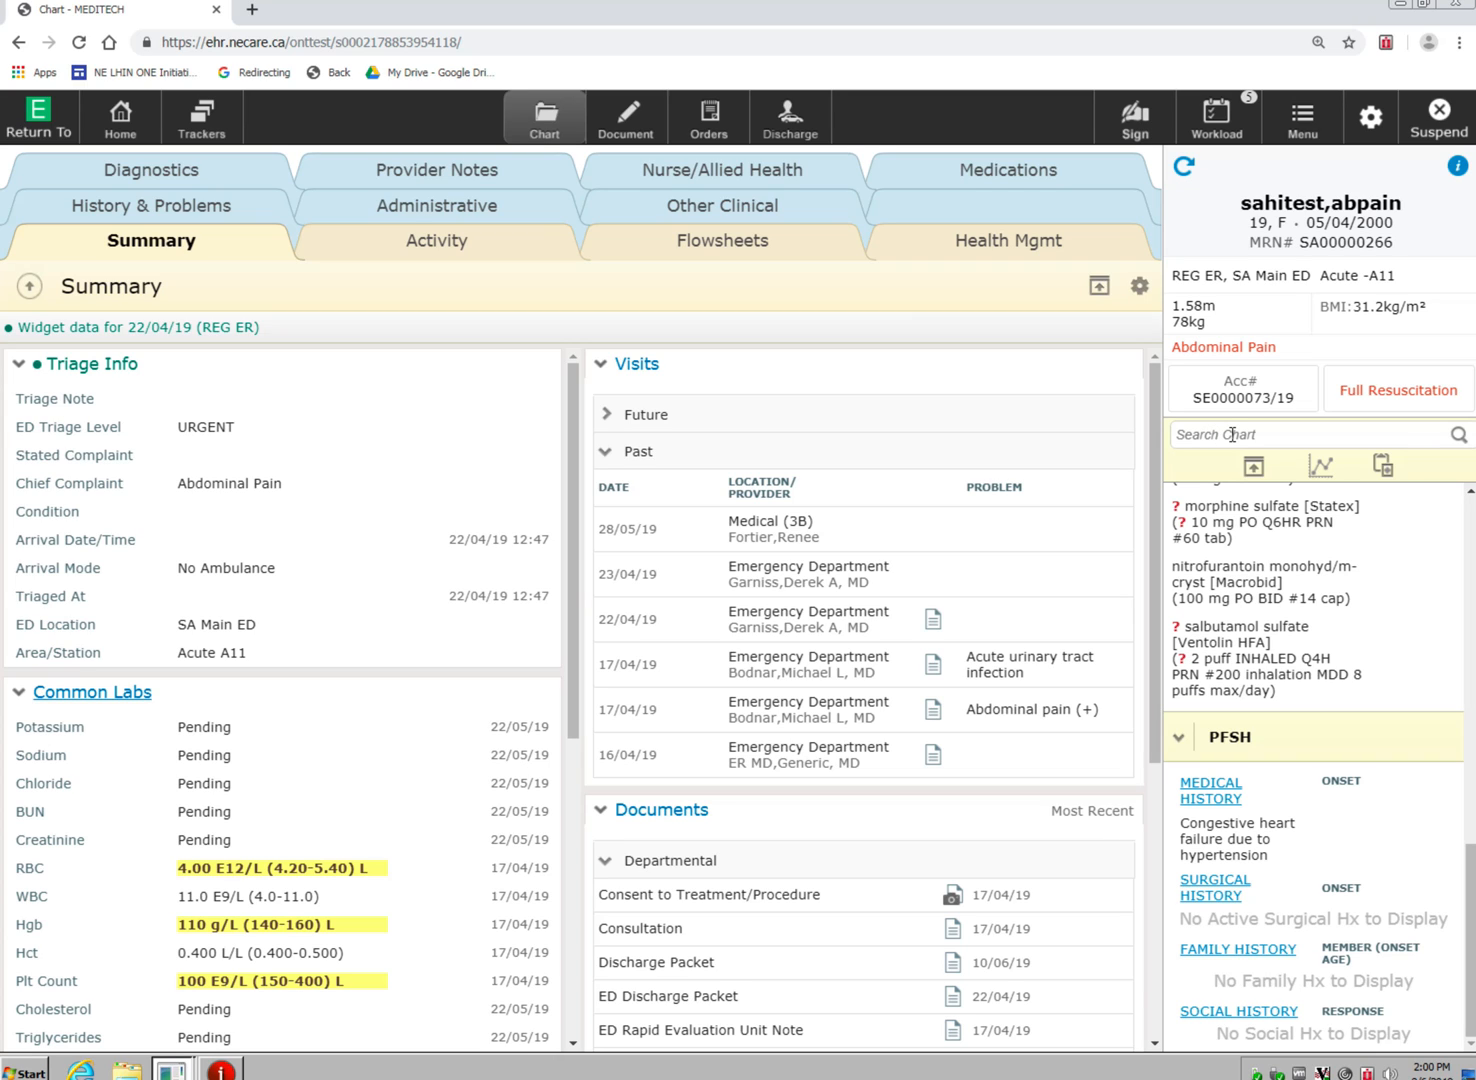
Step: Search the chart for 'ultrasound' and open the Abdomen/Pelvis Ultrasound report
{"action": "left_click", "coordinate": [1310, 434]}
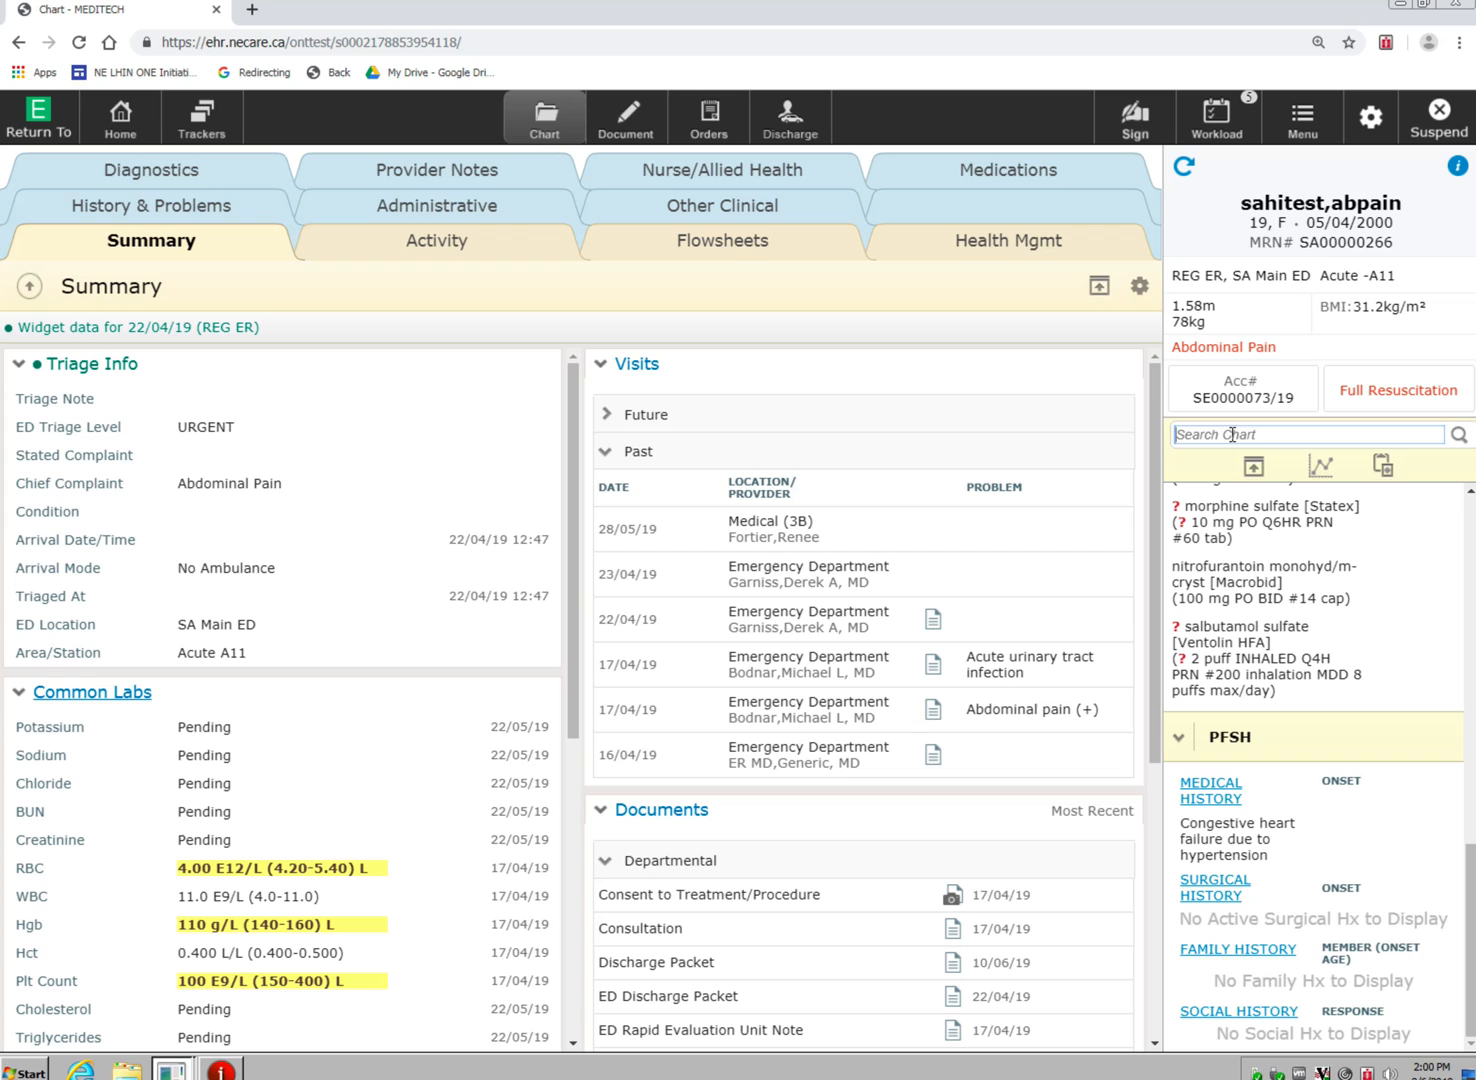
{"action": "type", "text": "u"}
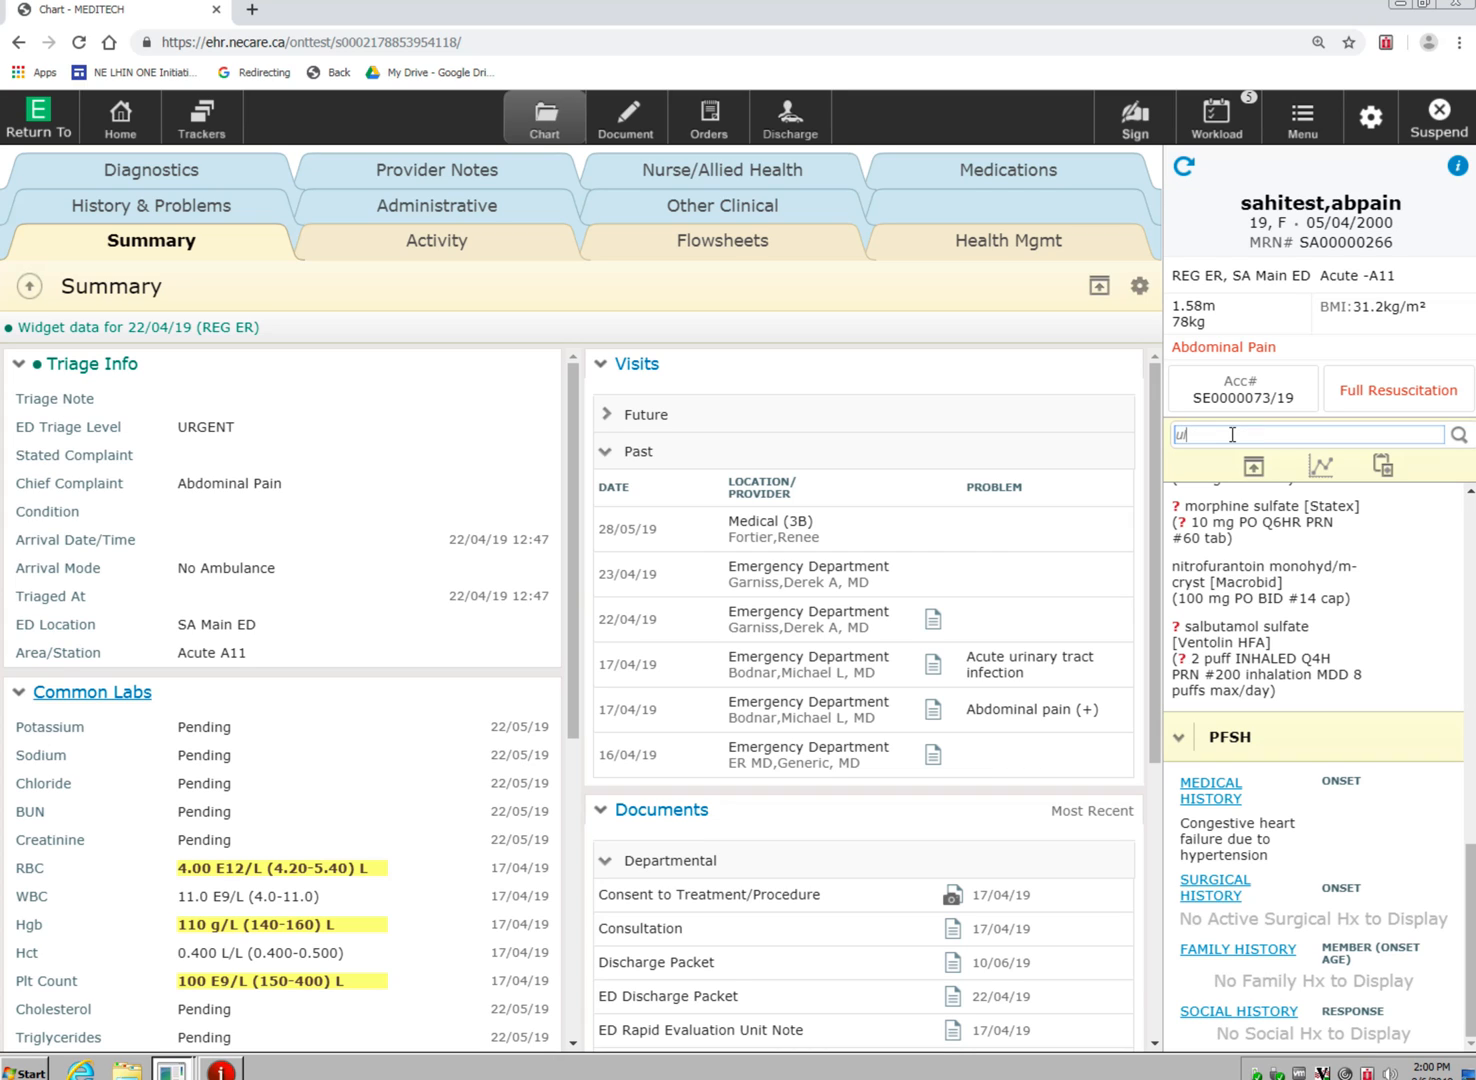
{"action": "type", "text": "ultrasound"}
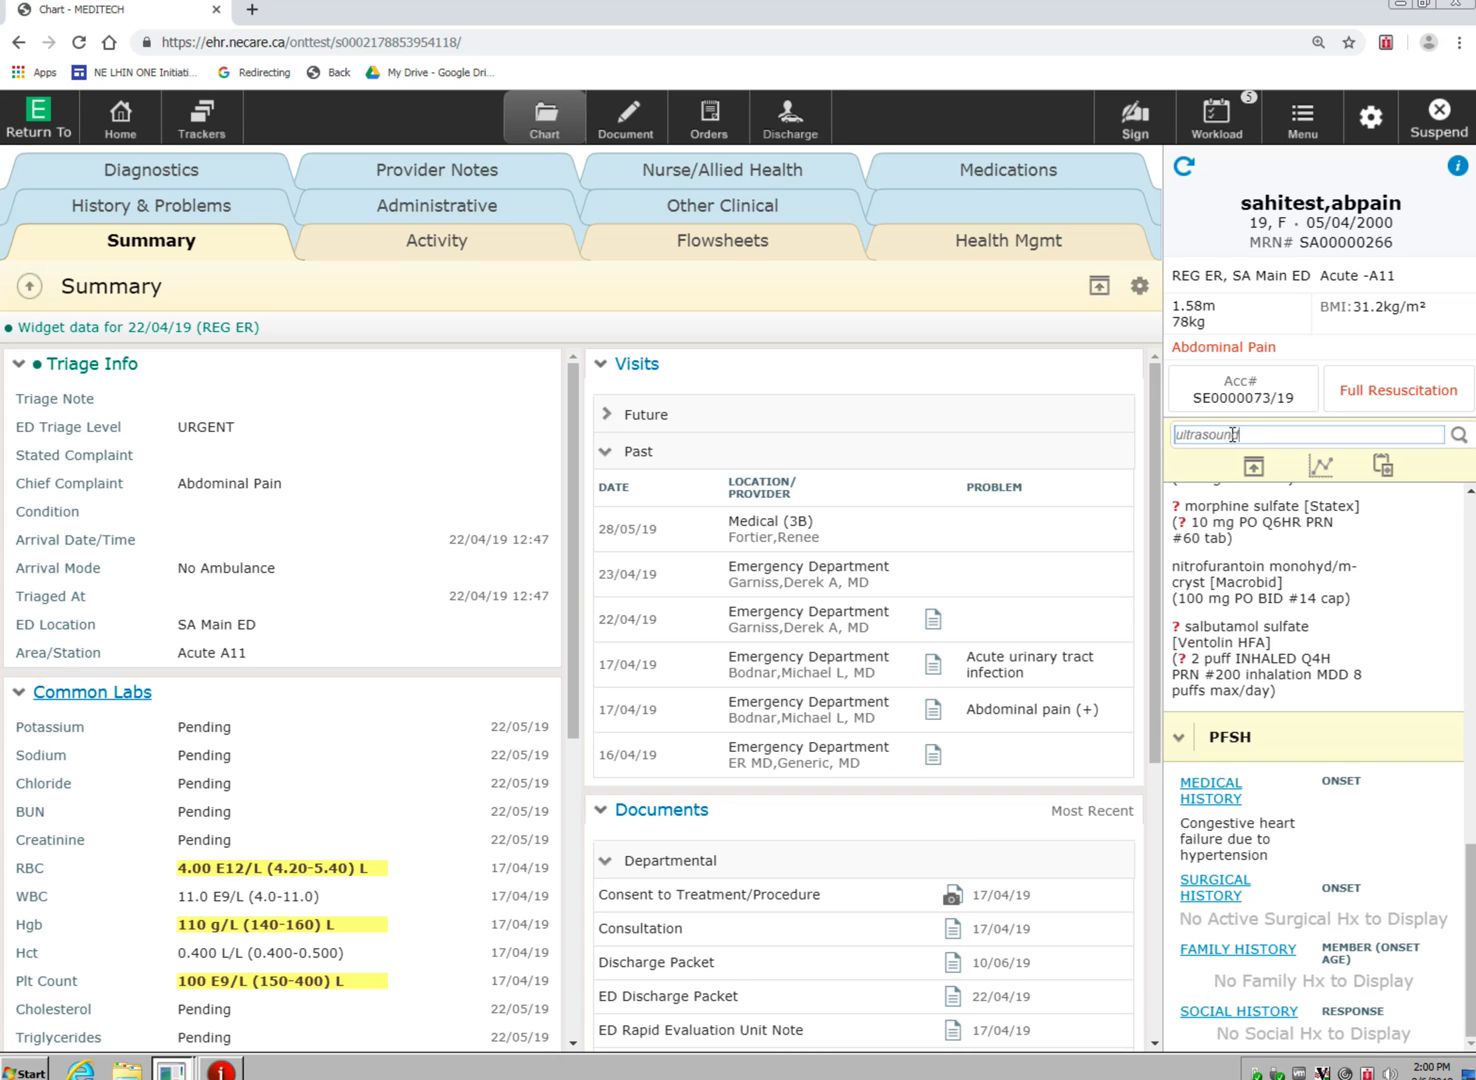
{"action": "type", "text": "ultrasound"}
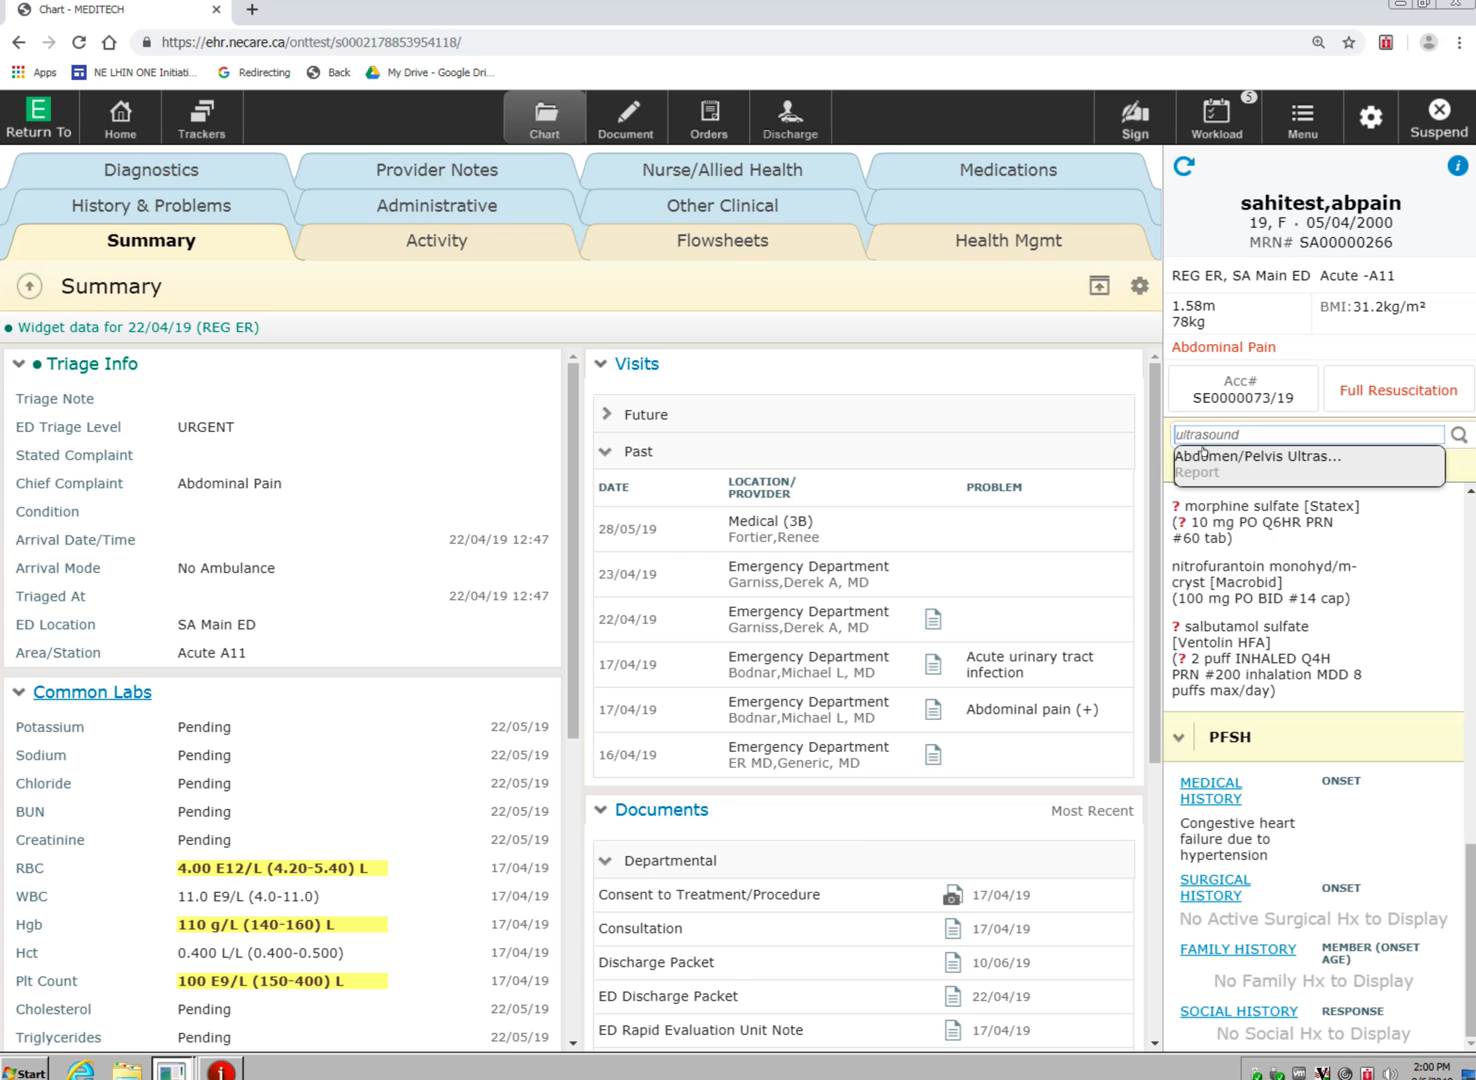
{"action": "type", "text": "ultraspund"}
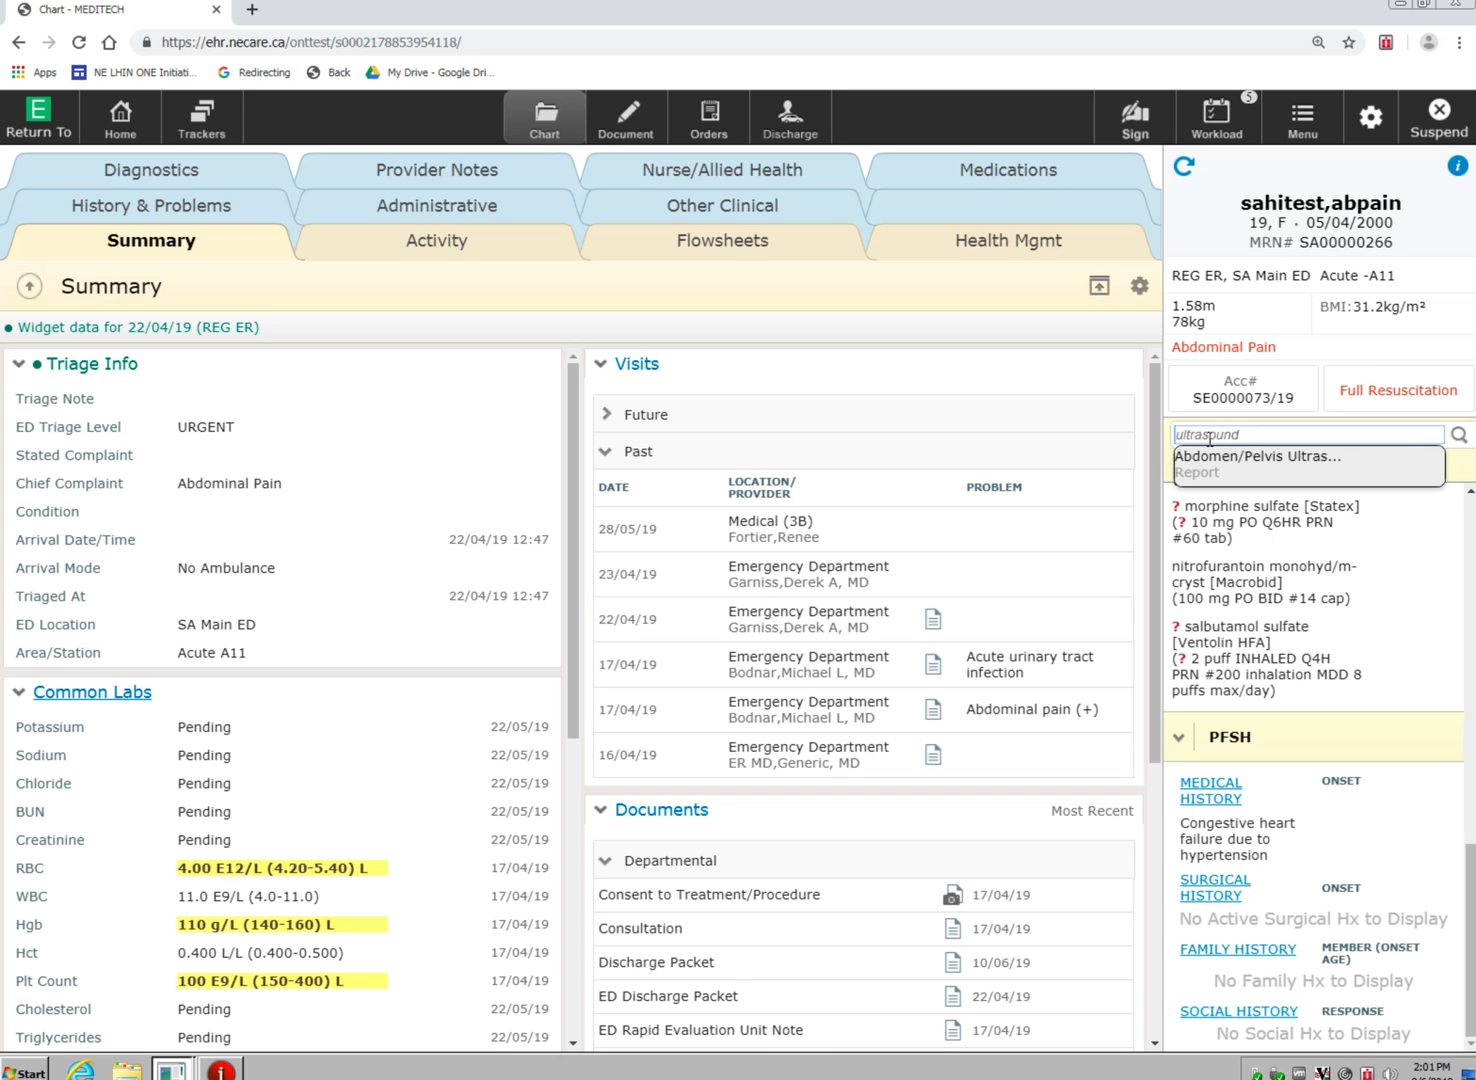
{"action": "type", "text": "ultrasound"}
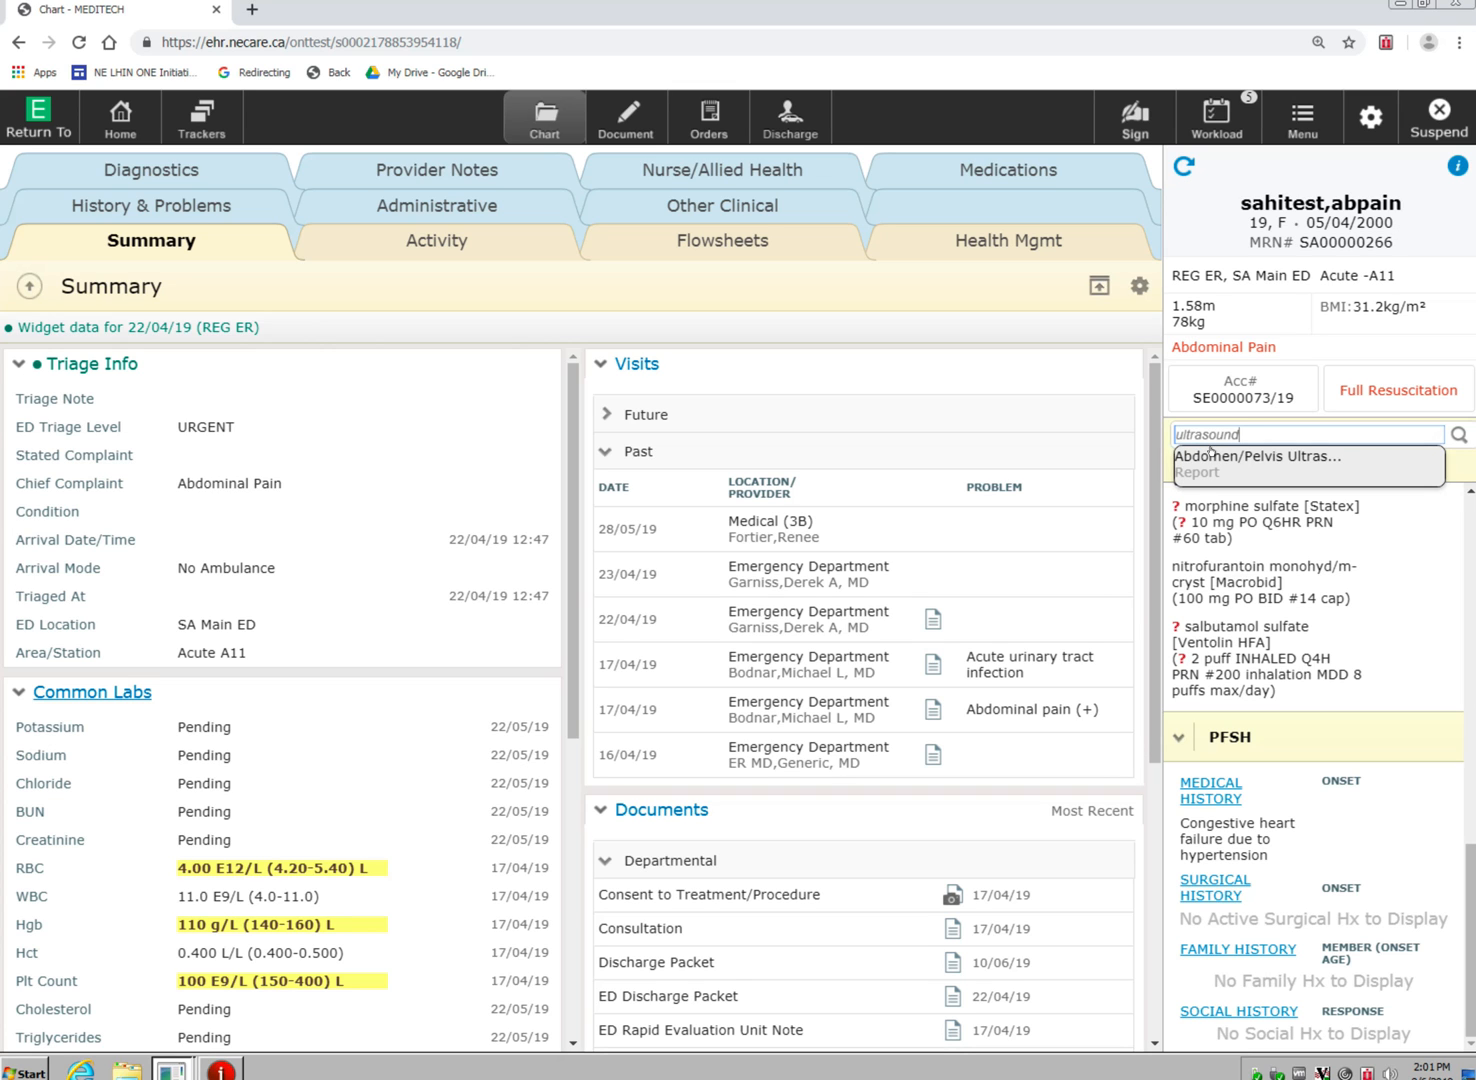
{"action": "left_click", "coordinate": [1268, 456]}
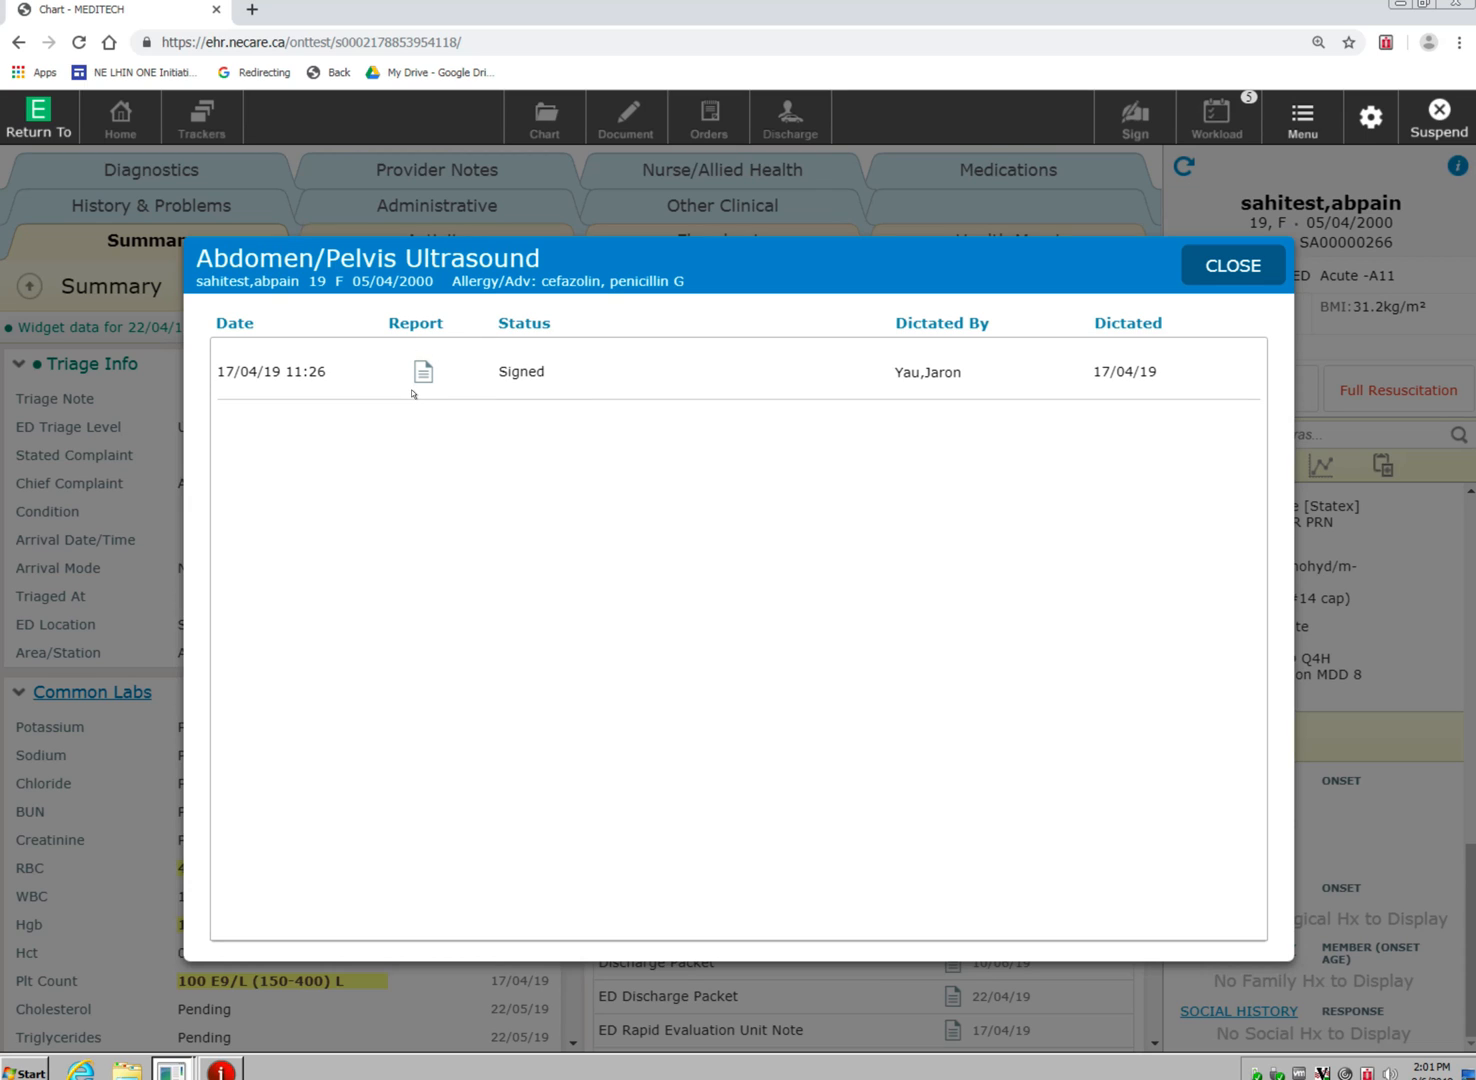
{"action": "mouse_move", "coordinate": [1196, 256]}
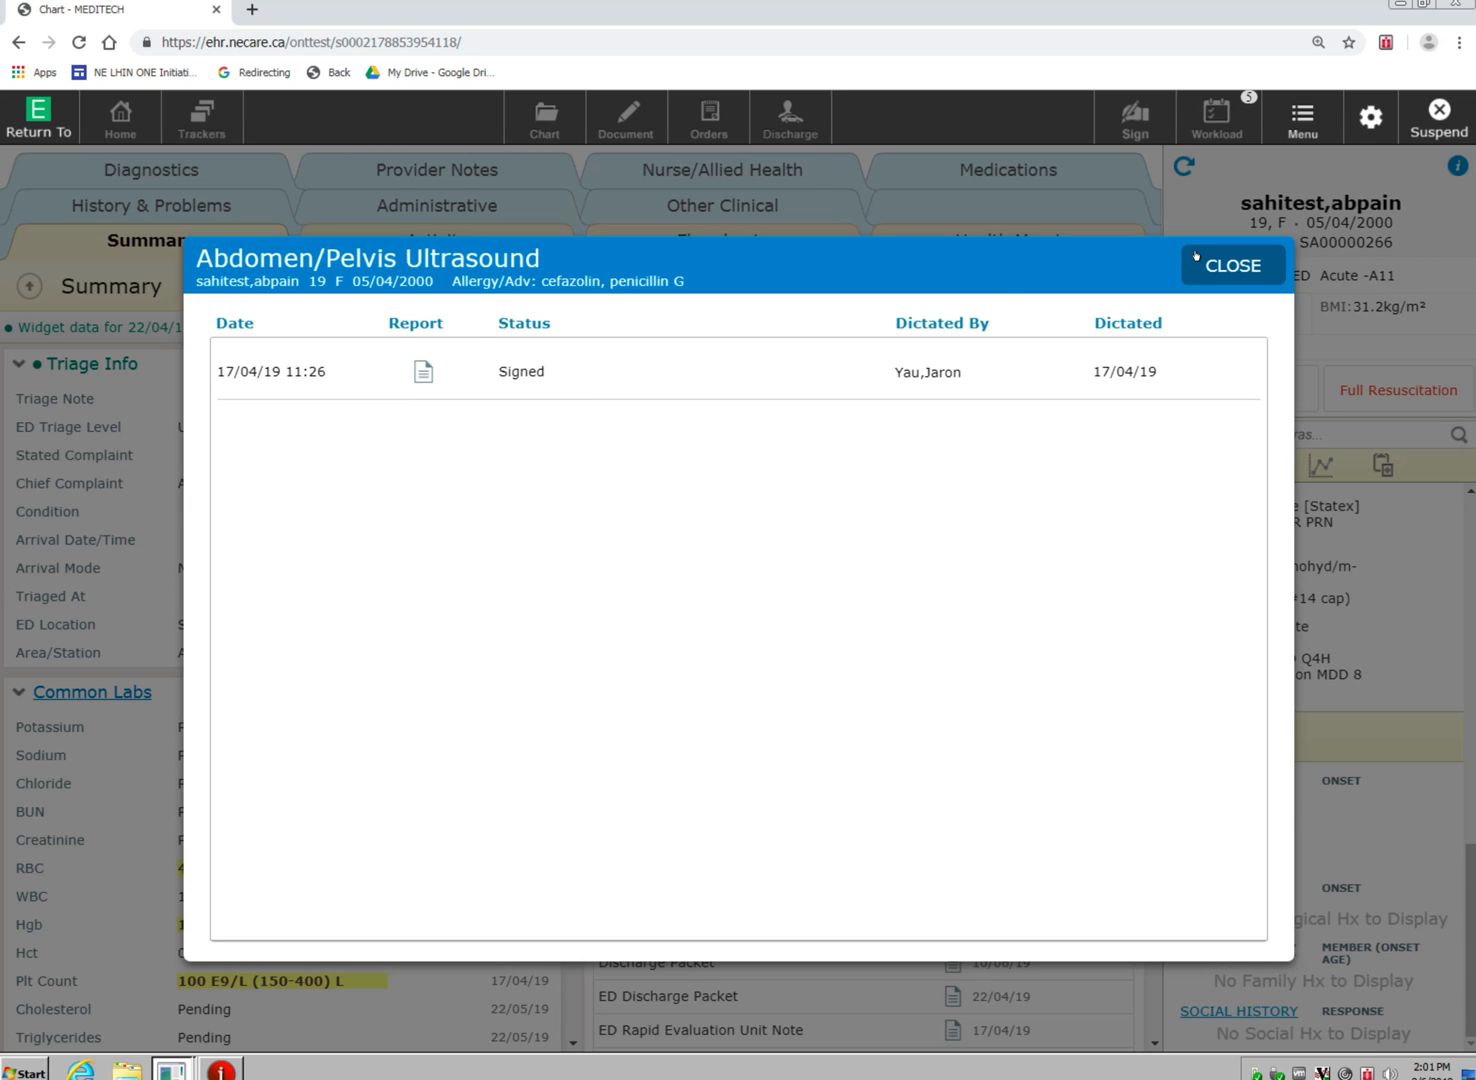
Step: Close the Abdomen/Pelvis Ultrasound window, returning to the Summary page
{"action": "left_click", "coordinate": [1232, 265]}
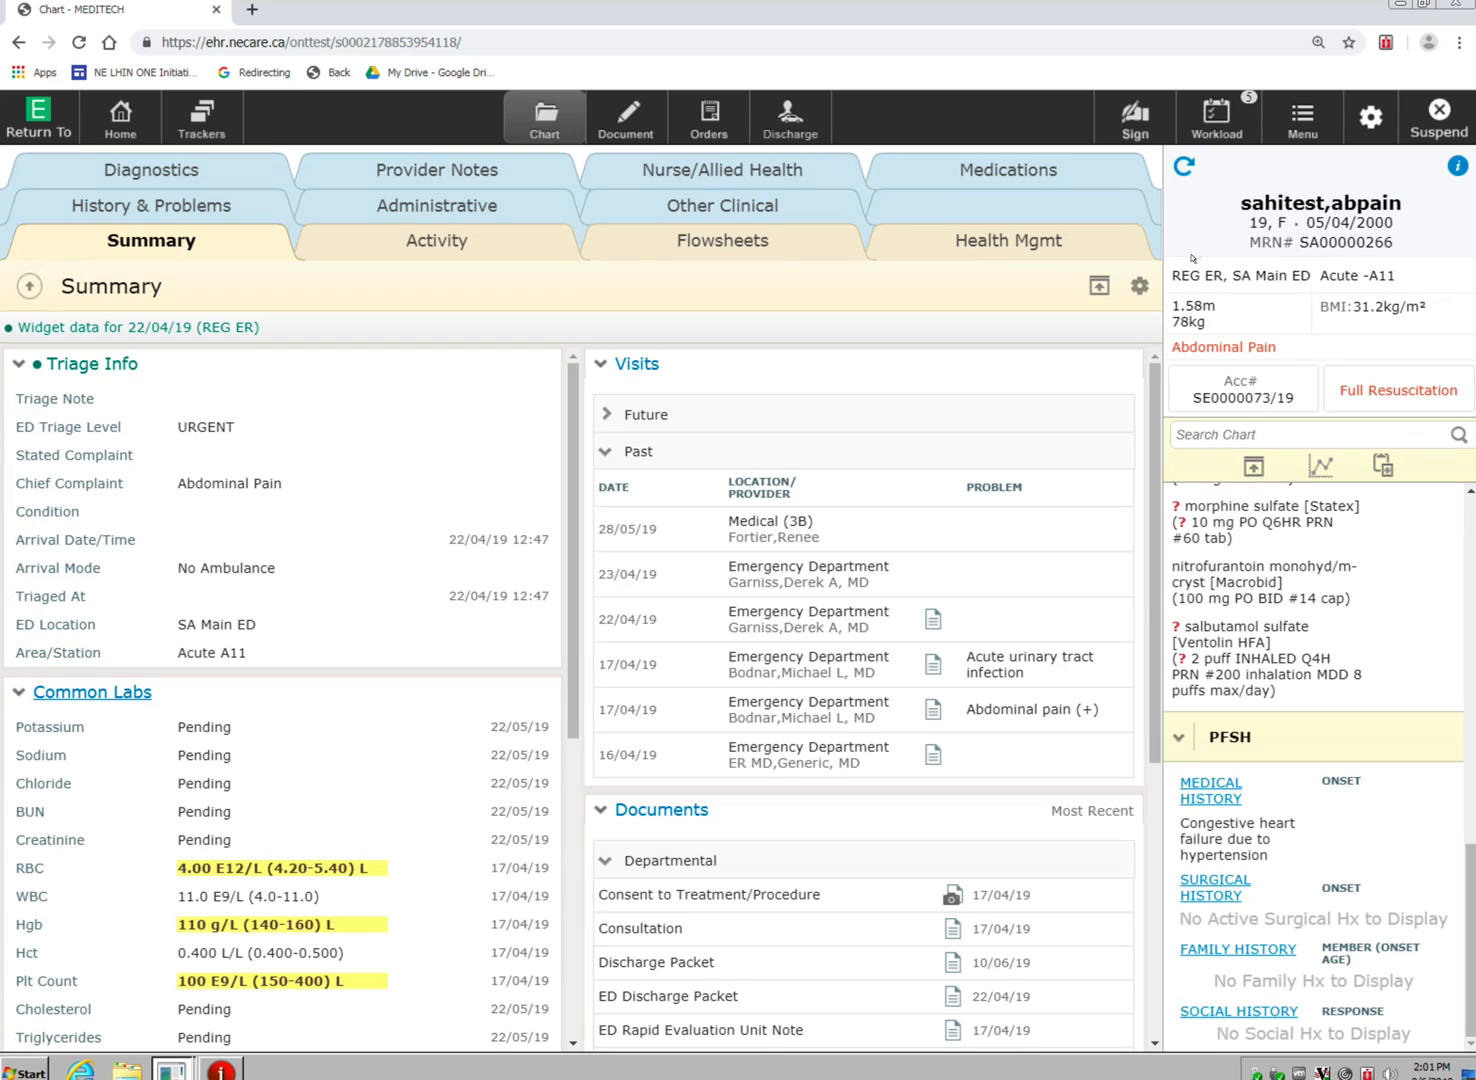
{"action": "mouse_move", "coordinate": [560, 294]}
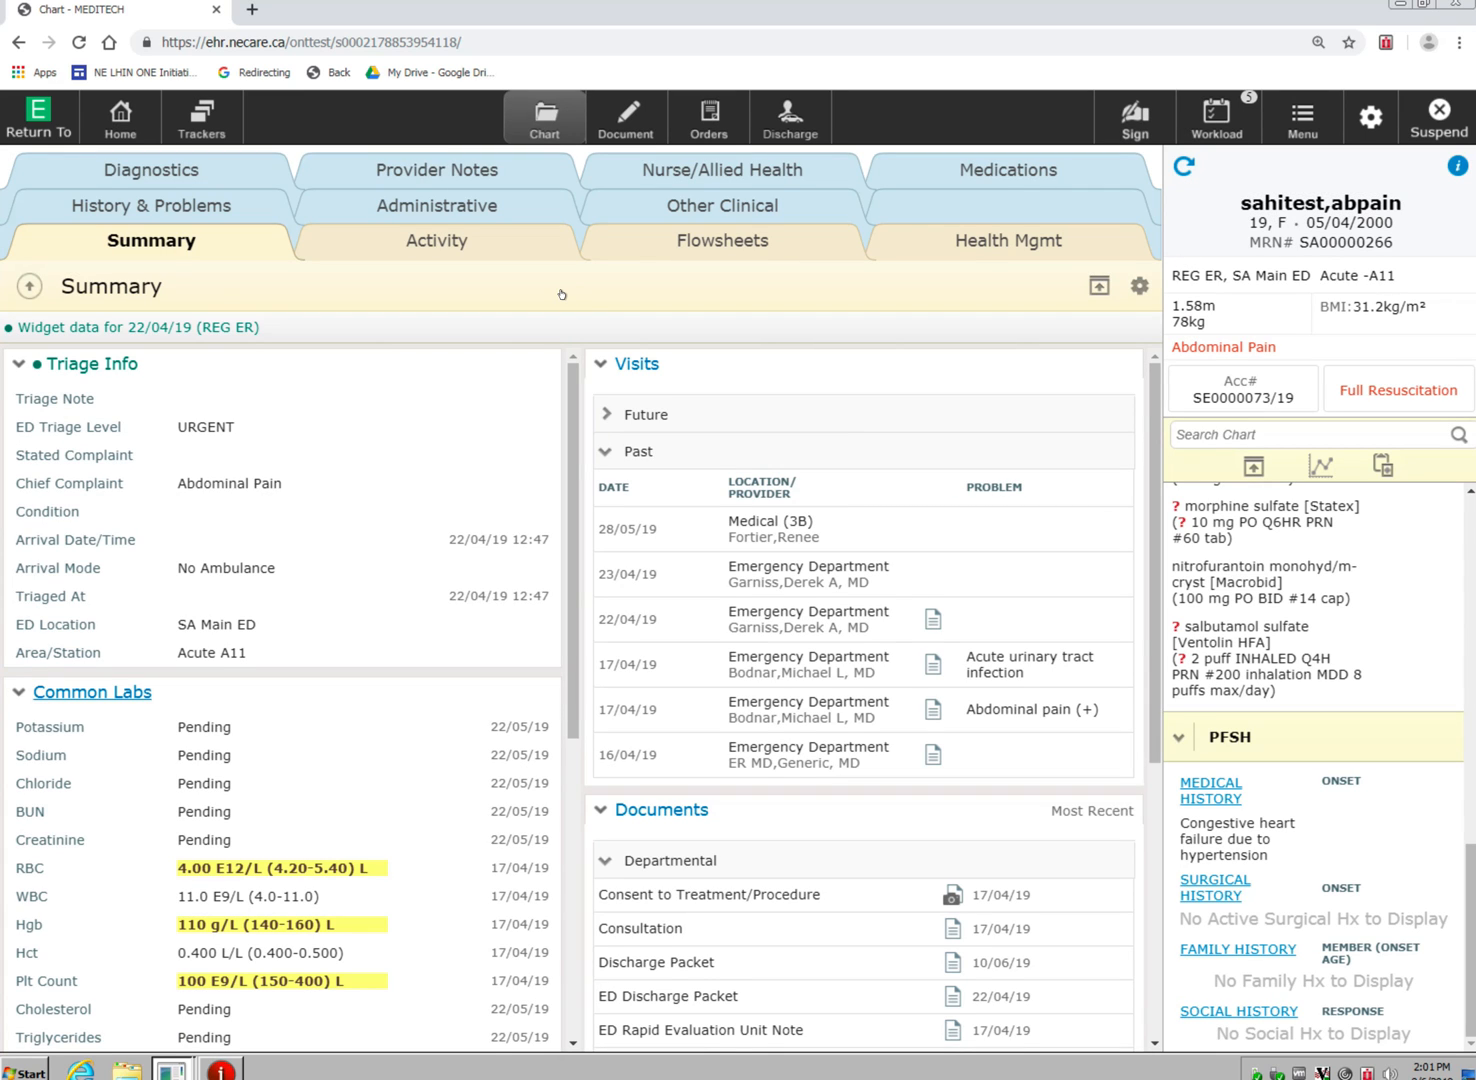